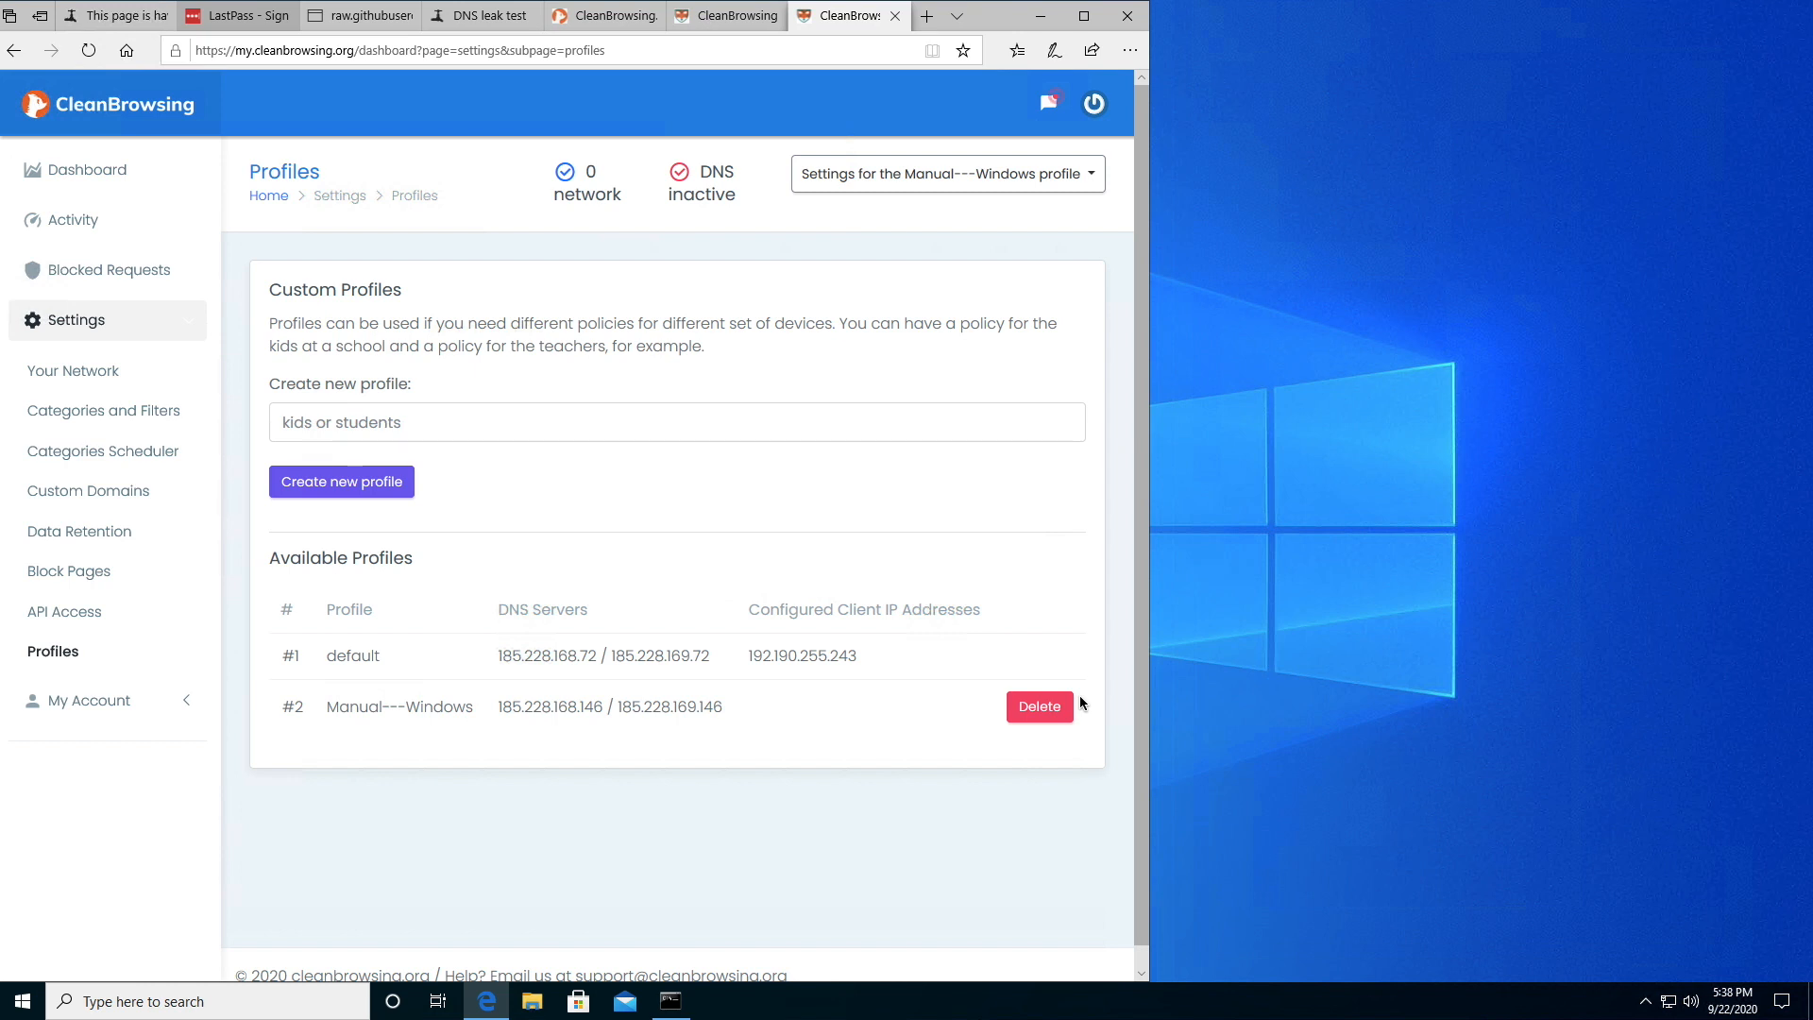
mouse_move(1097, 680)
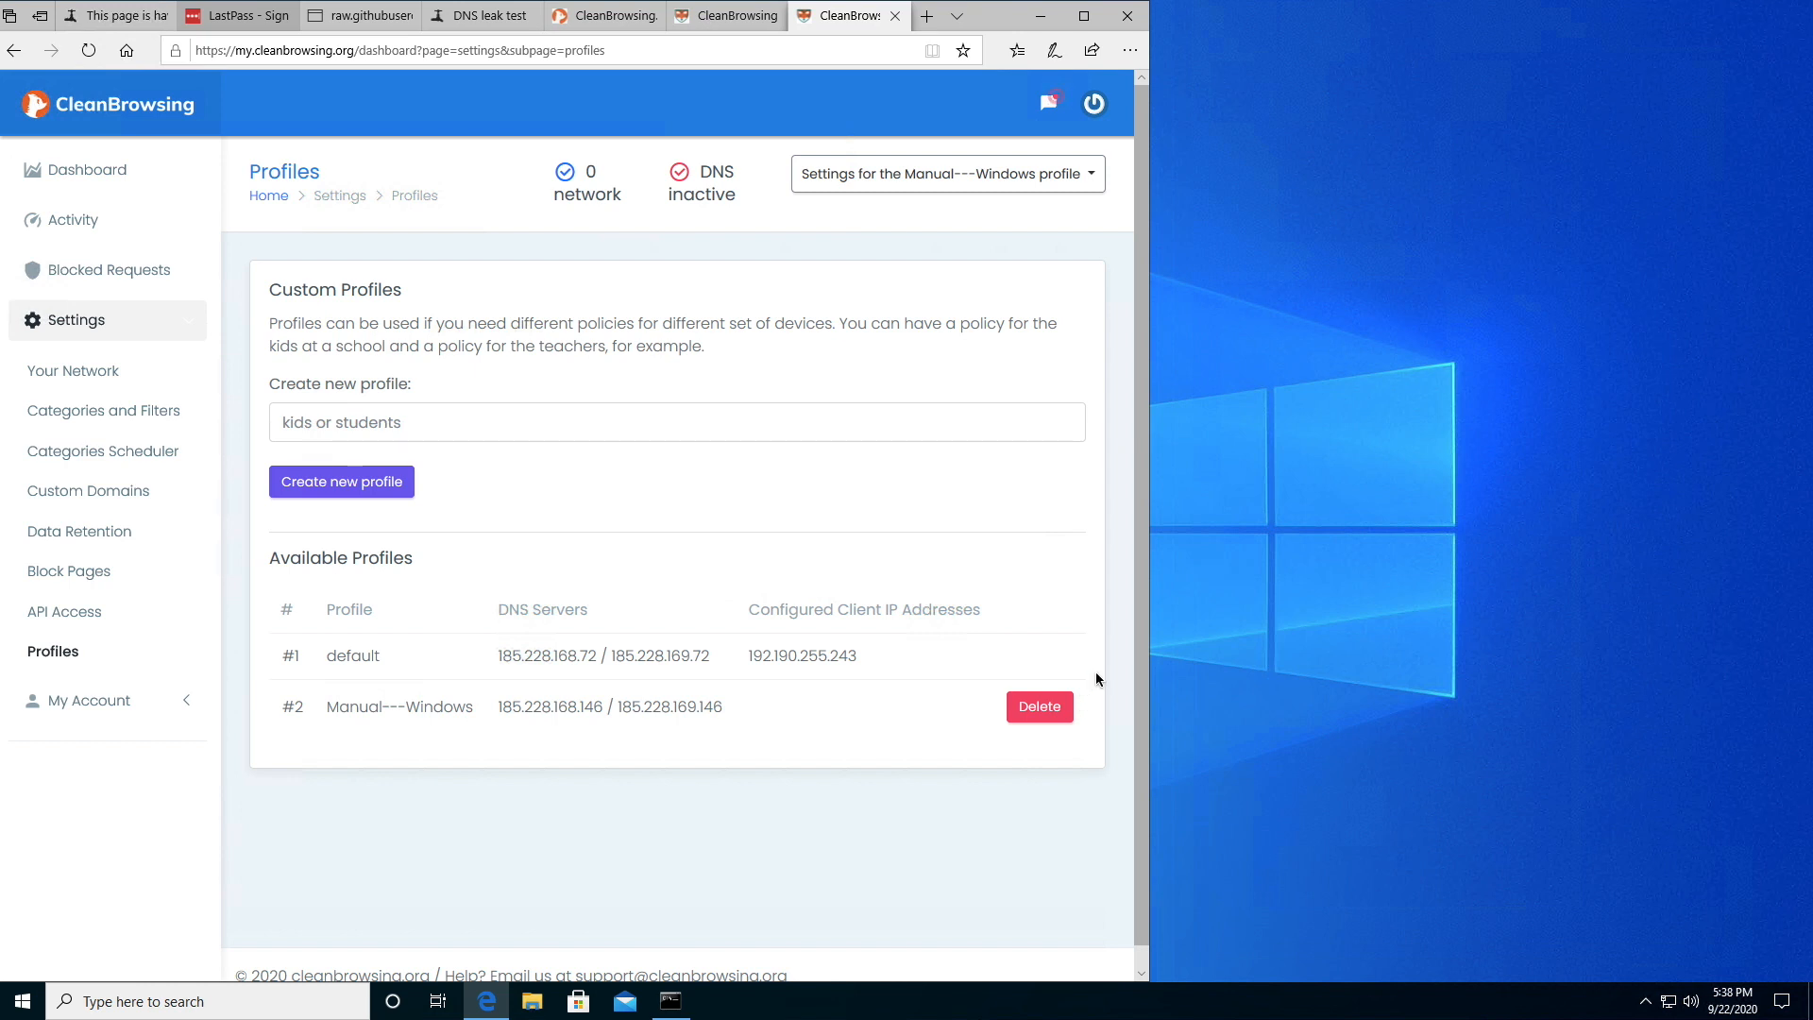
mouse_move(695, 320)
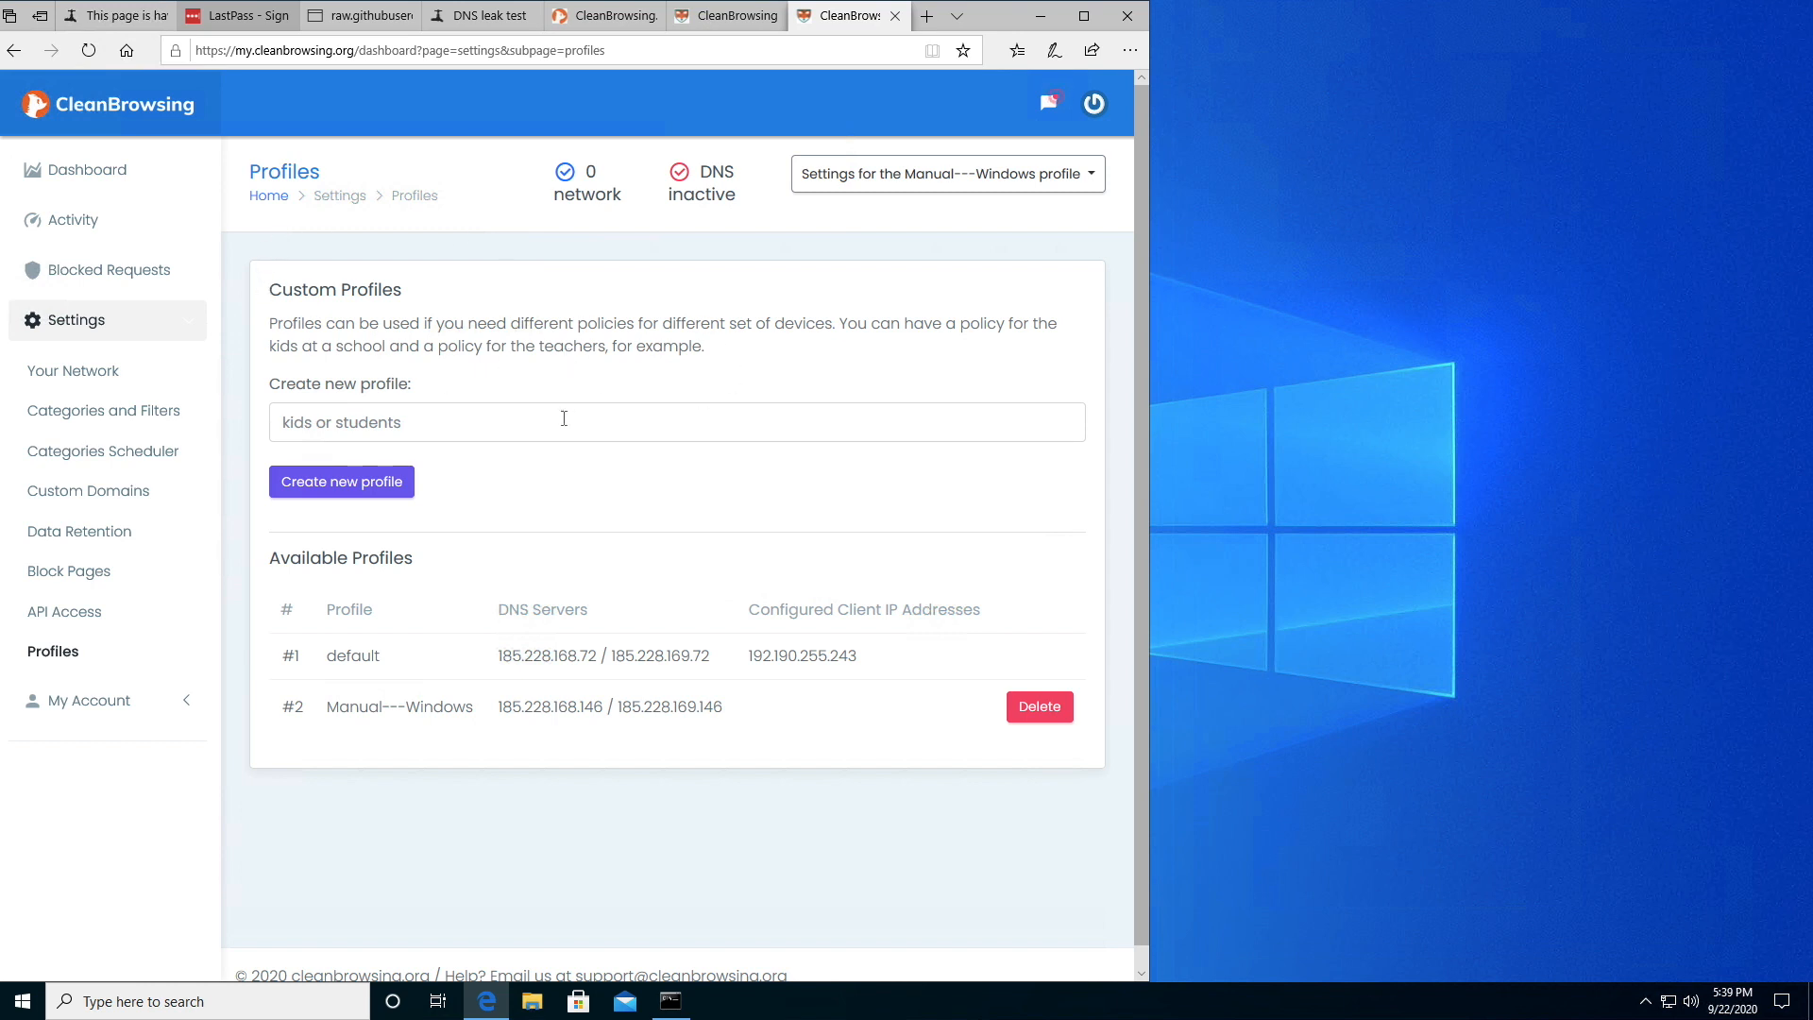
mouse_move(335, 706)
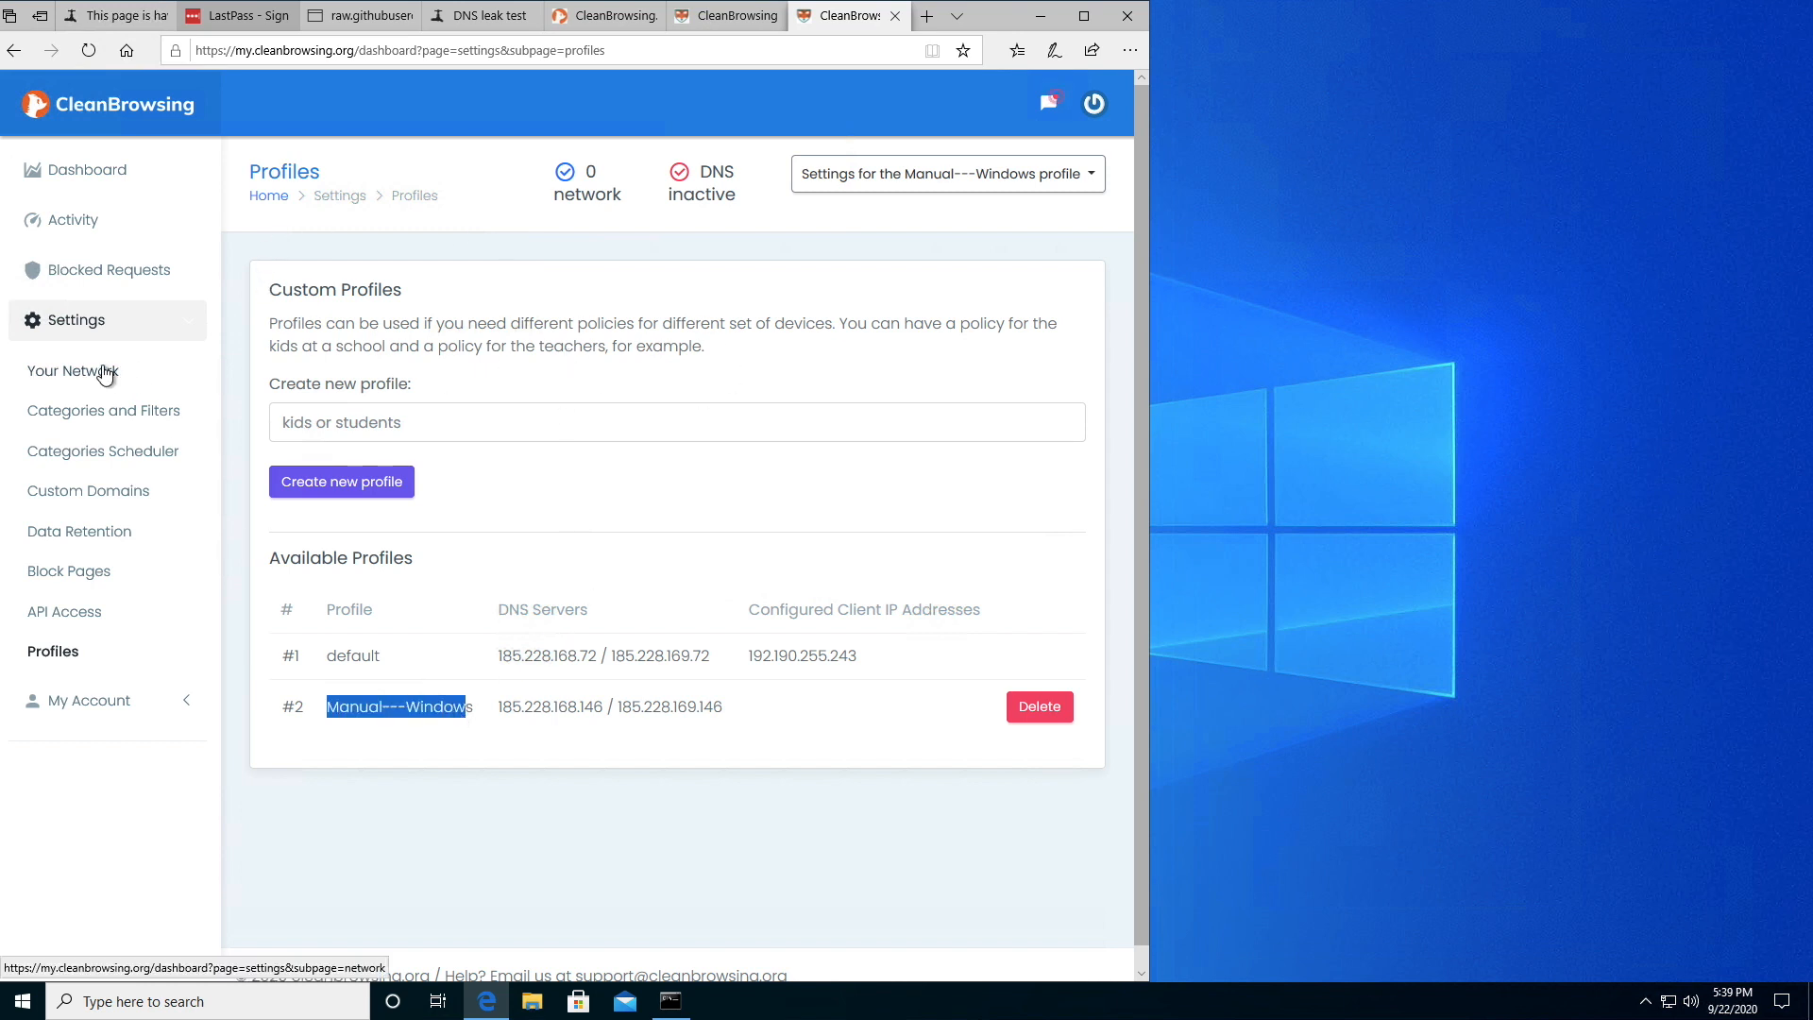
Register public IP 104.42.124.224 as a network of the Manual---Windows profile
left_click(72, 370)
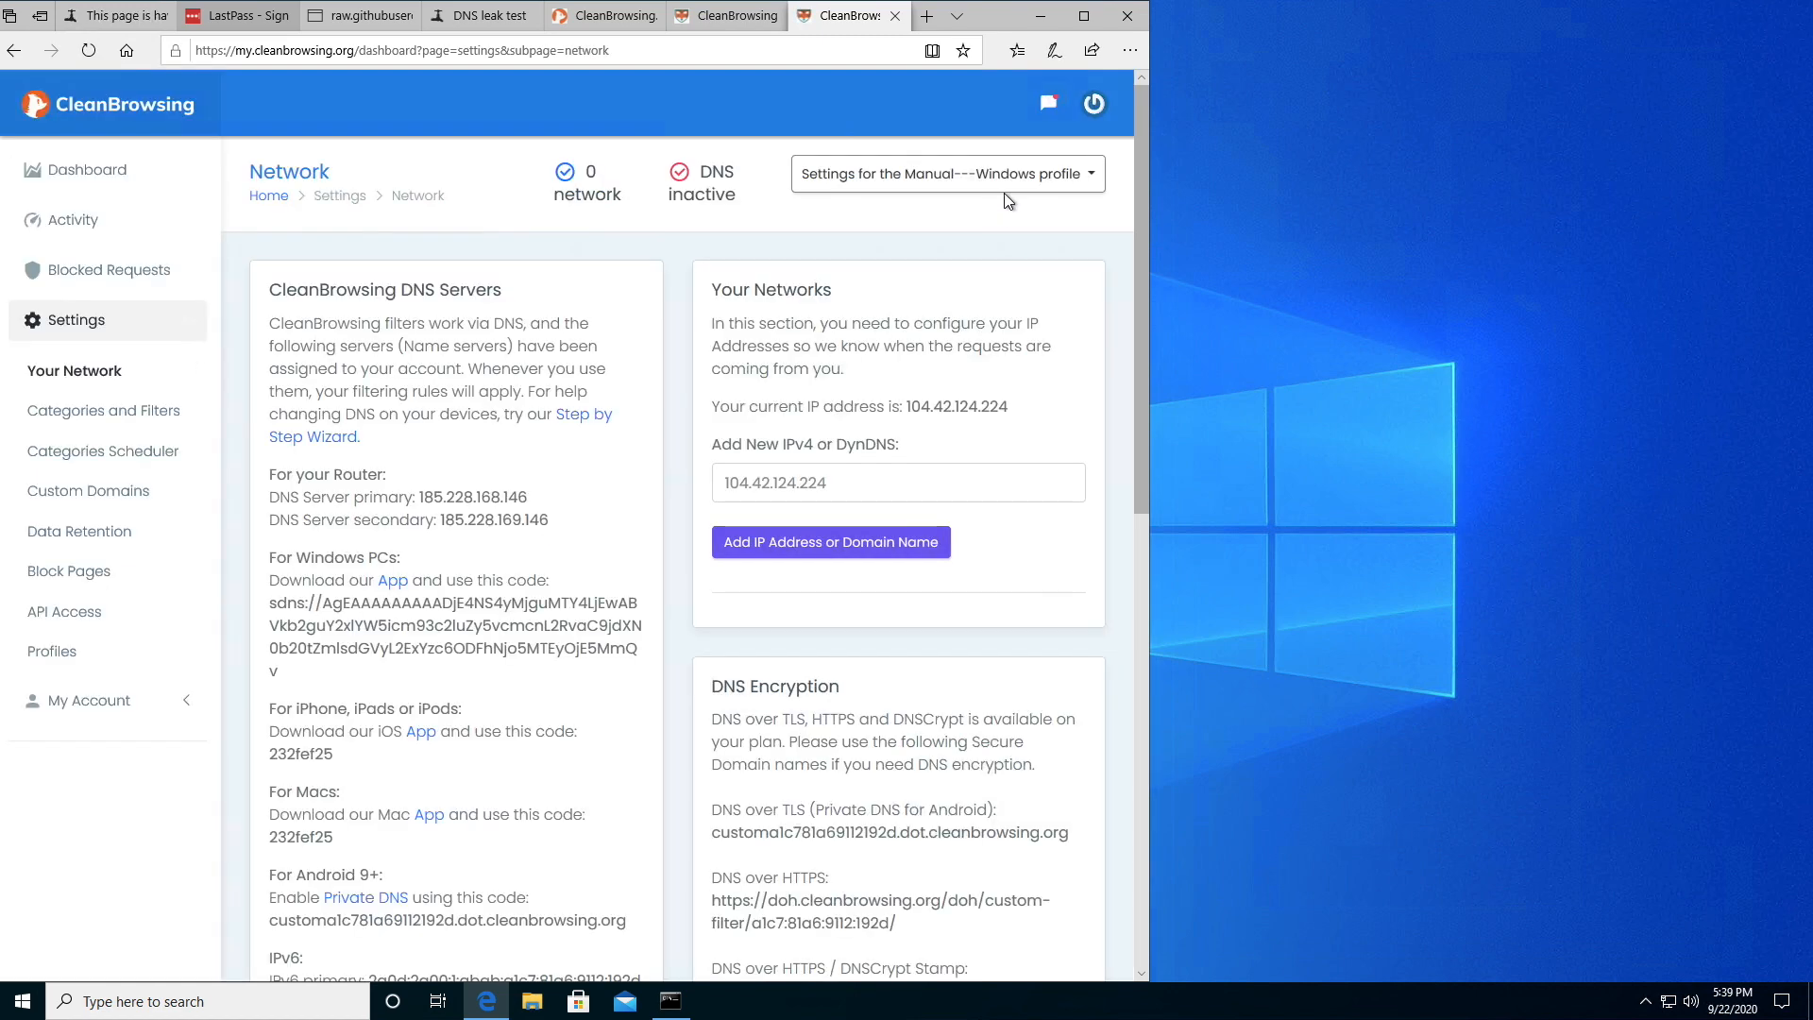
mouse_move(946, 174)
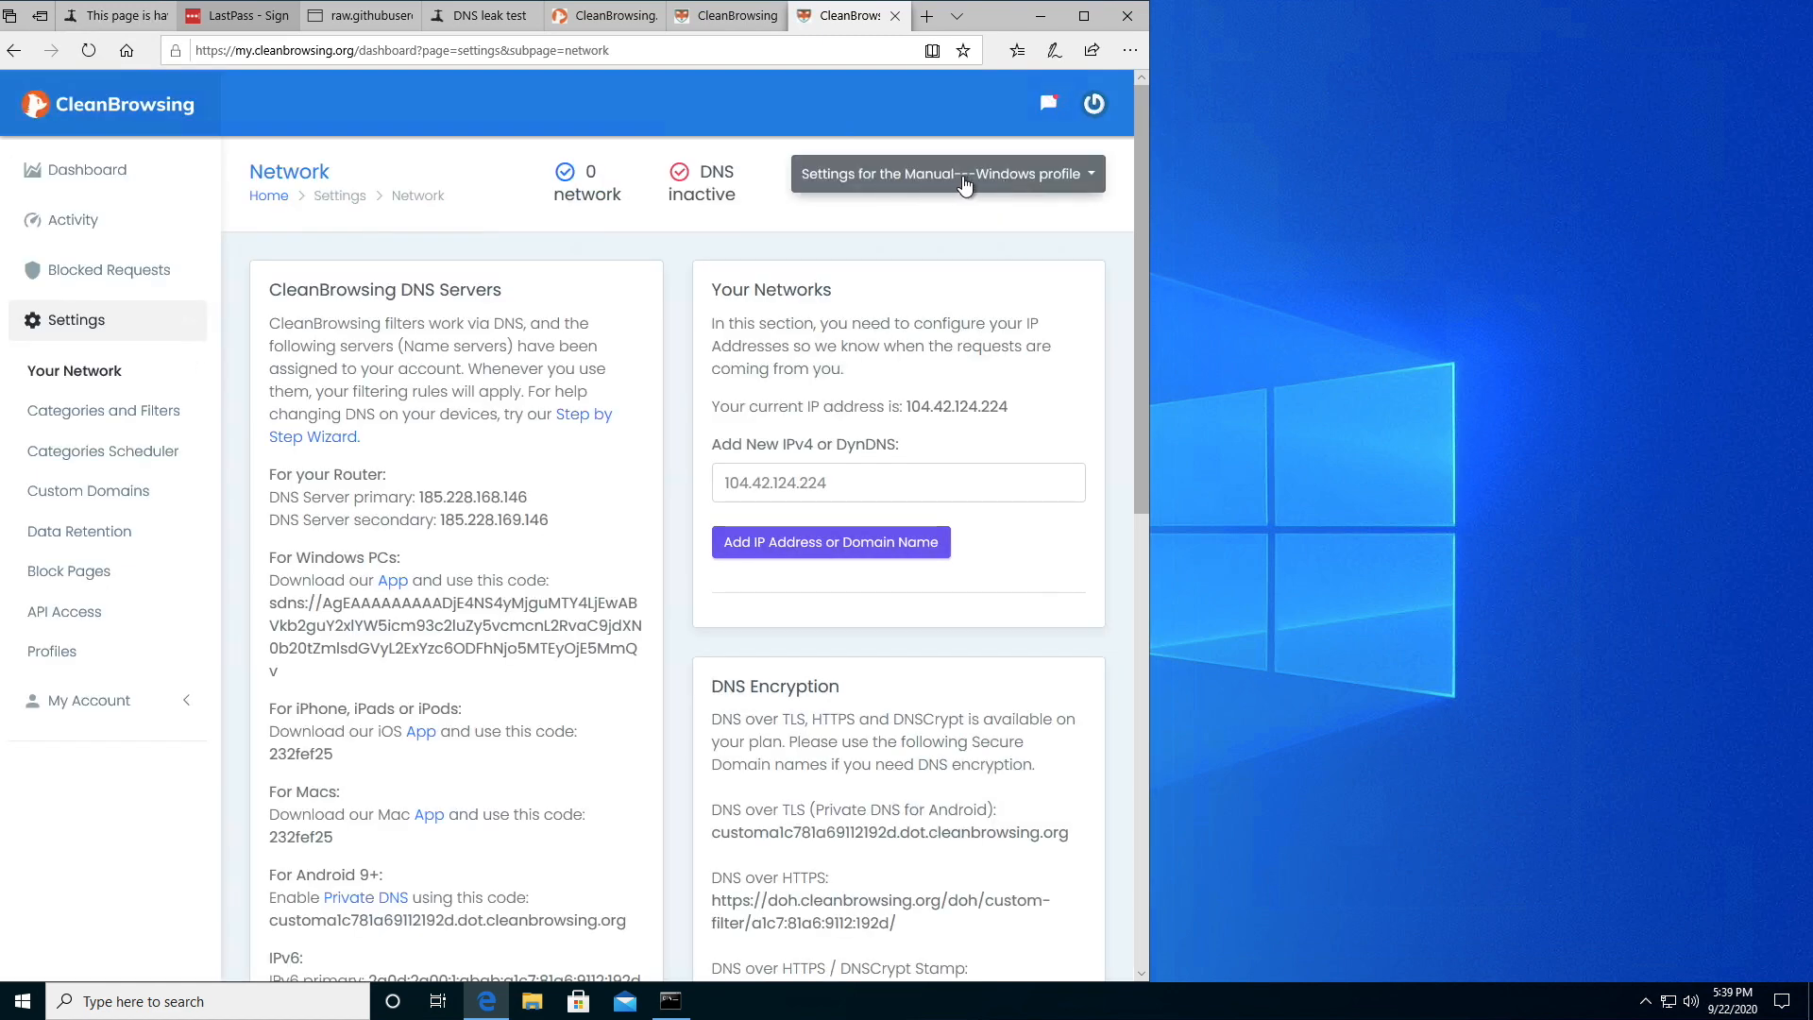
left_click(945, 174)
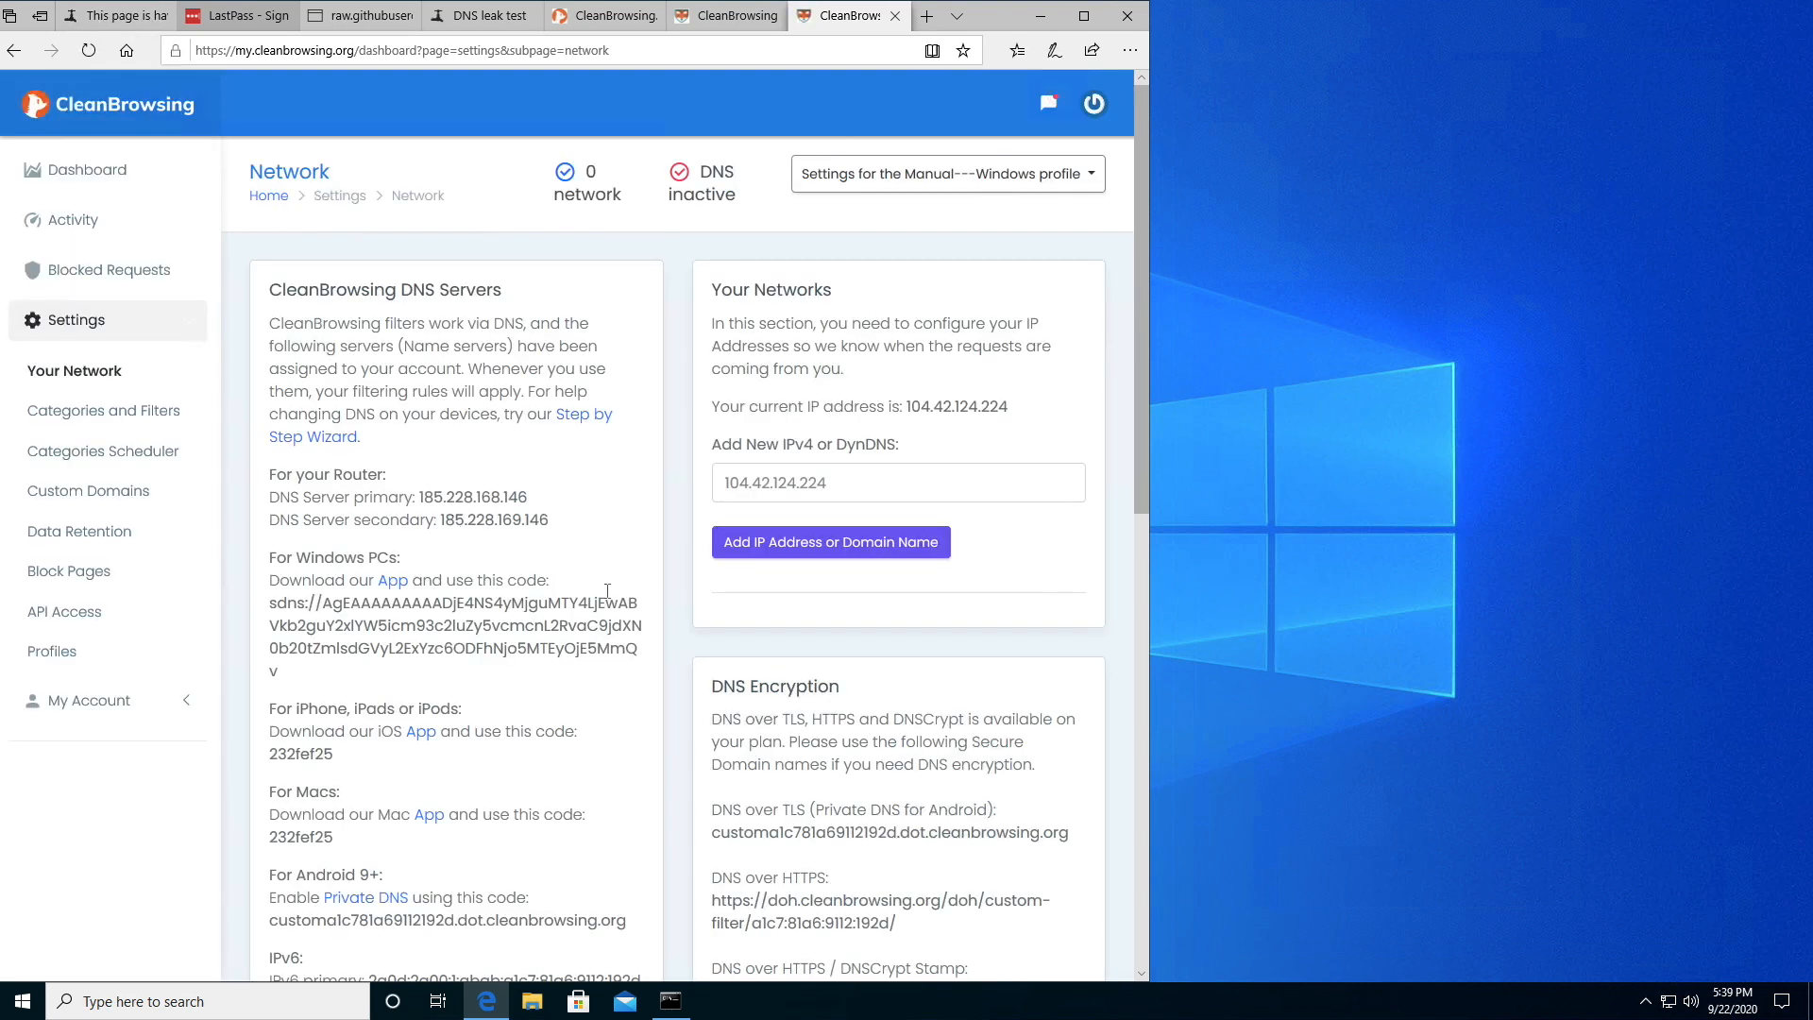
double_click(284, 496)
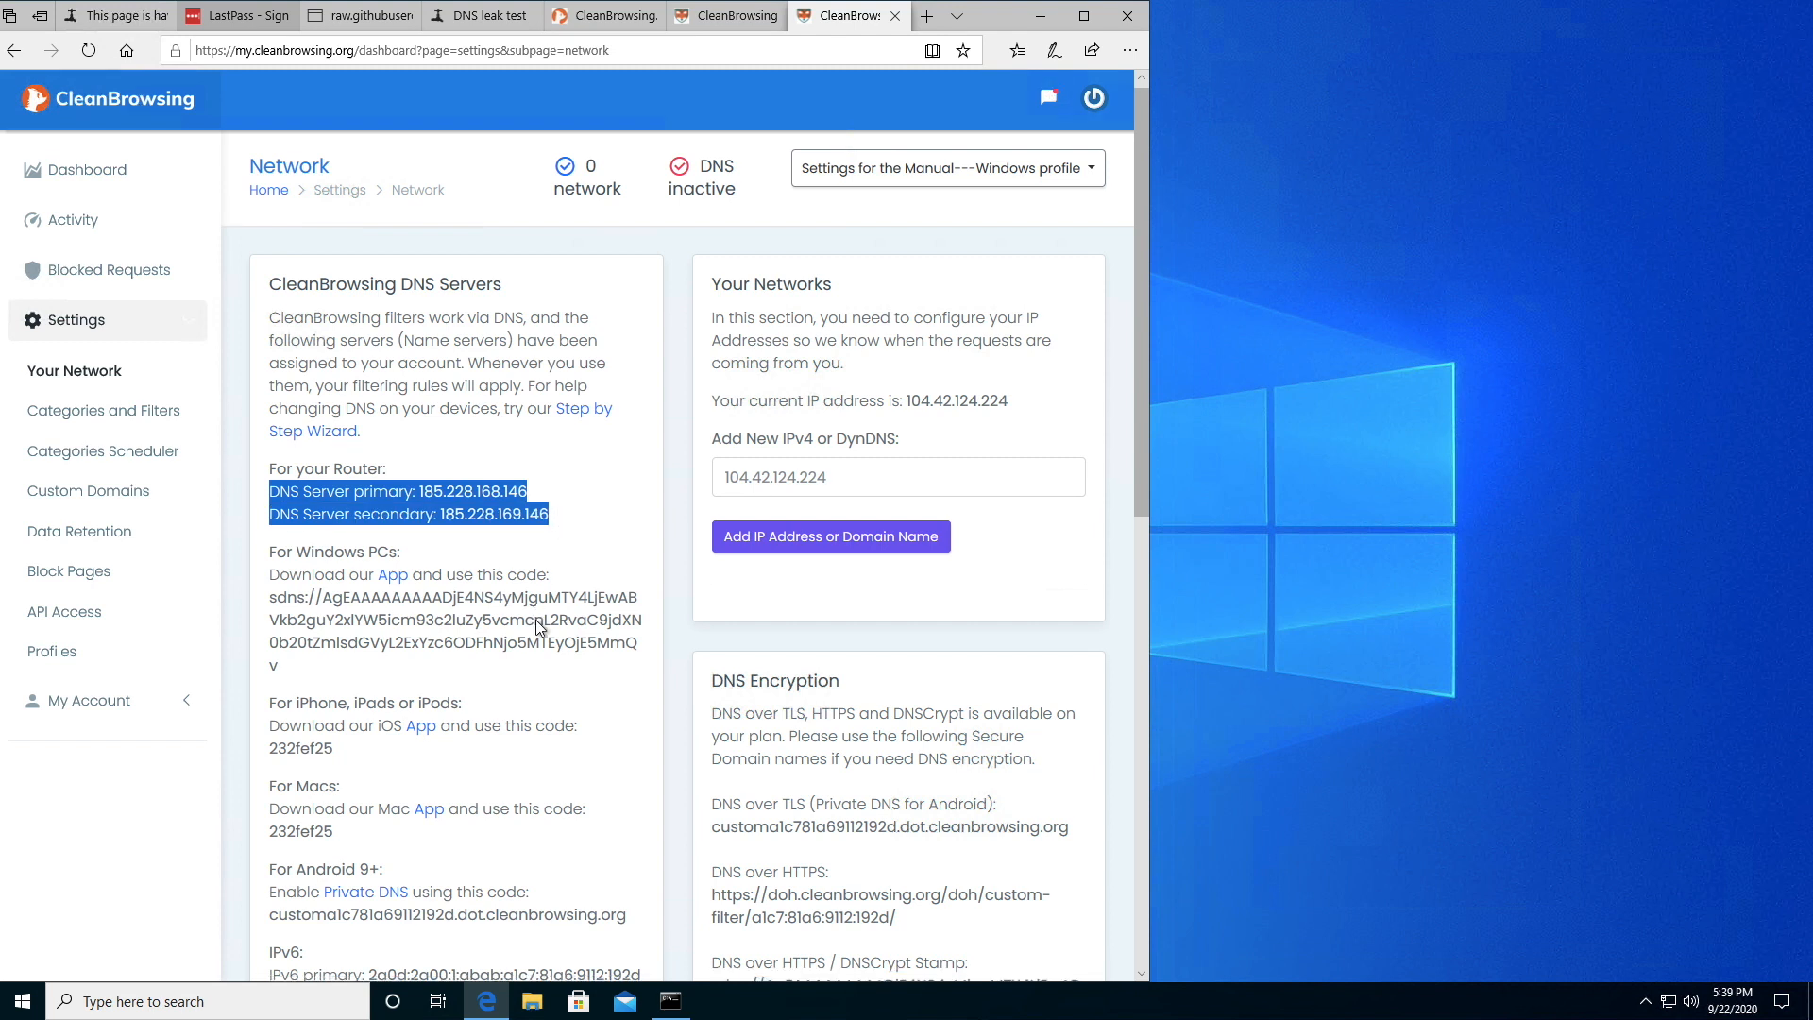
scroll("down", 3)
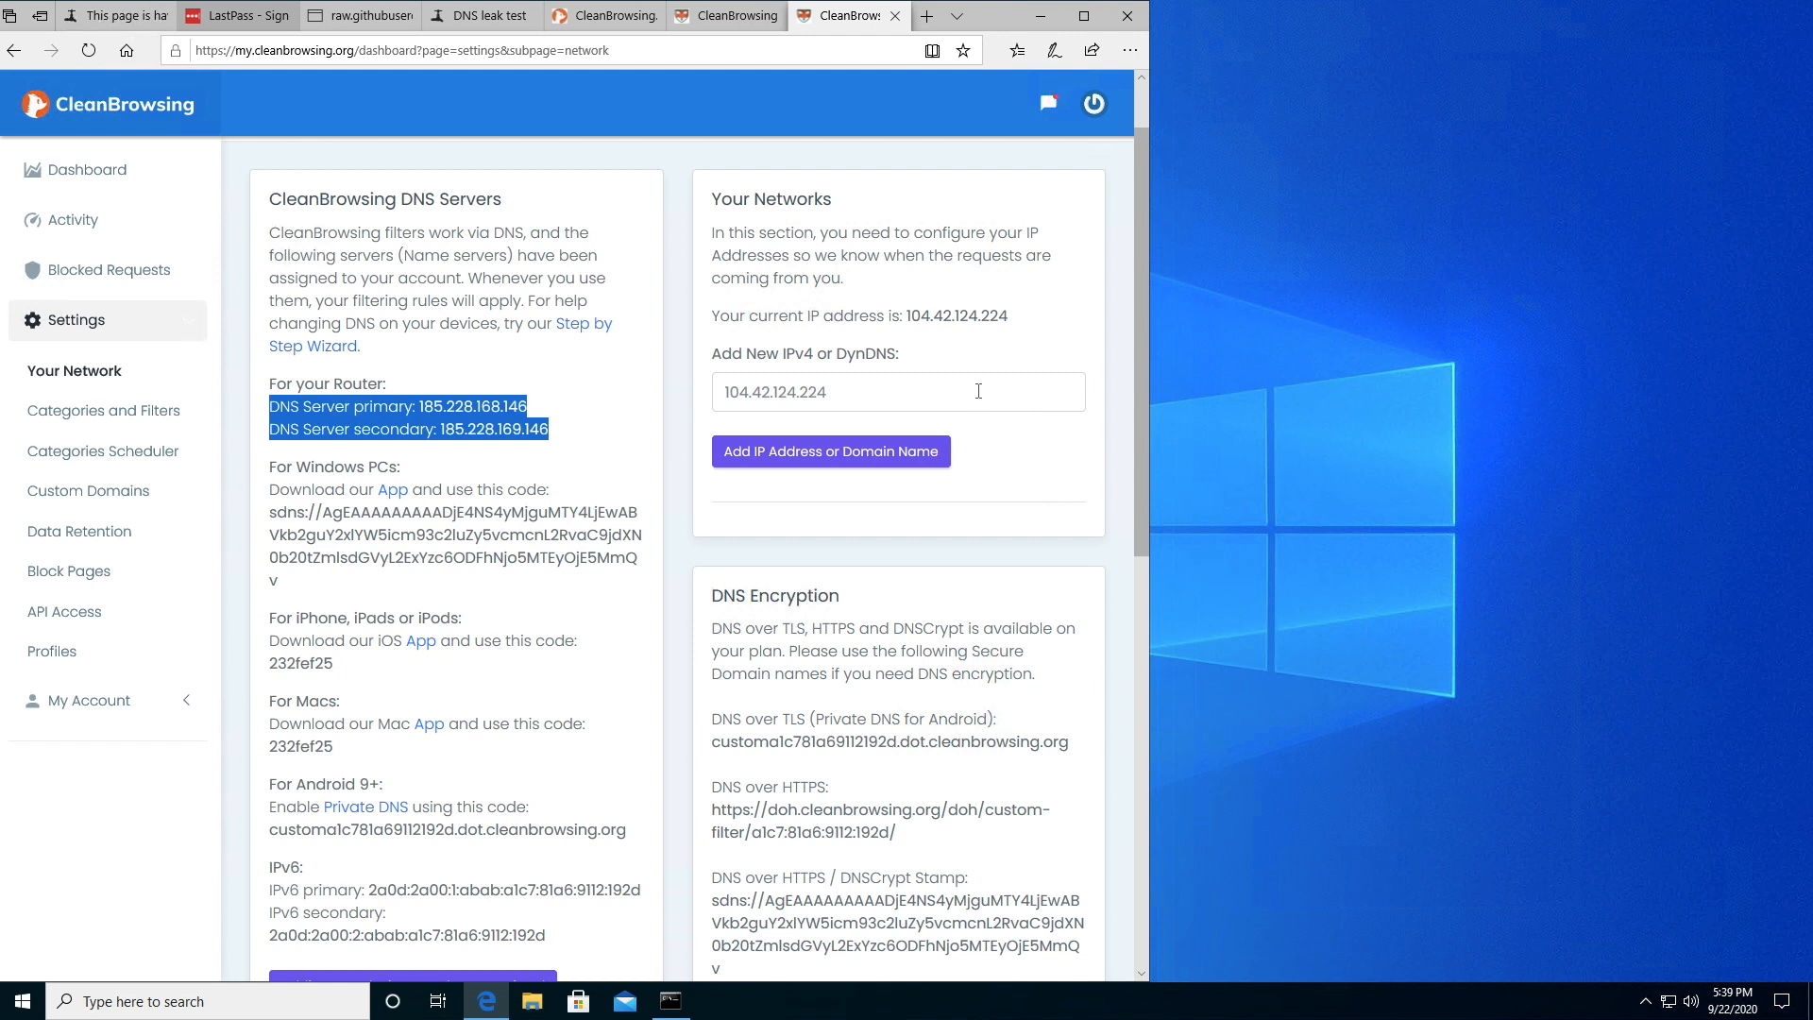
type("104.42.124")
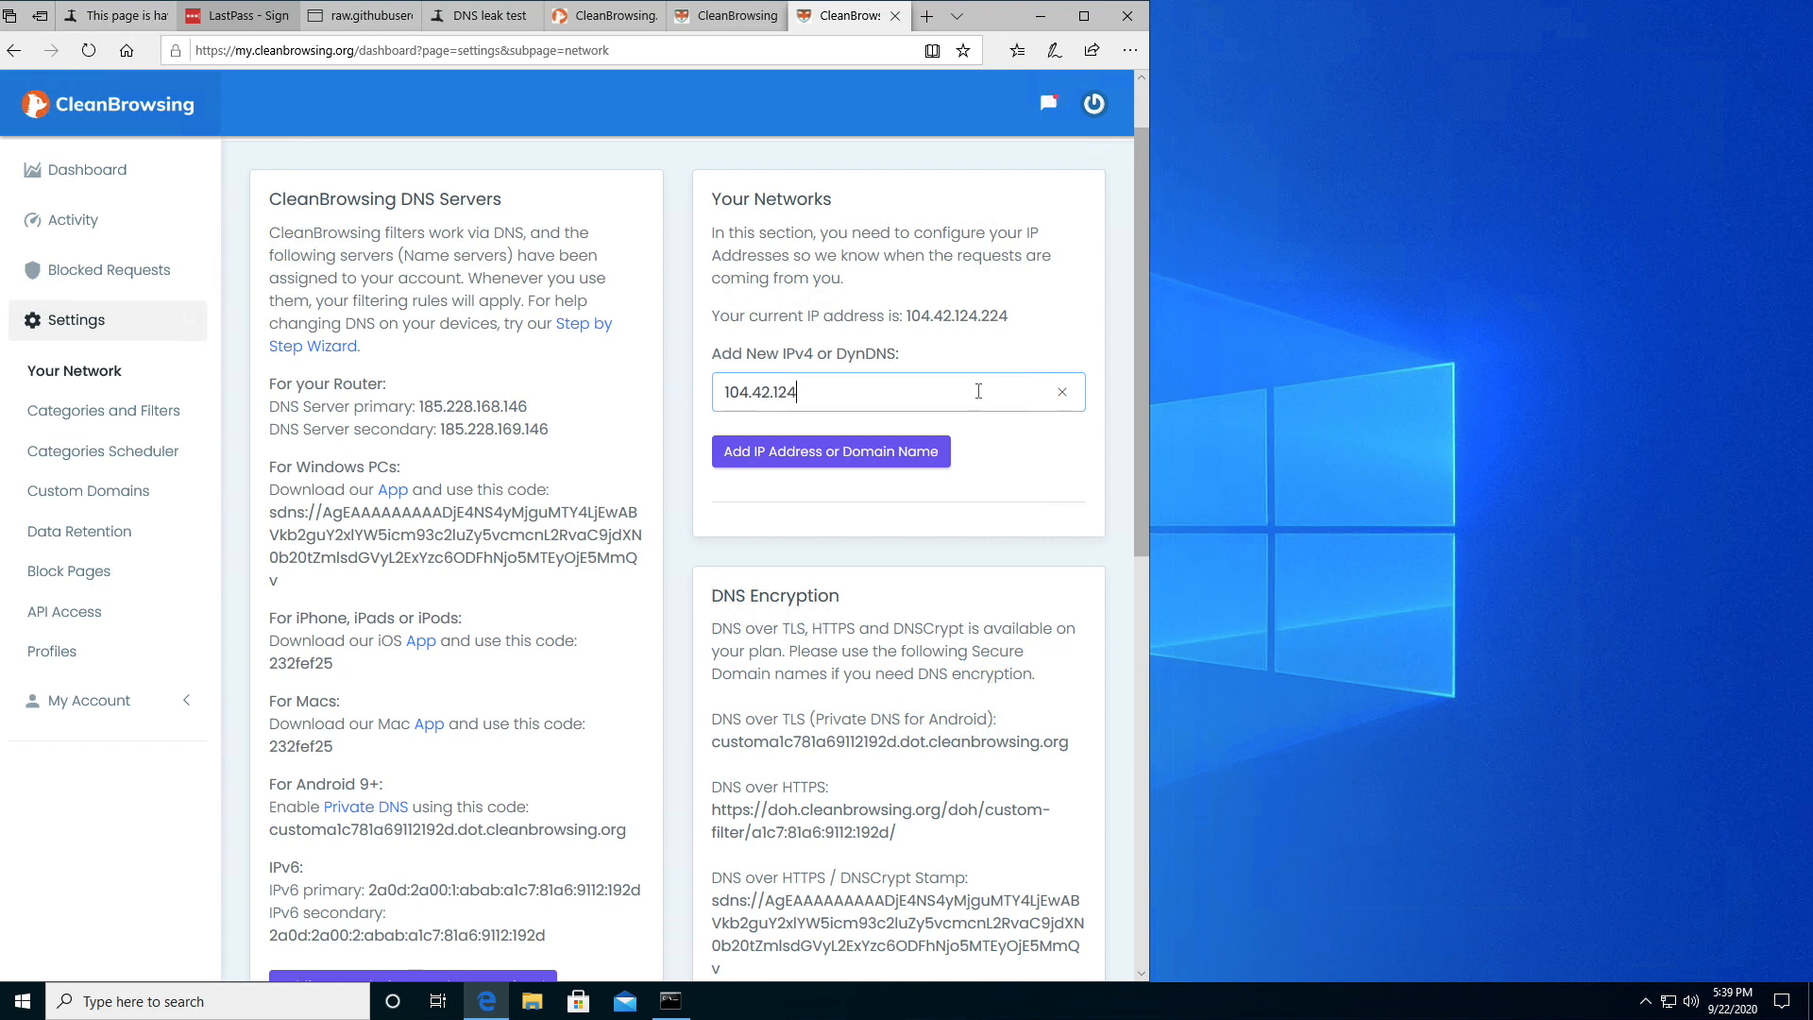
type("224")
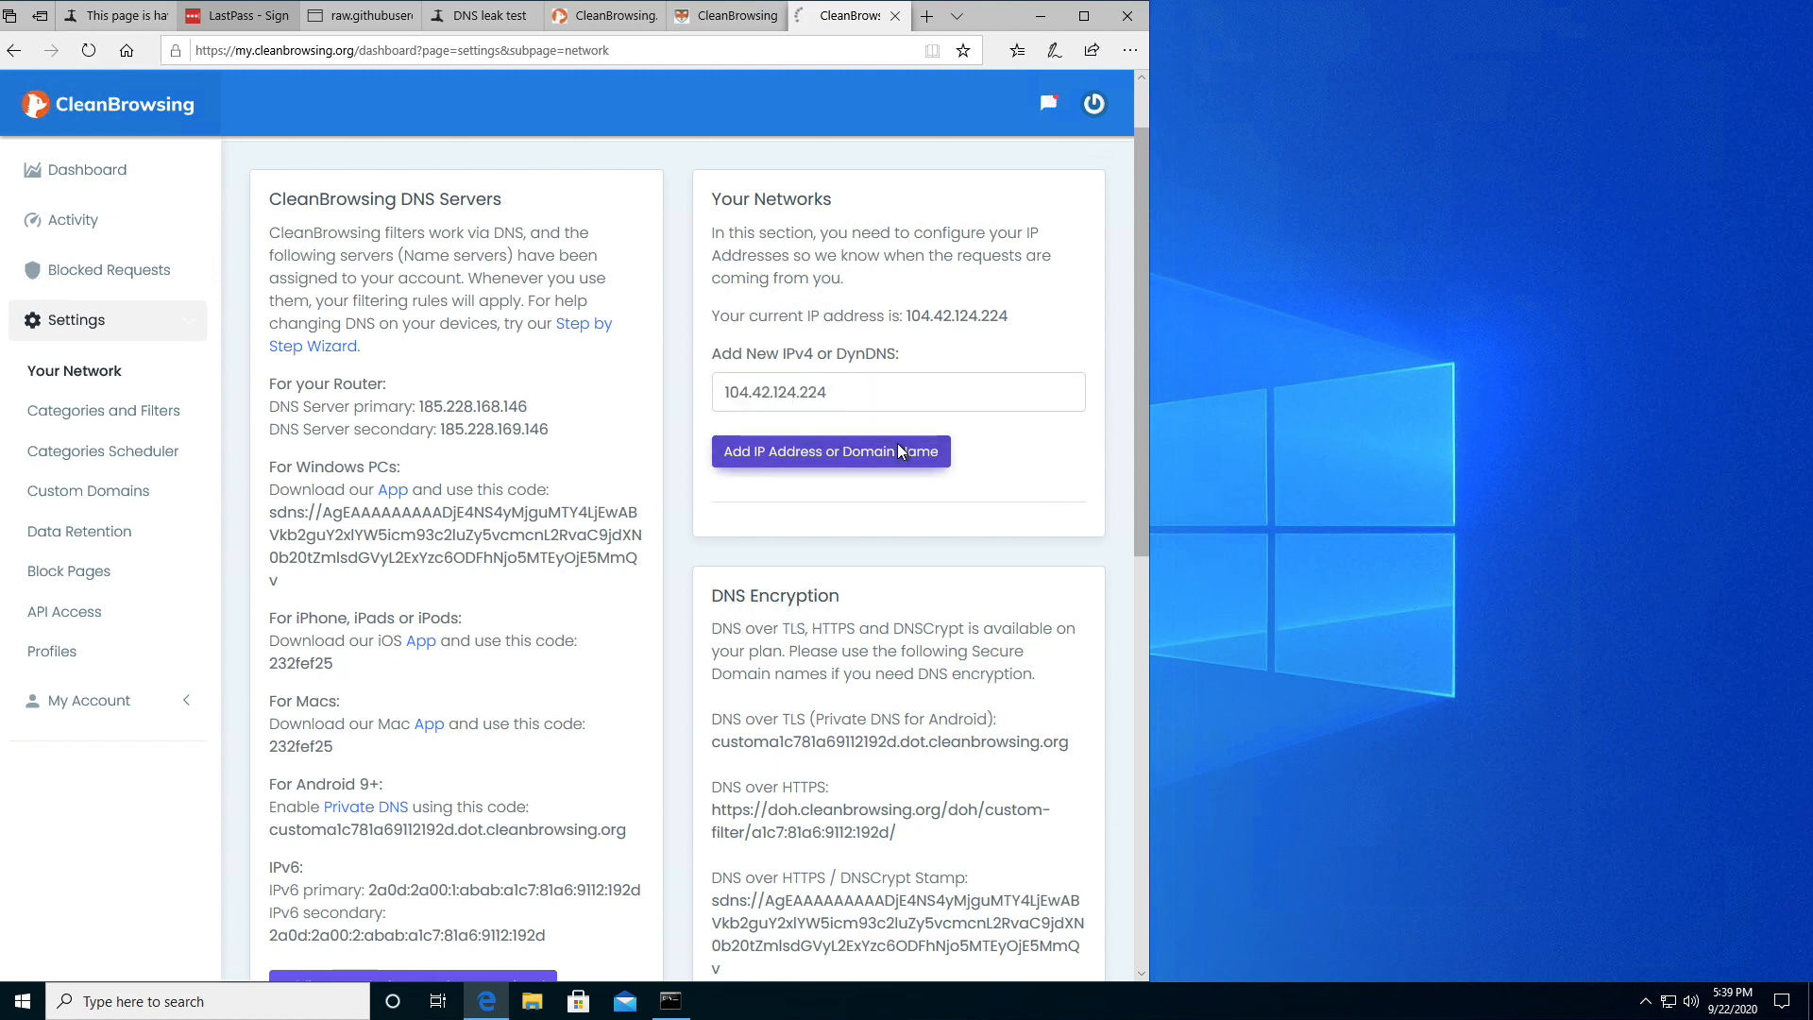
left_click(830, 451)
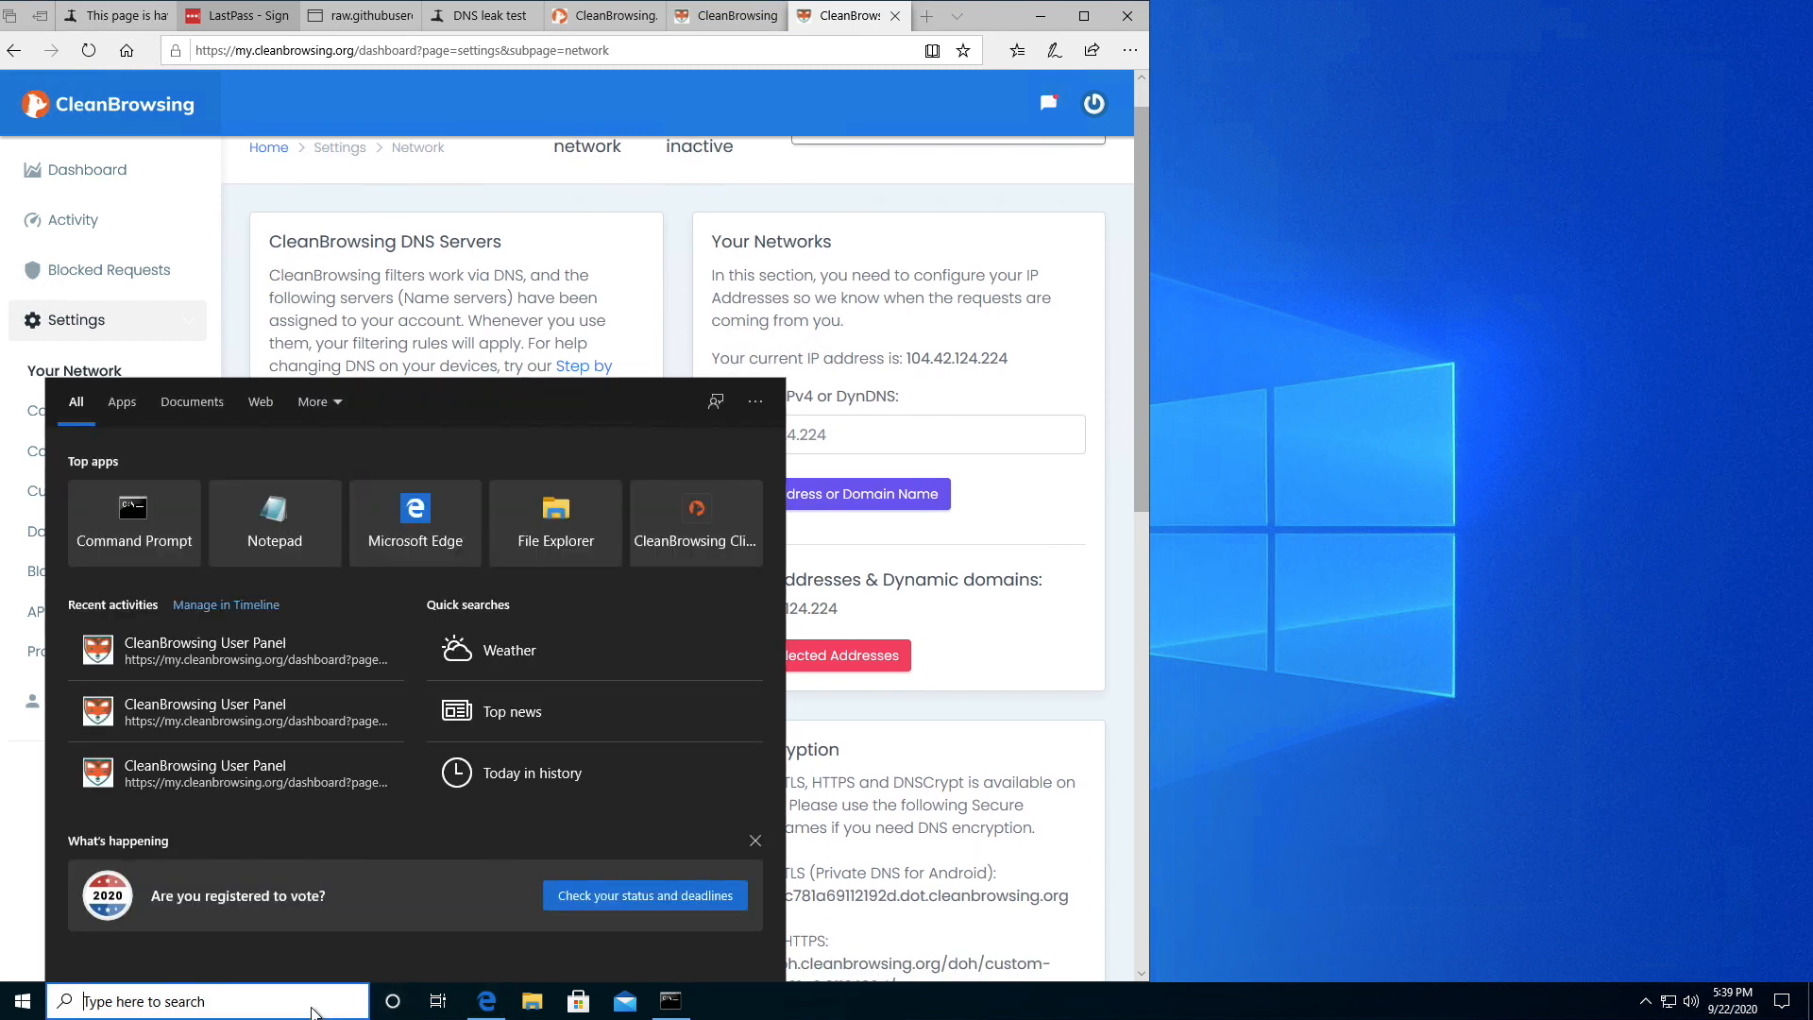
Search 'net' and open the Ethernet adapter's status from Network Connections
type("net")
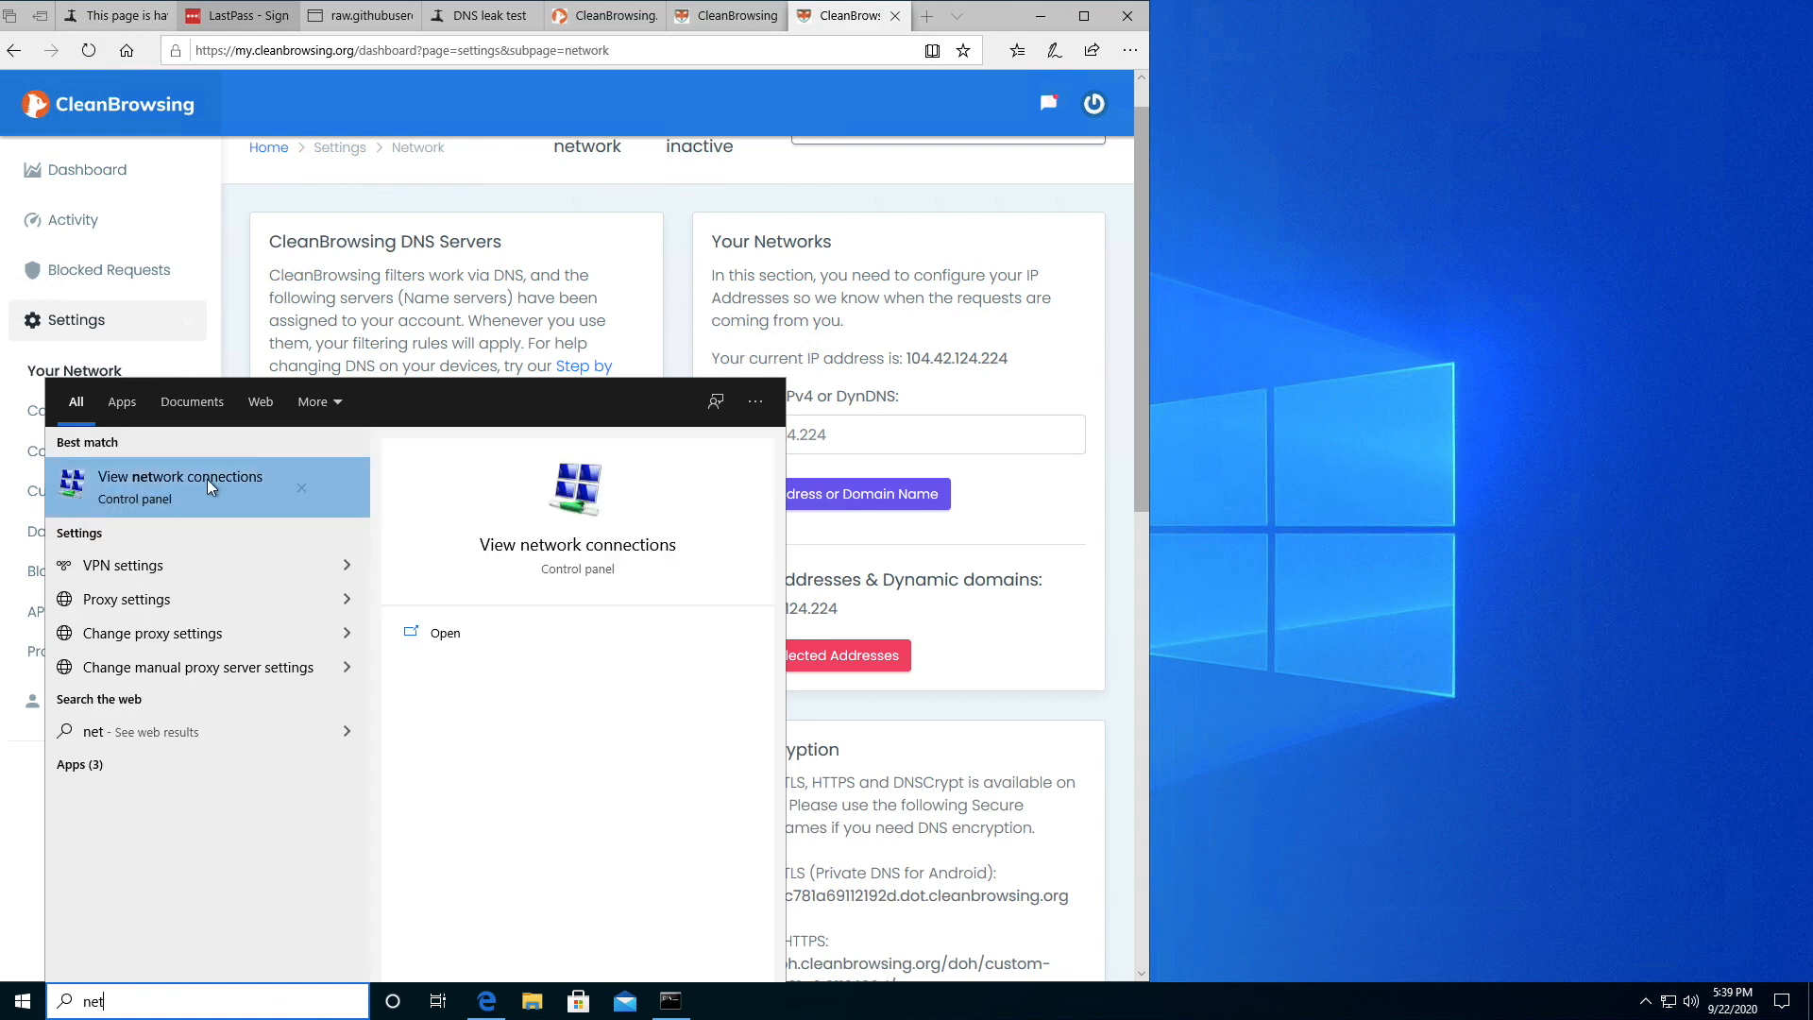
left_click(180, 478)
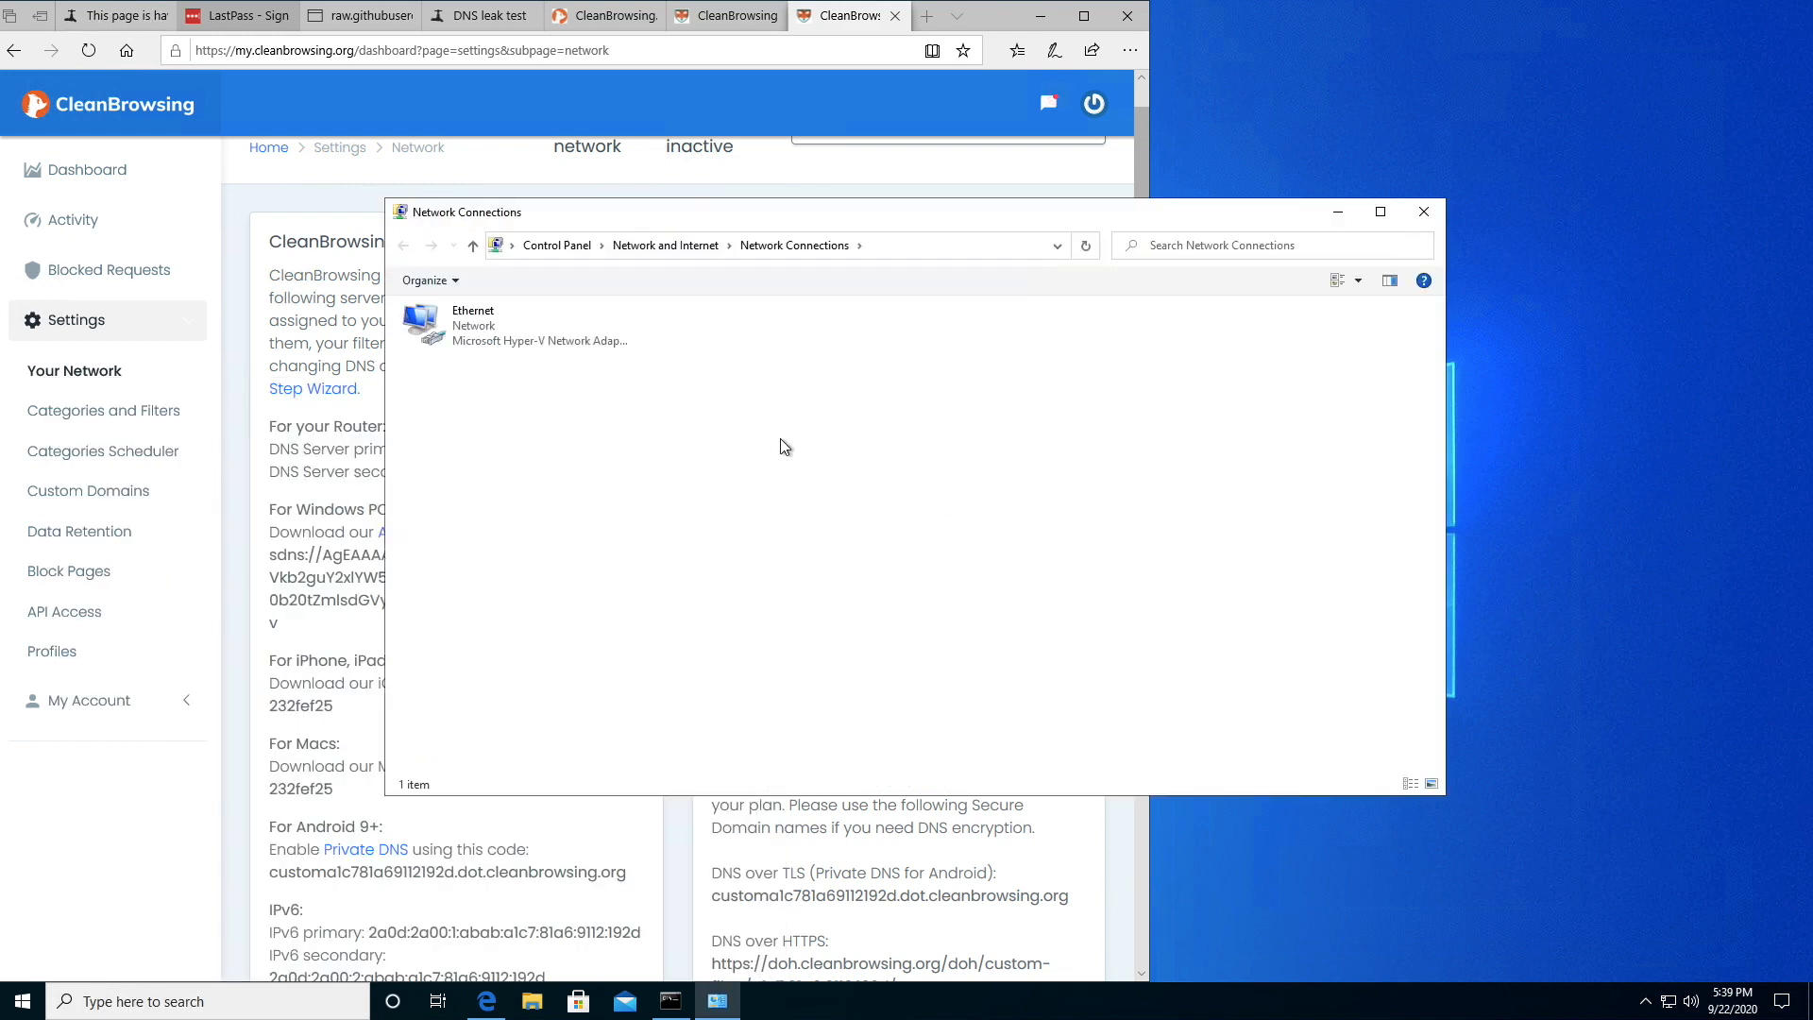
double_click(473, 324)
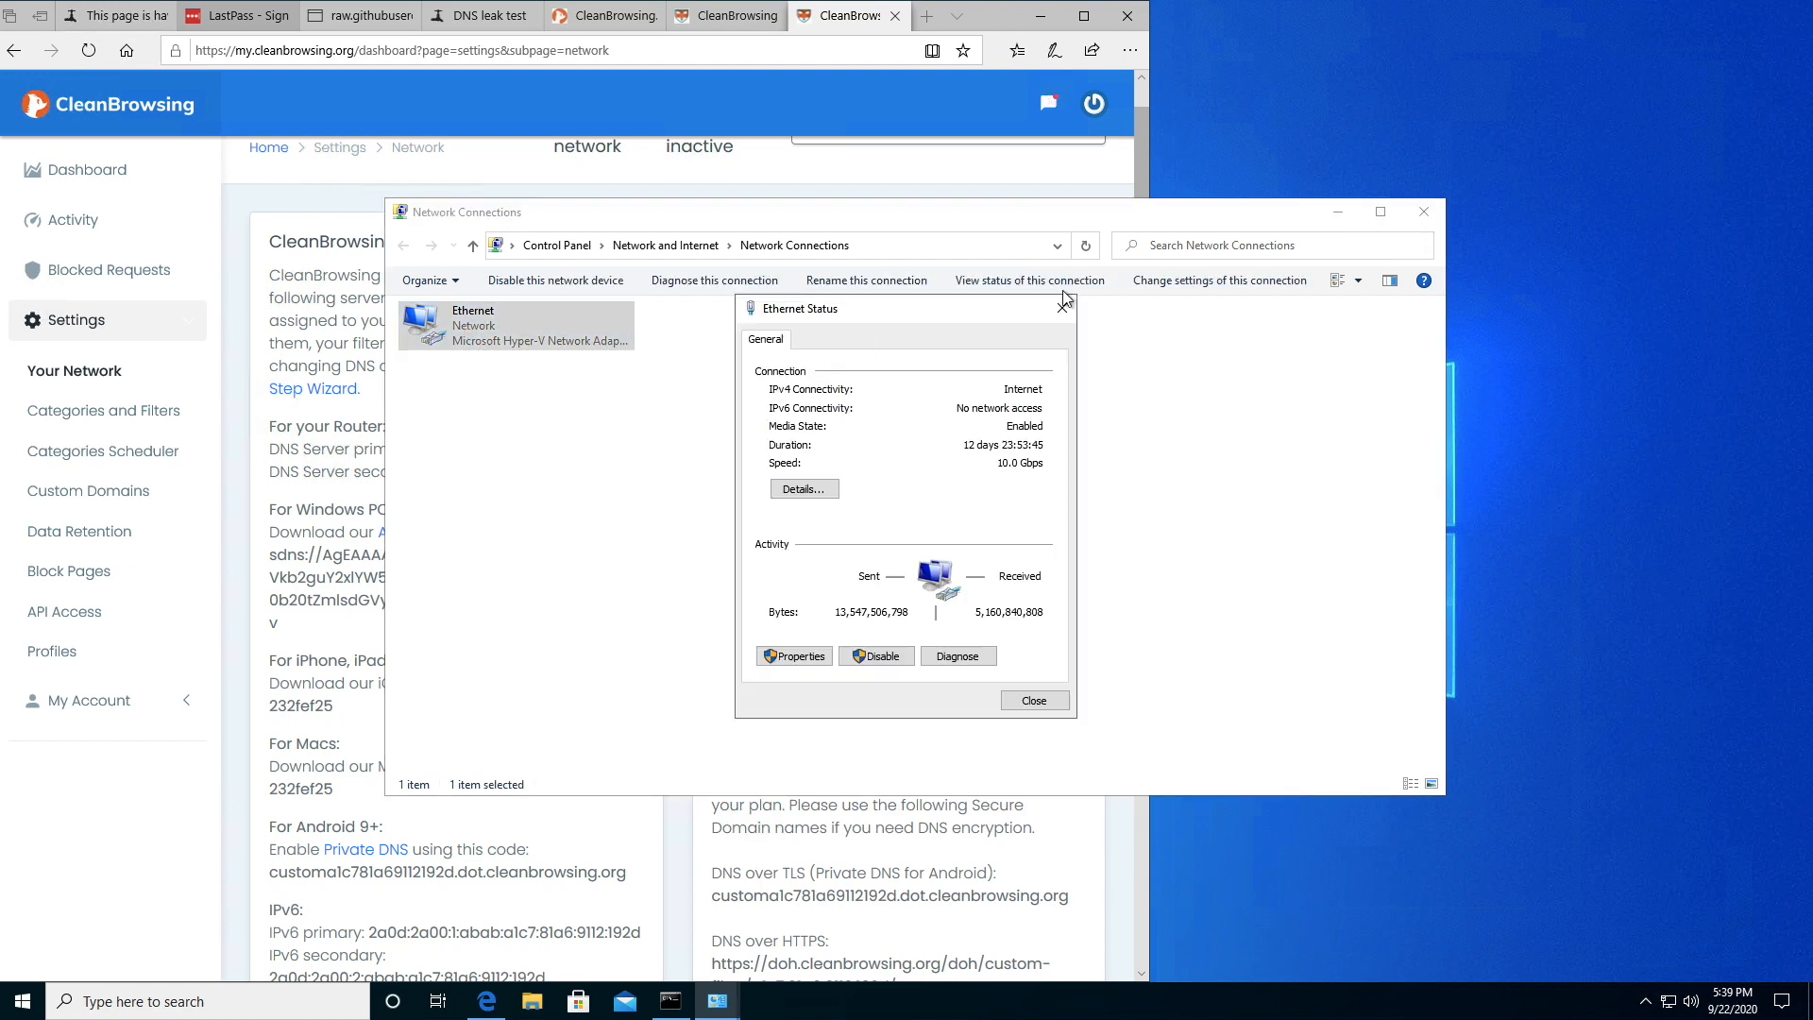
left_click(1422, 212)
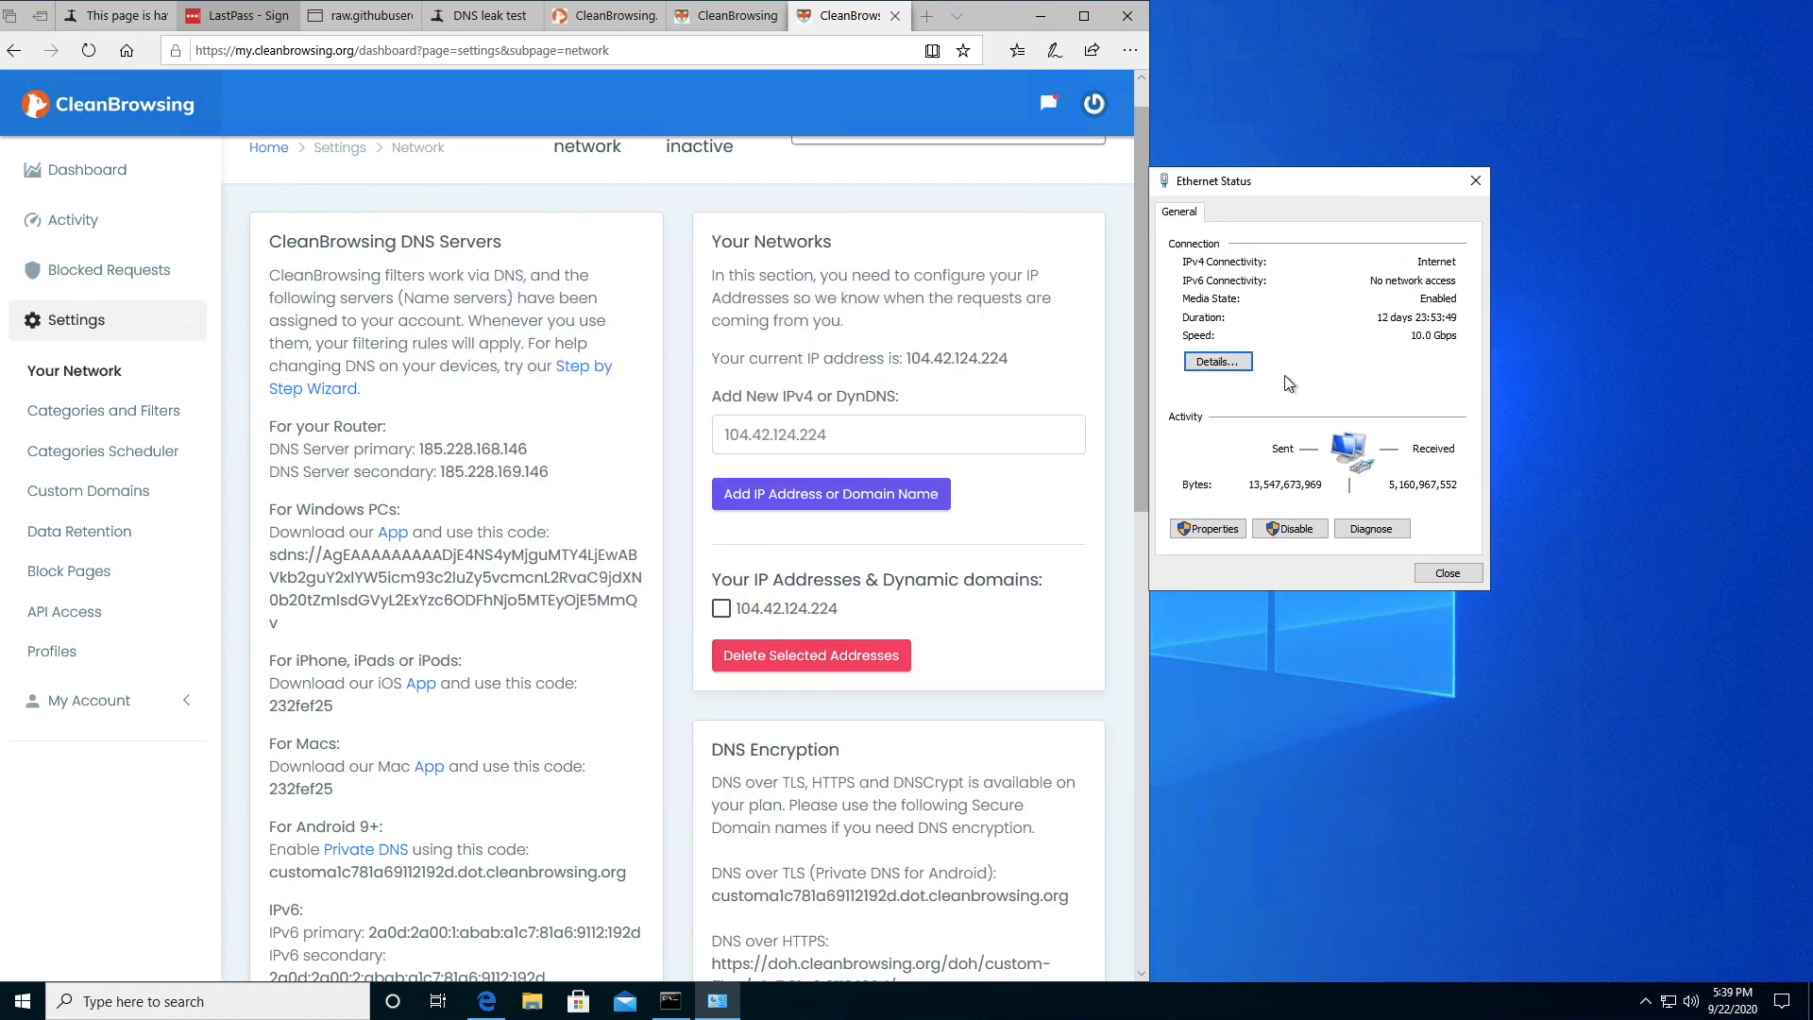
Change the Ethernet IPv4 DNS servers to 185.228.168.146 and 185.228.169.146
left_click(1207, 529)
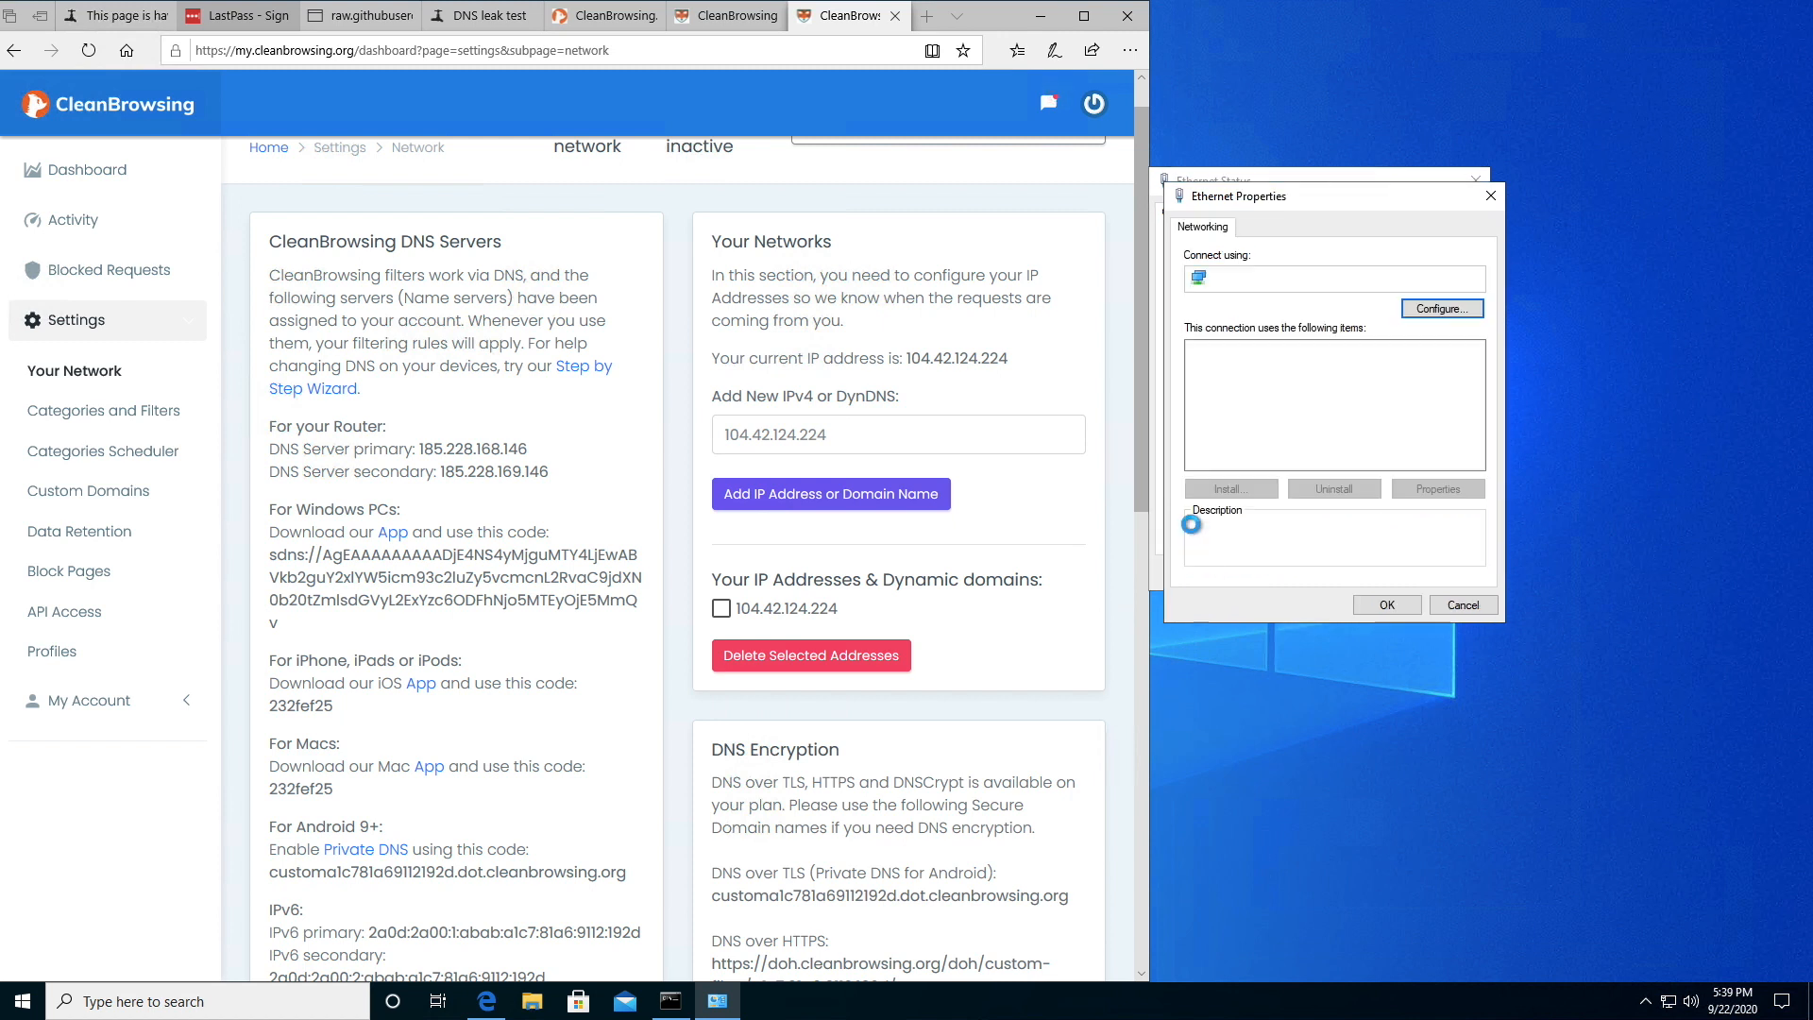
left_click(1307, 397)
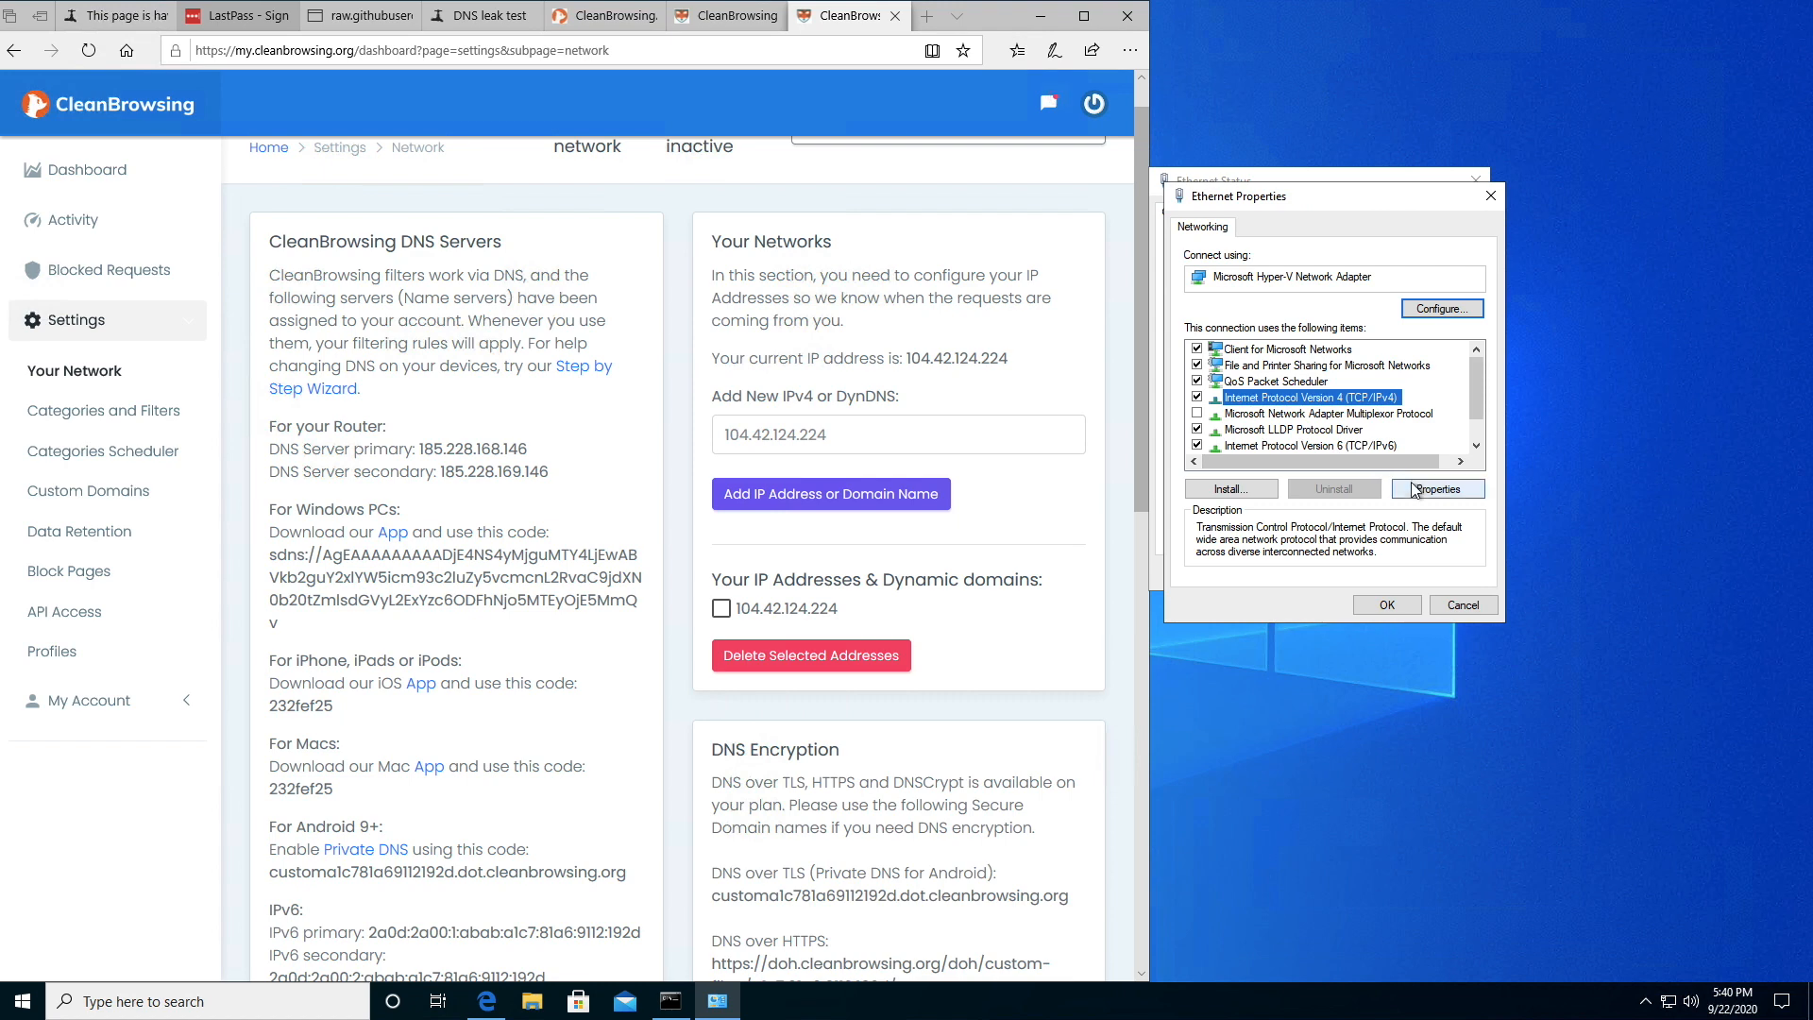
left_click(1438, 488)
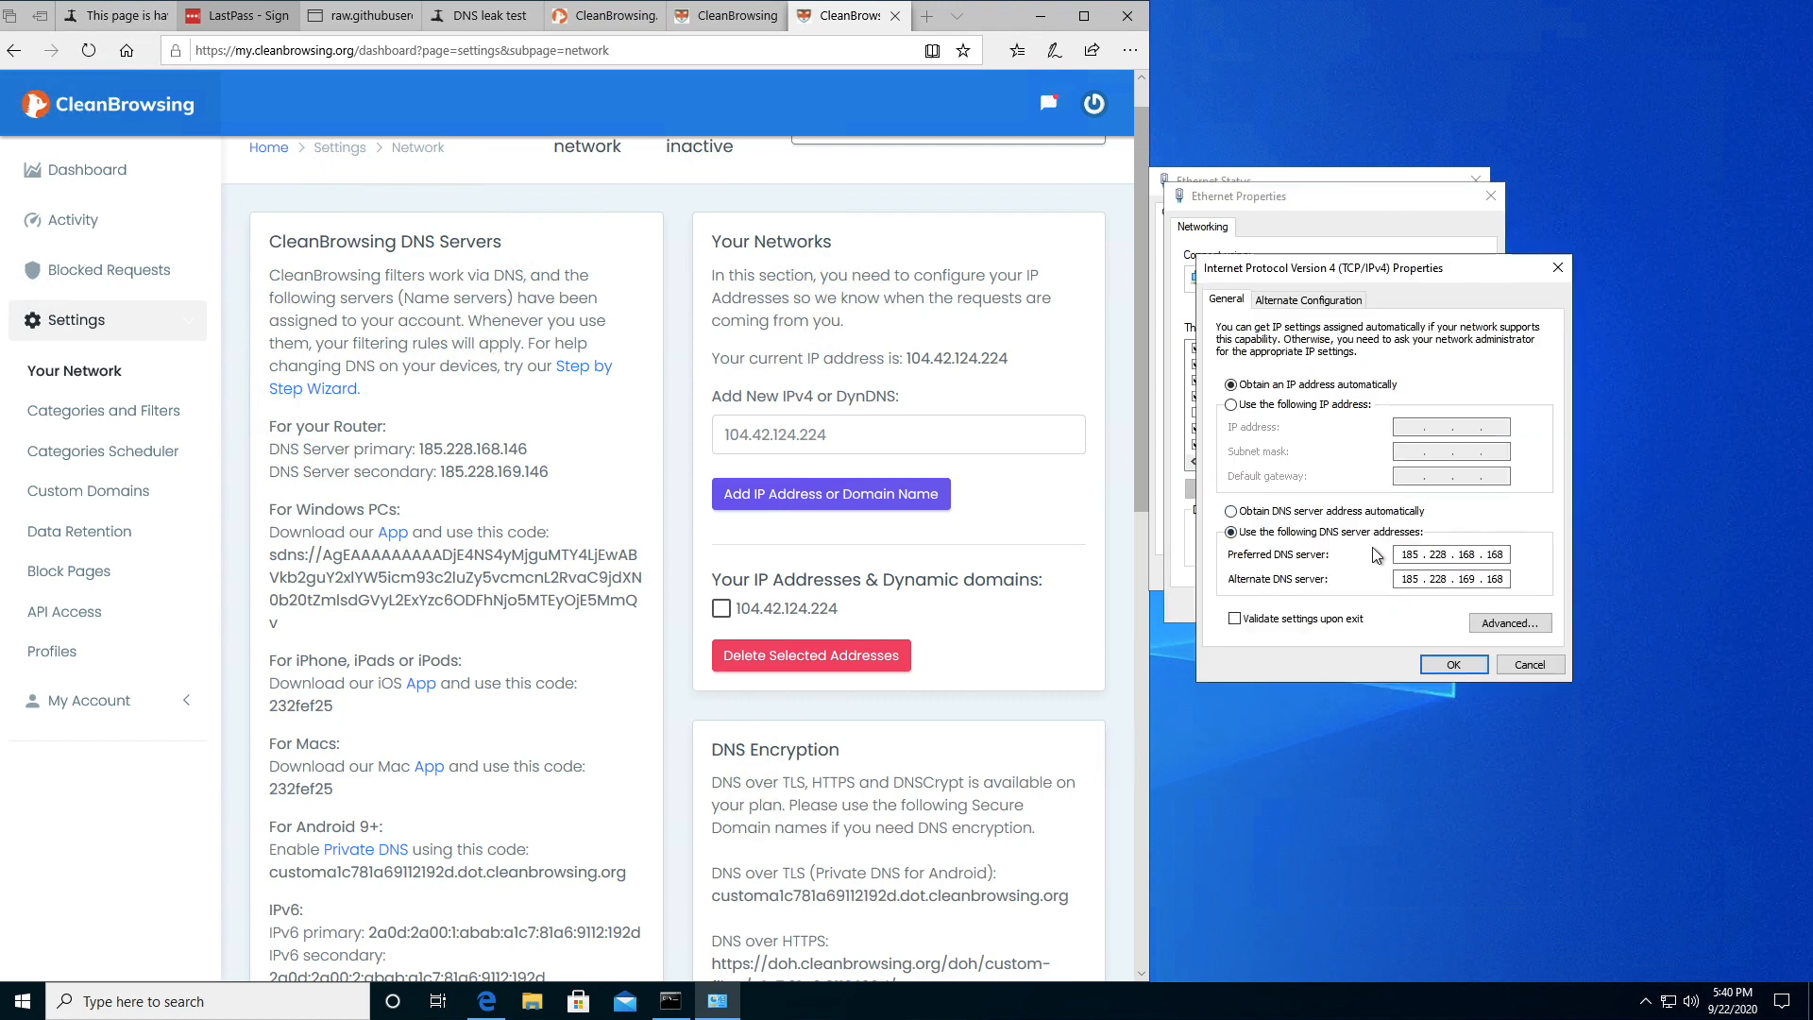
double_click(1495, 552)
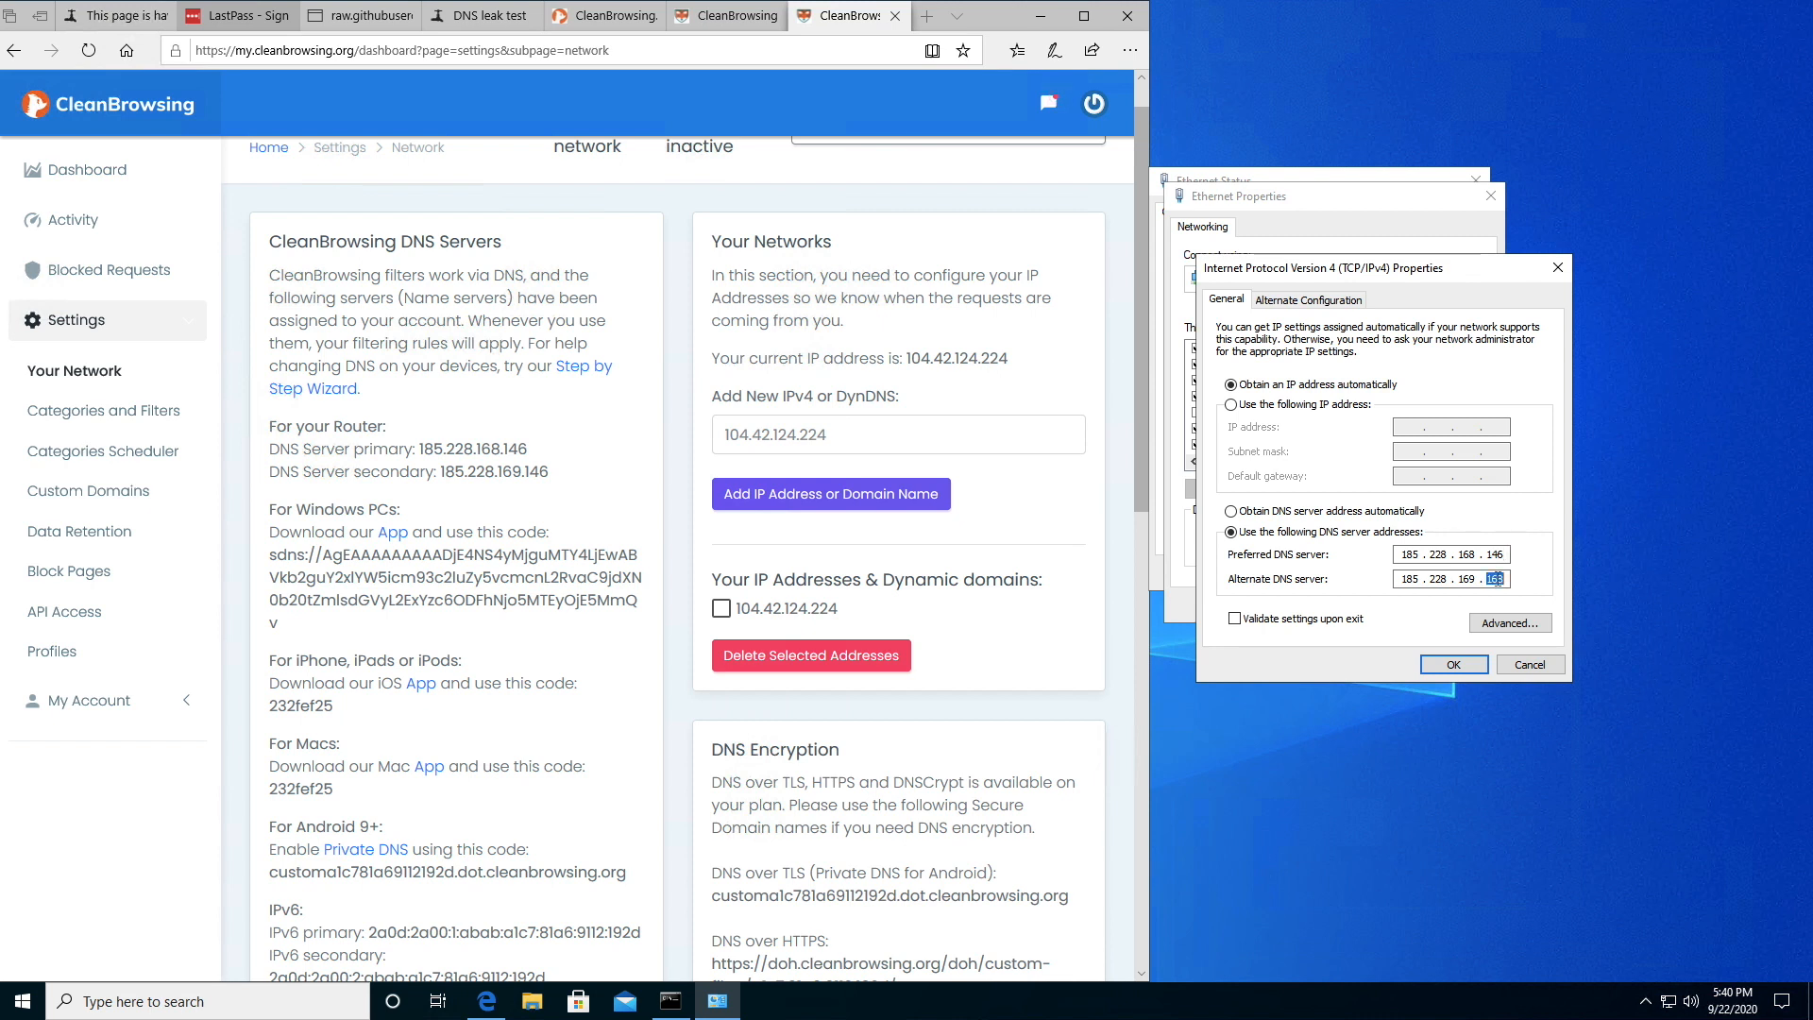
type("1")
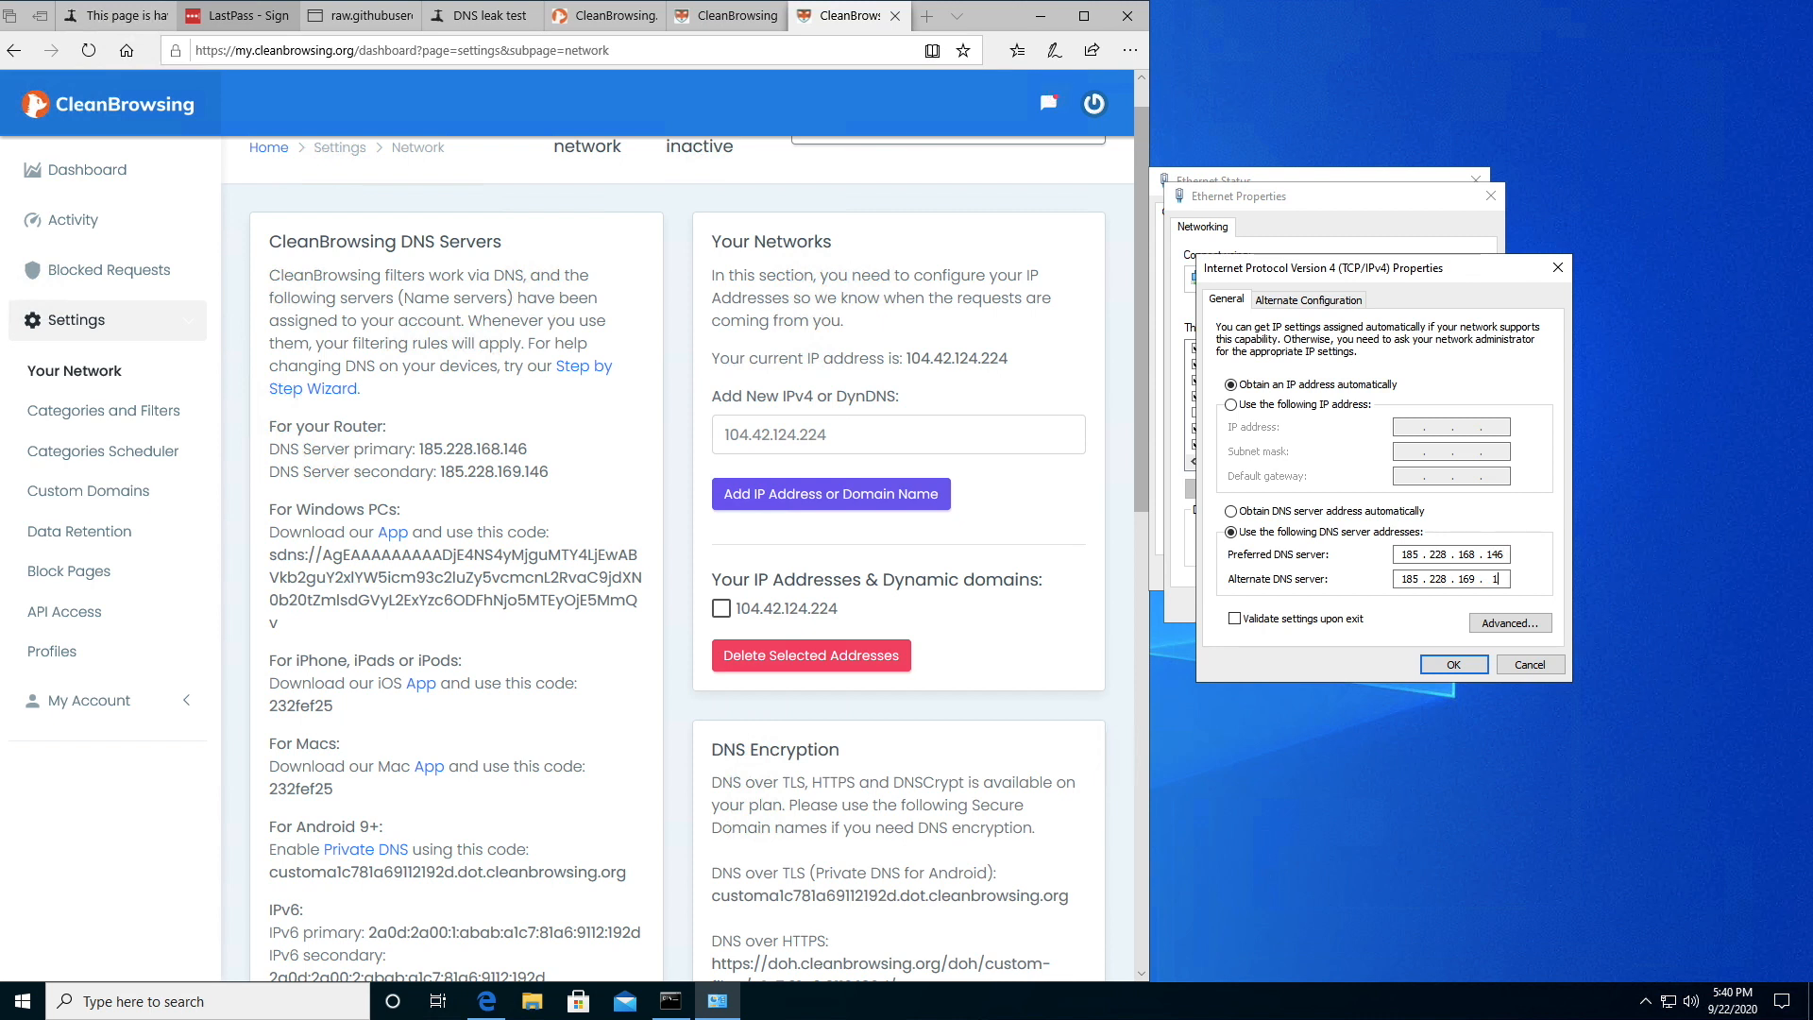
type("46")
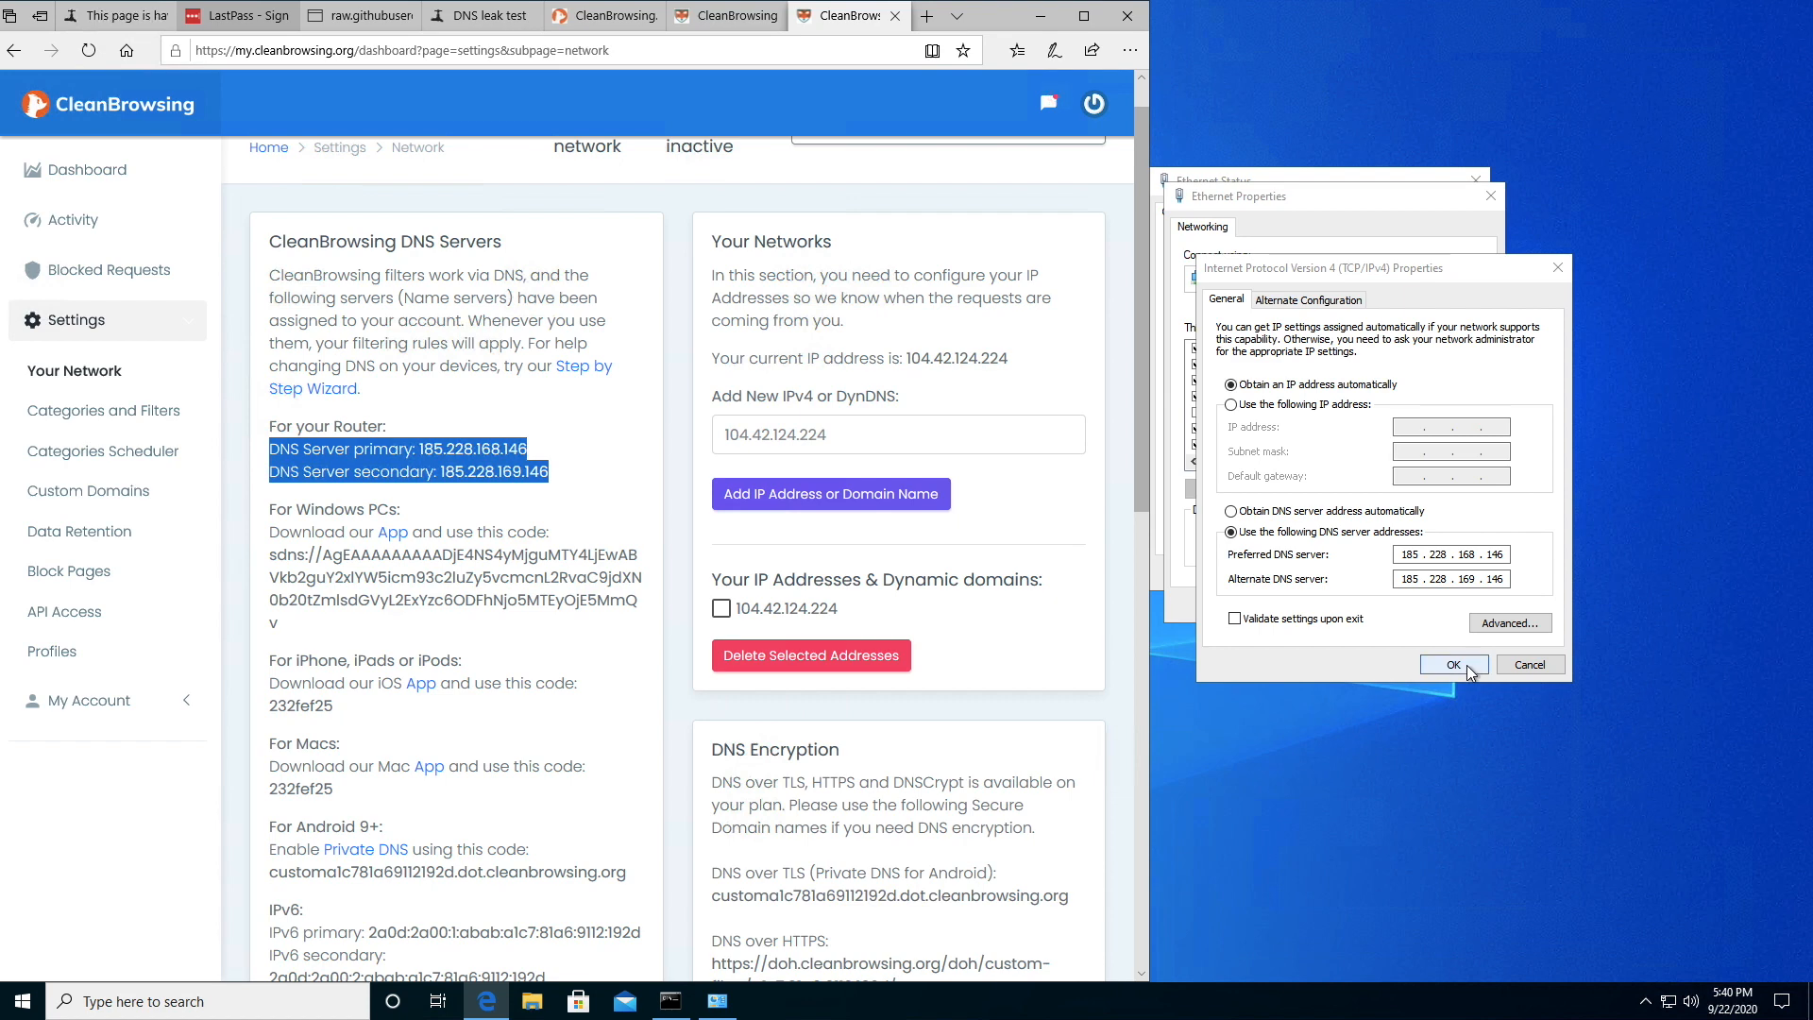
left_click(1454, 664)
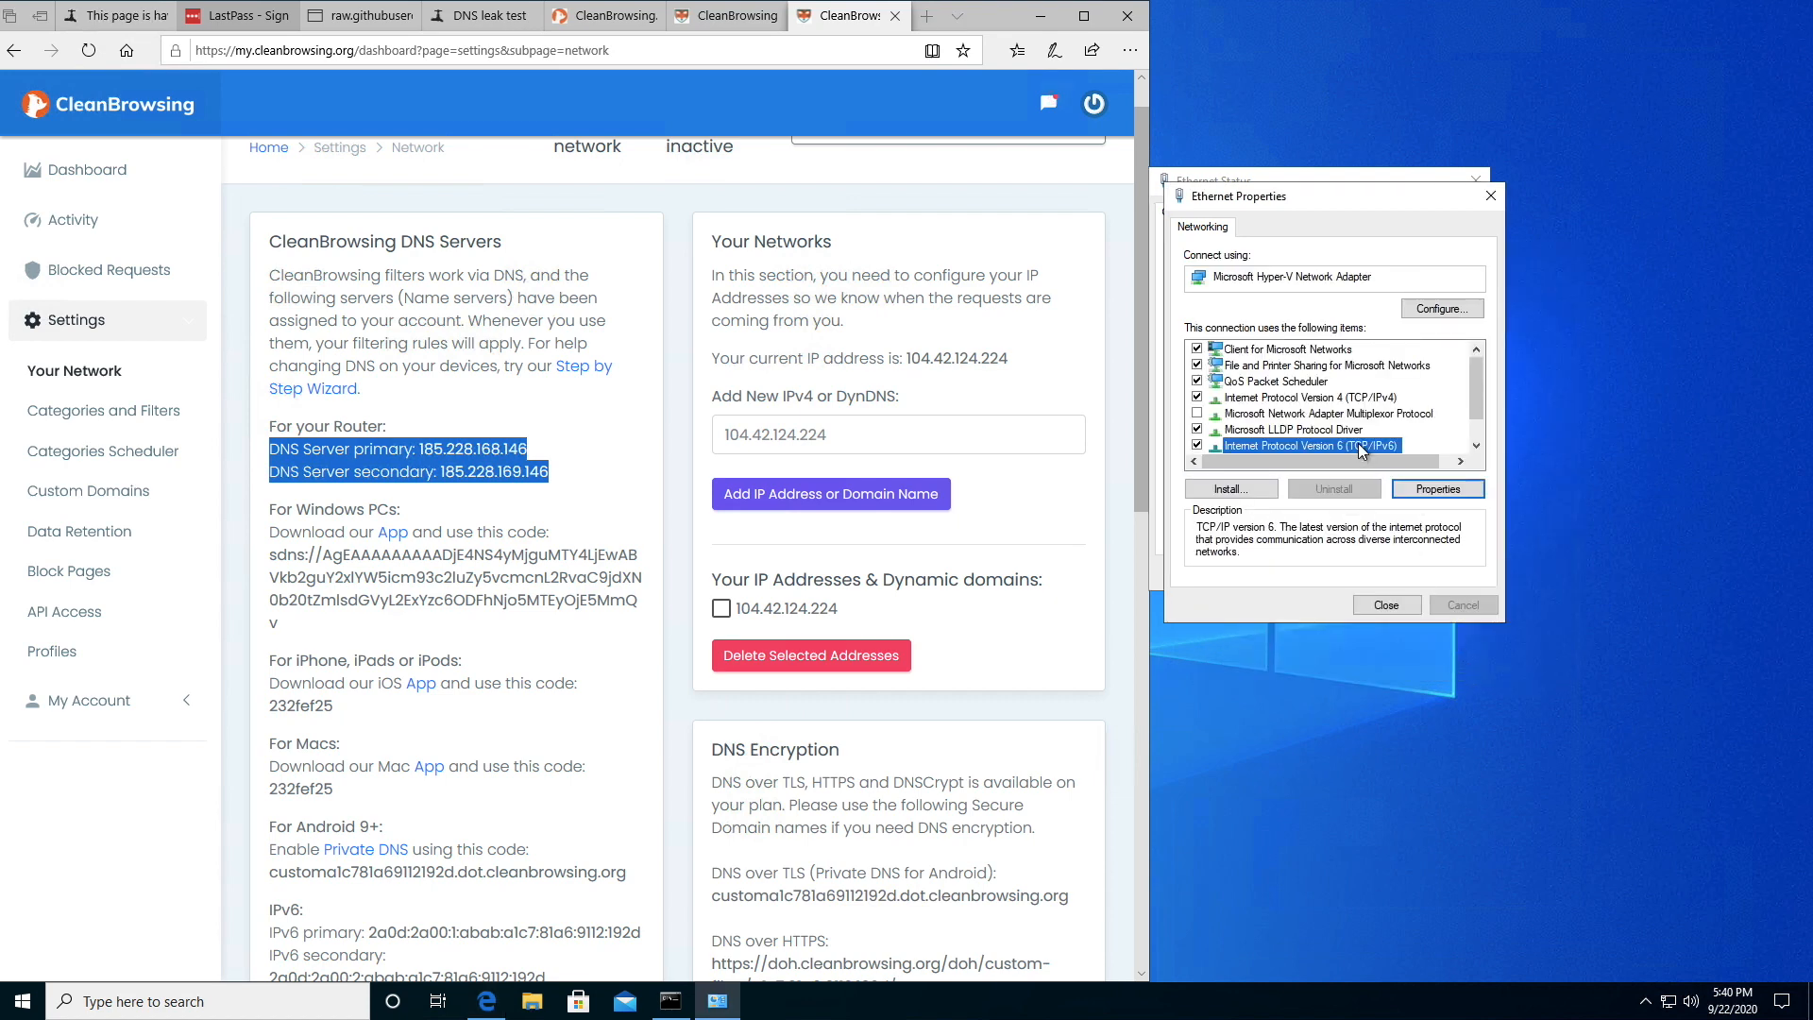
Switch IPv6 to manual DNS and paste CleanBrowsing's IPv6 primary address as preferred server
left_click(1437, 487)
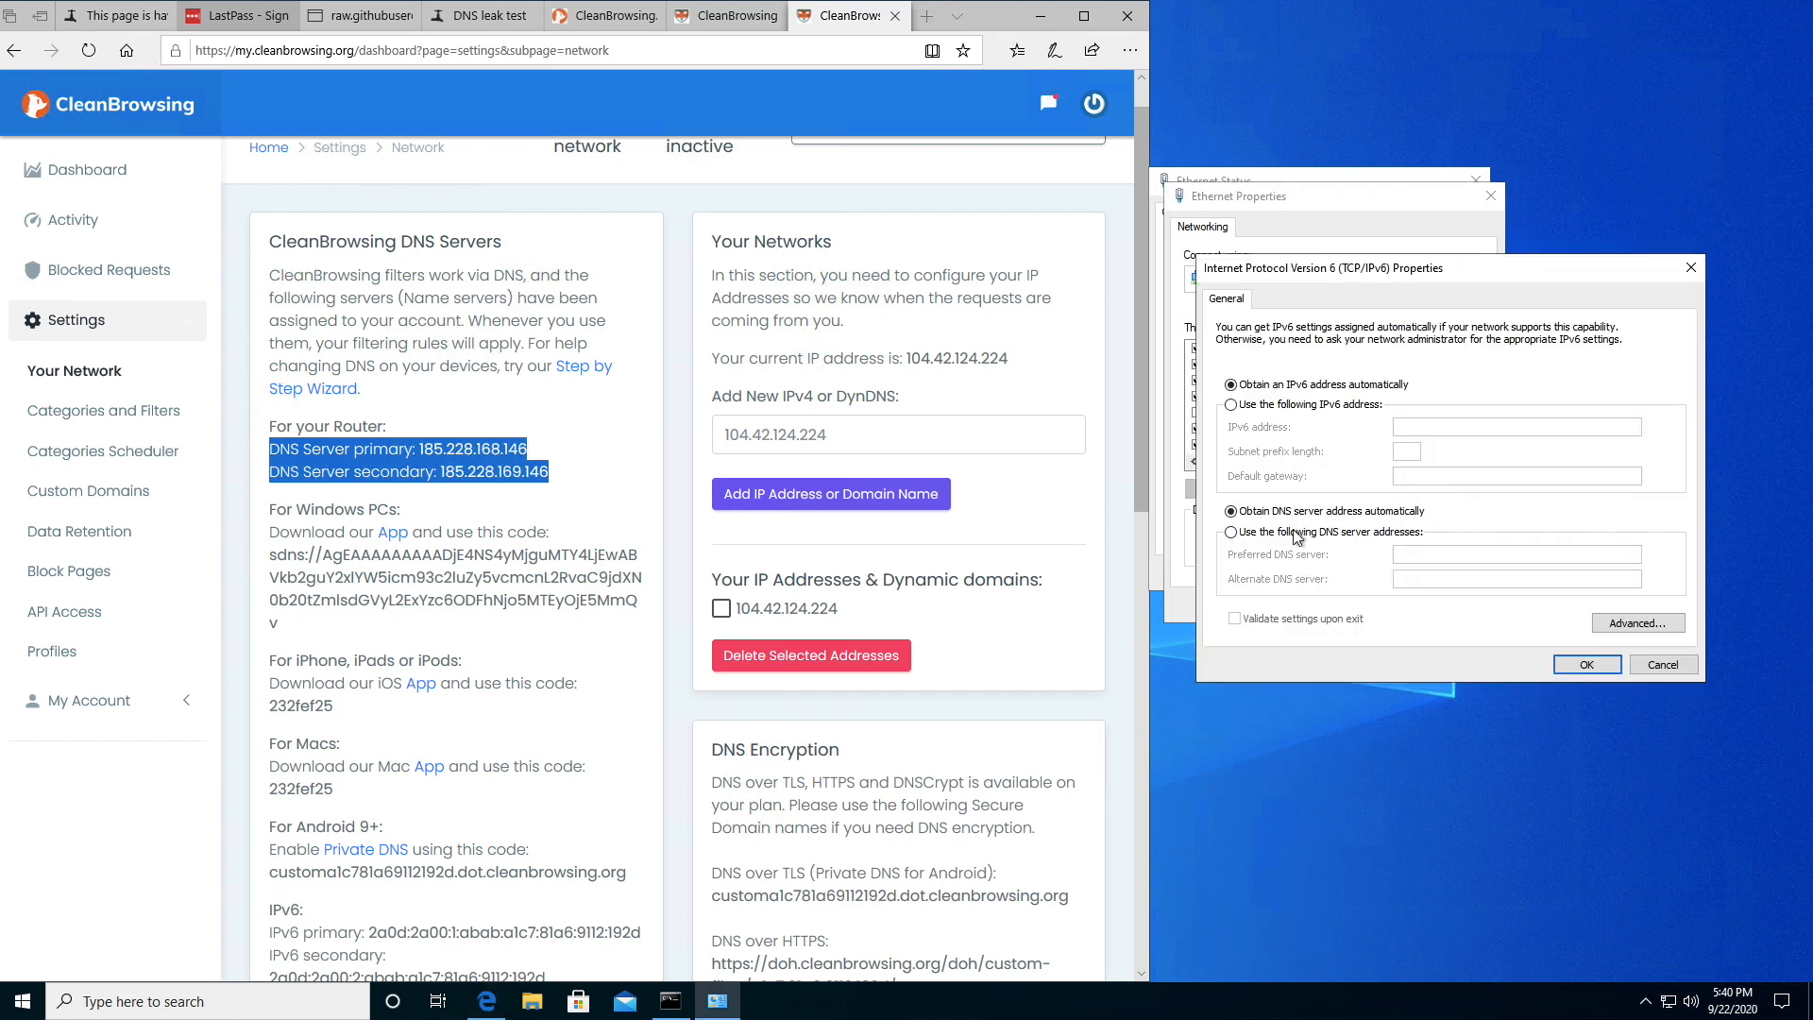
left_click(1232, 531)
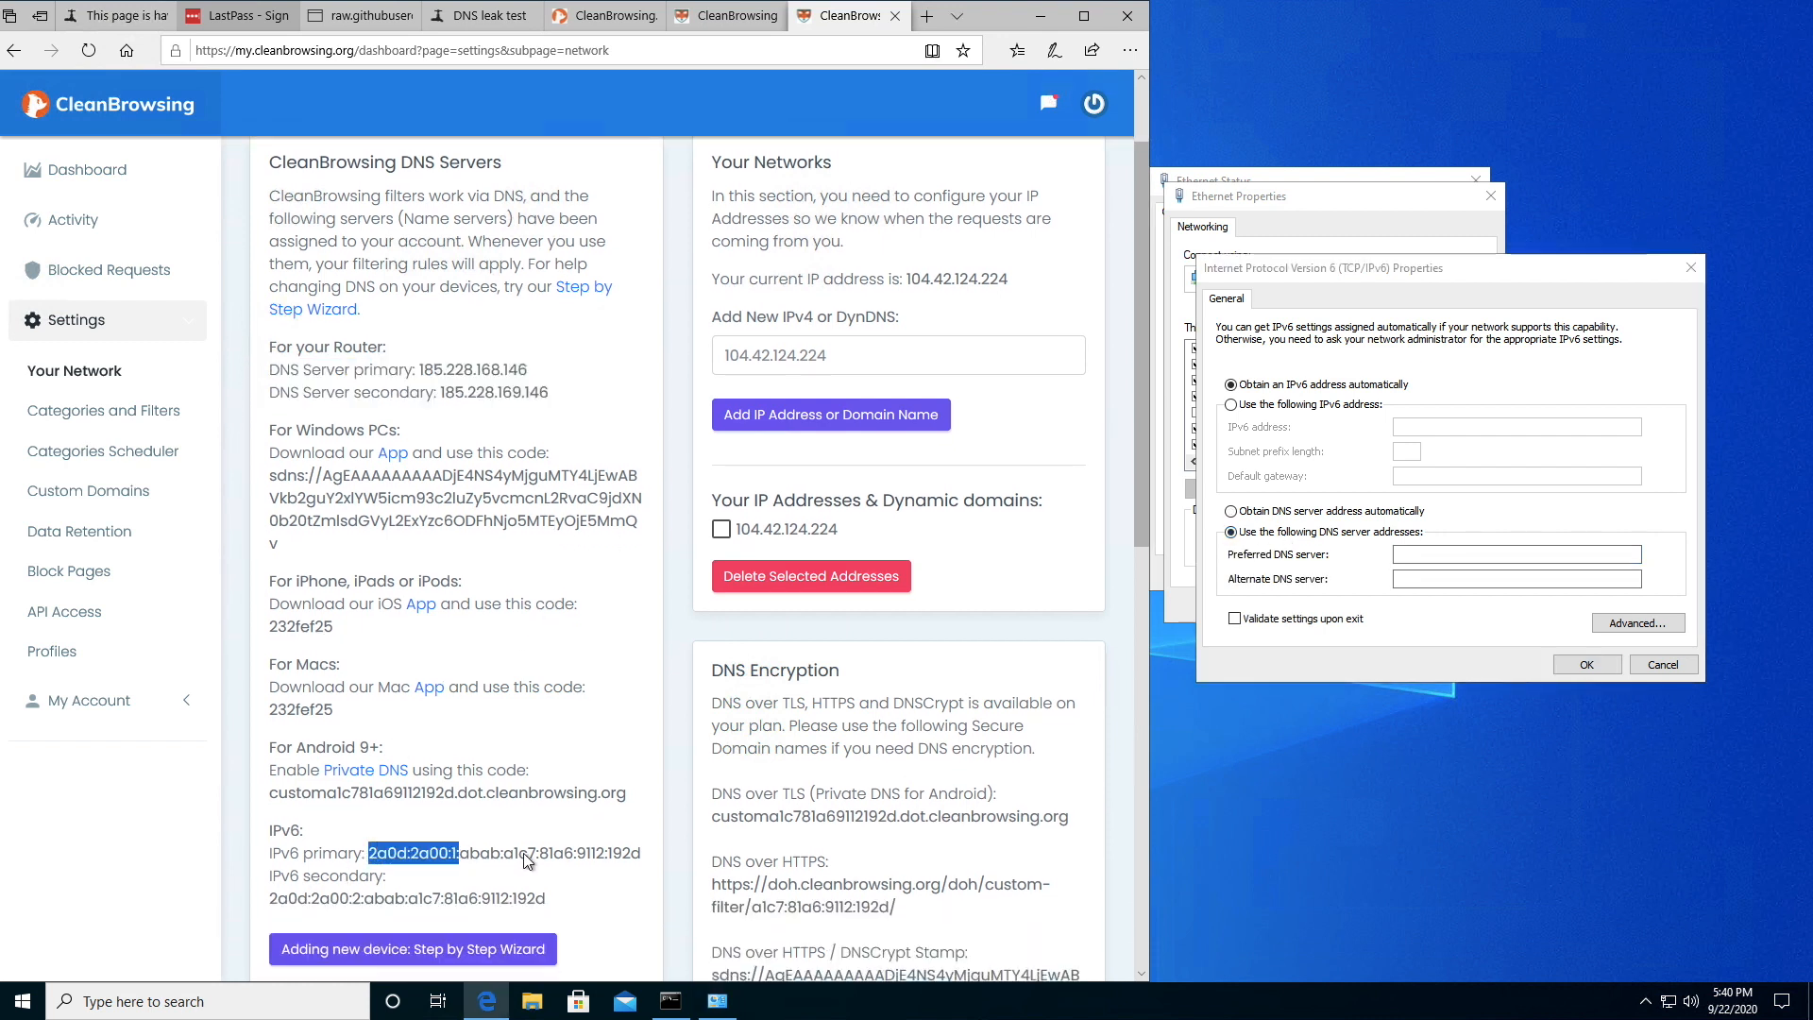
right_click(504, 852)
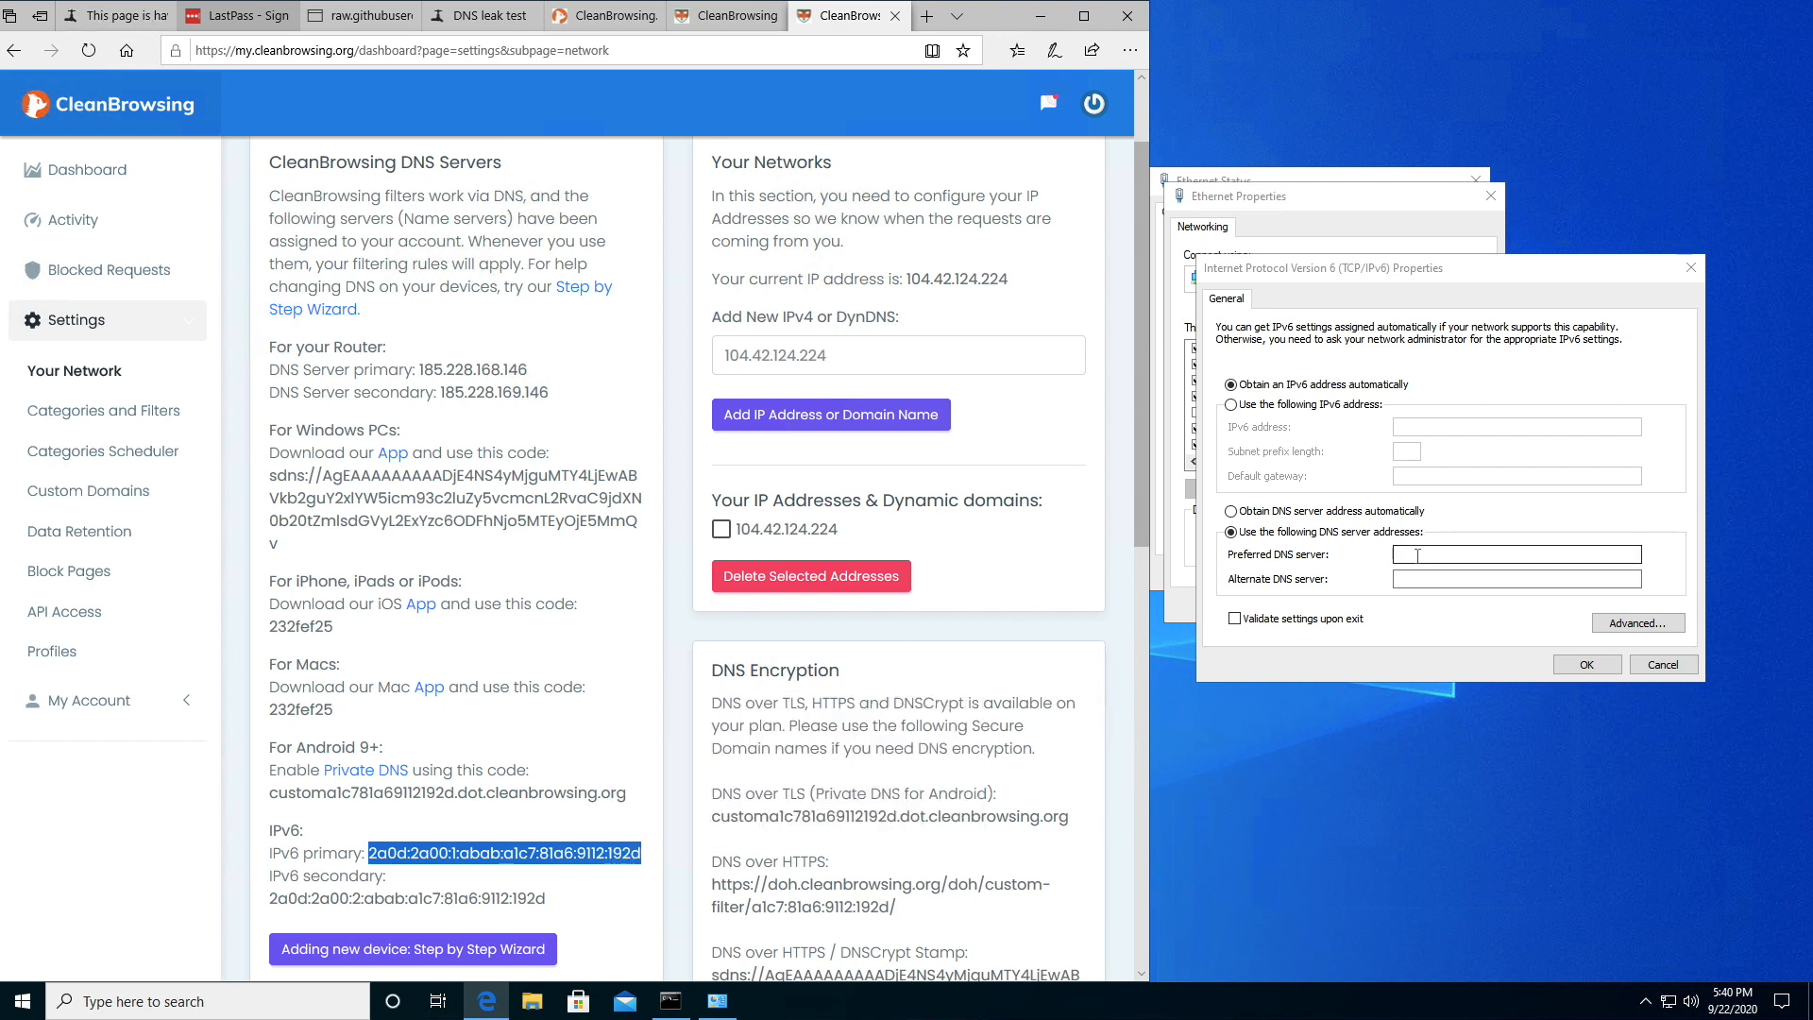
right_click(1515, 555)
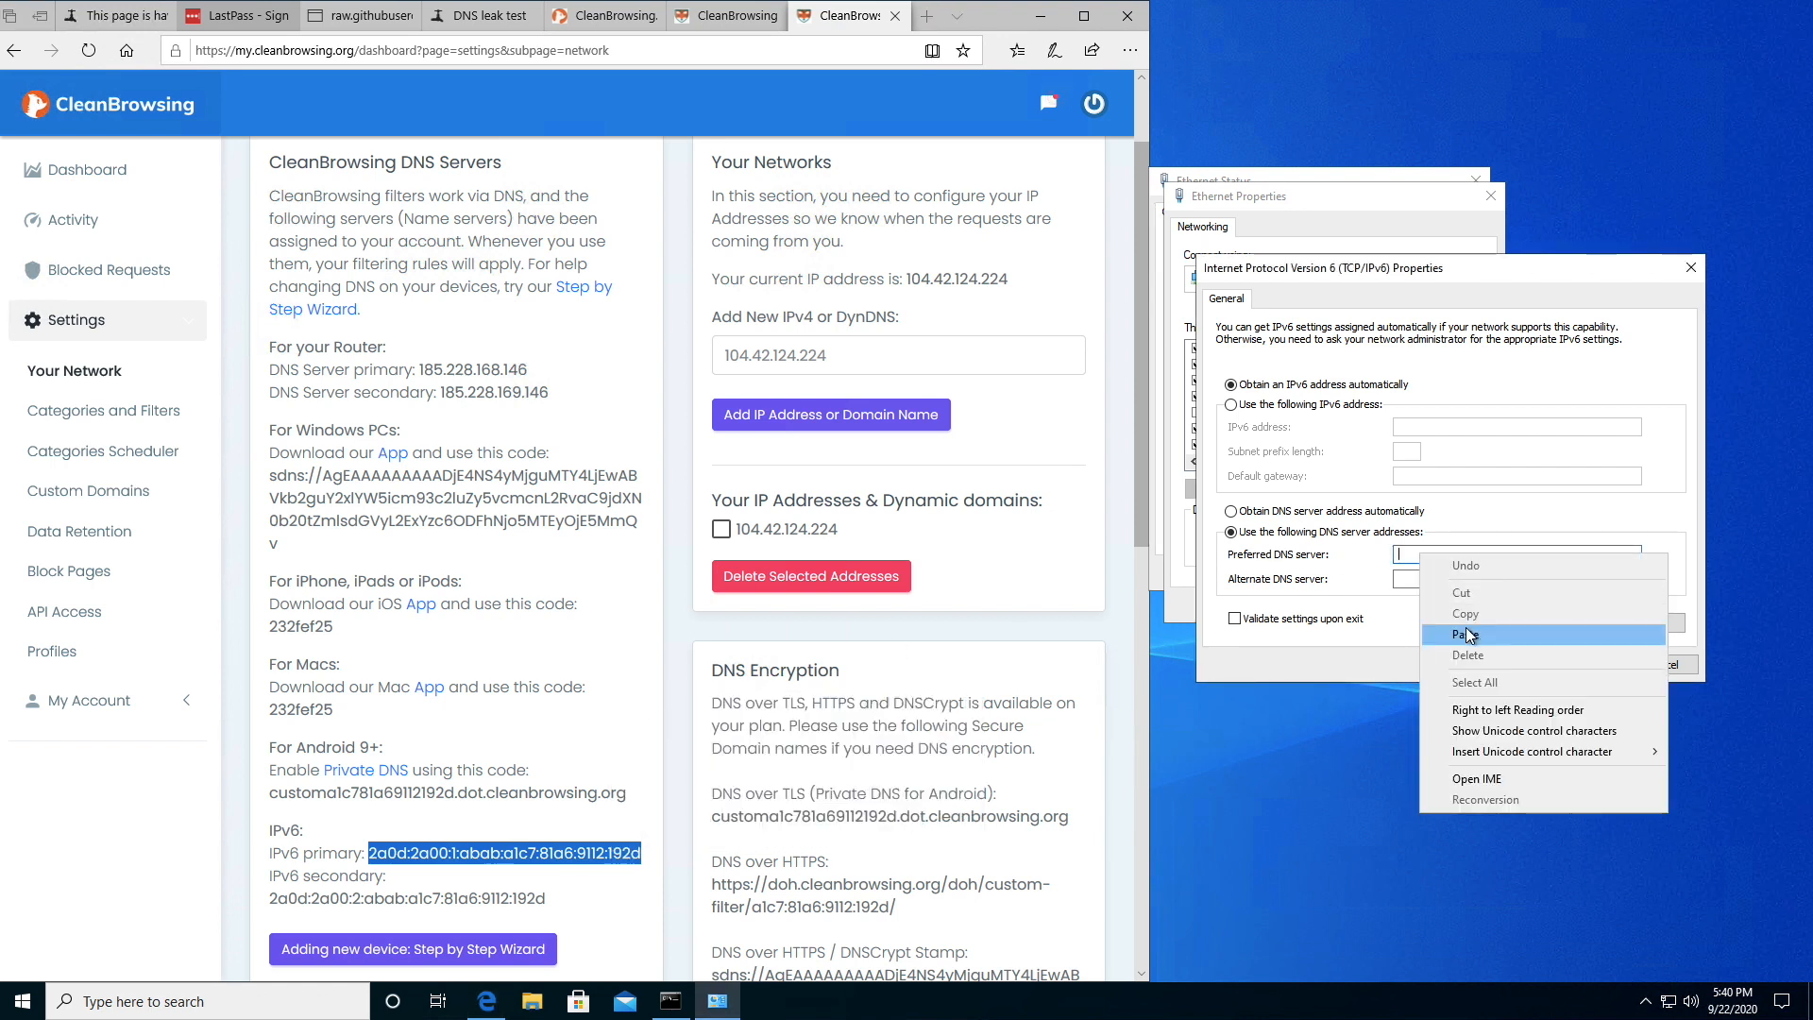
left_click(1464, 634)
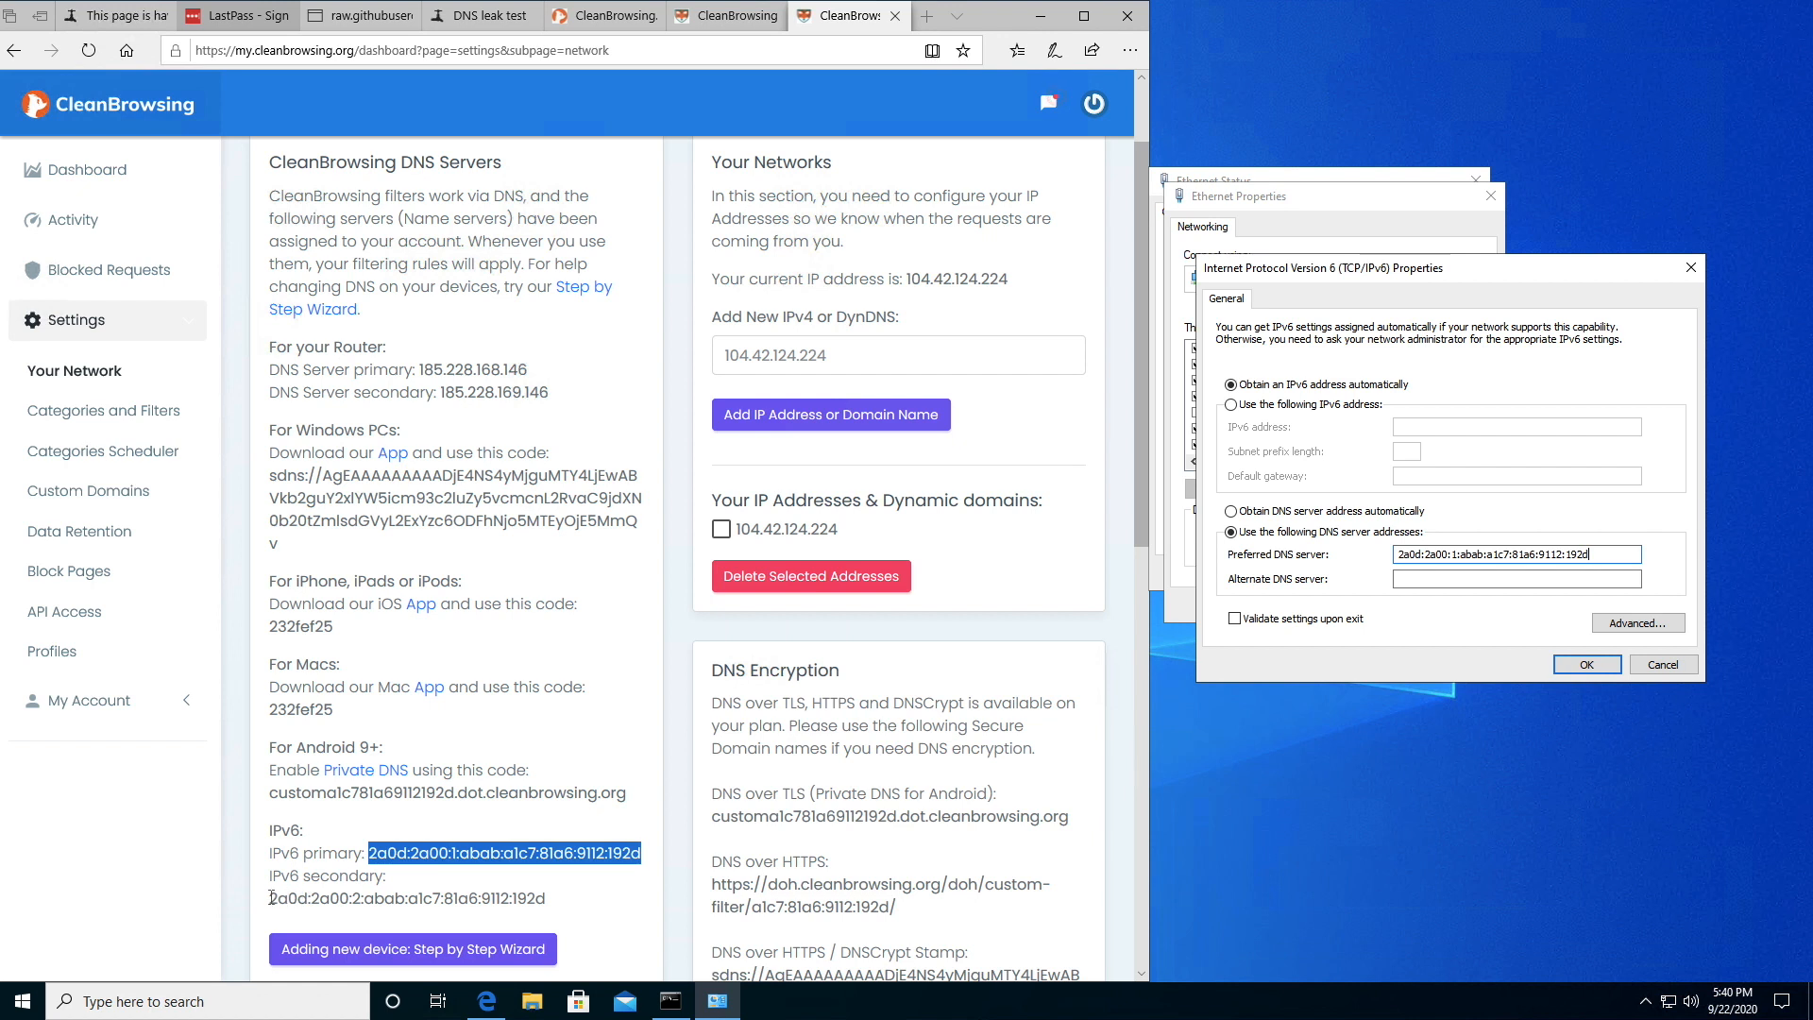
right_click(402, 898)
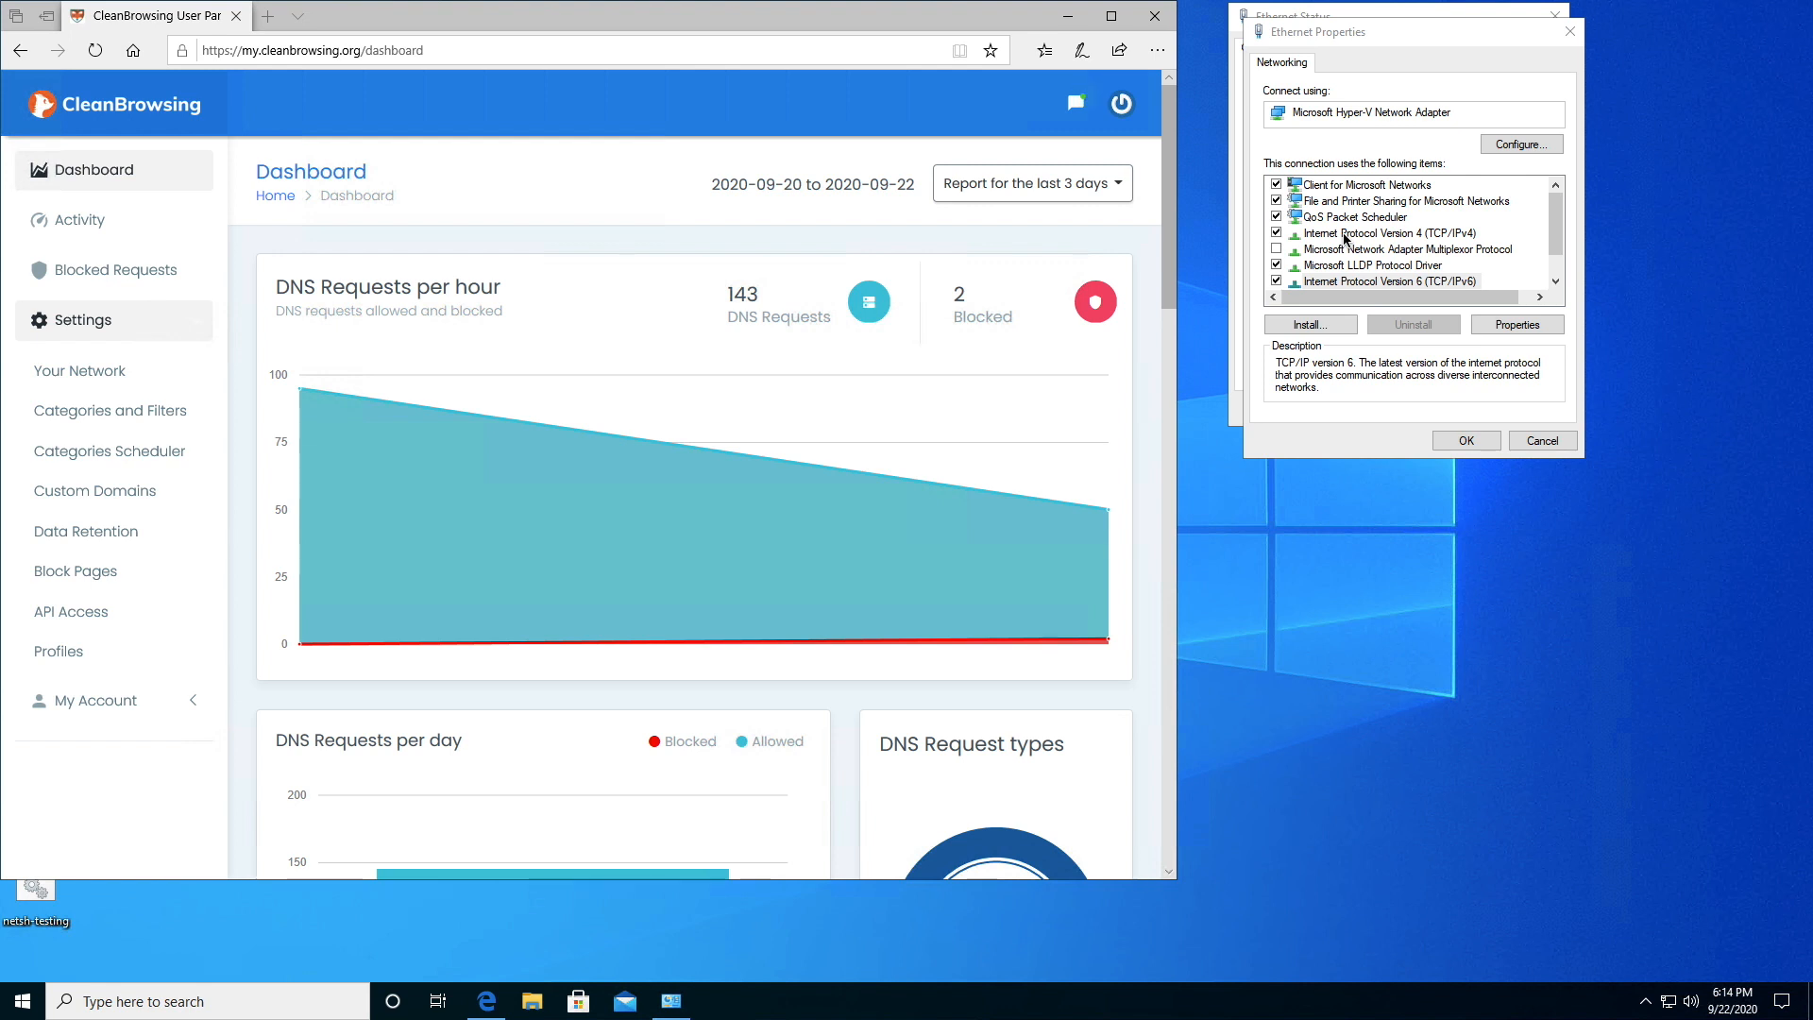
Bring up the Manual---Windows profile's network page to compare its DNS addresses
left_click(1394, 232)
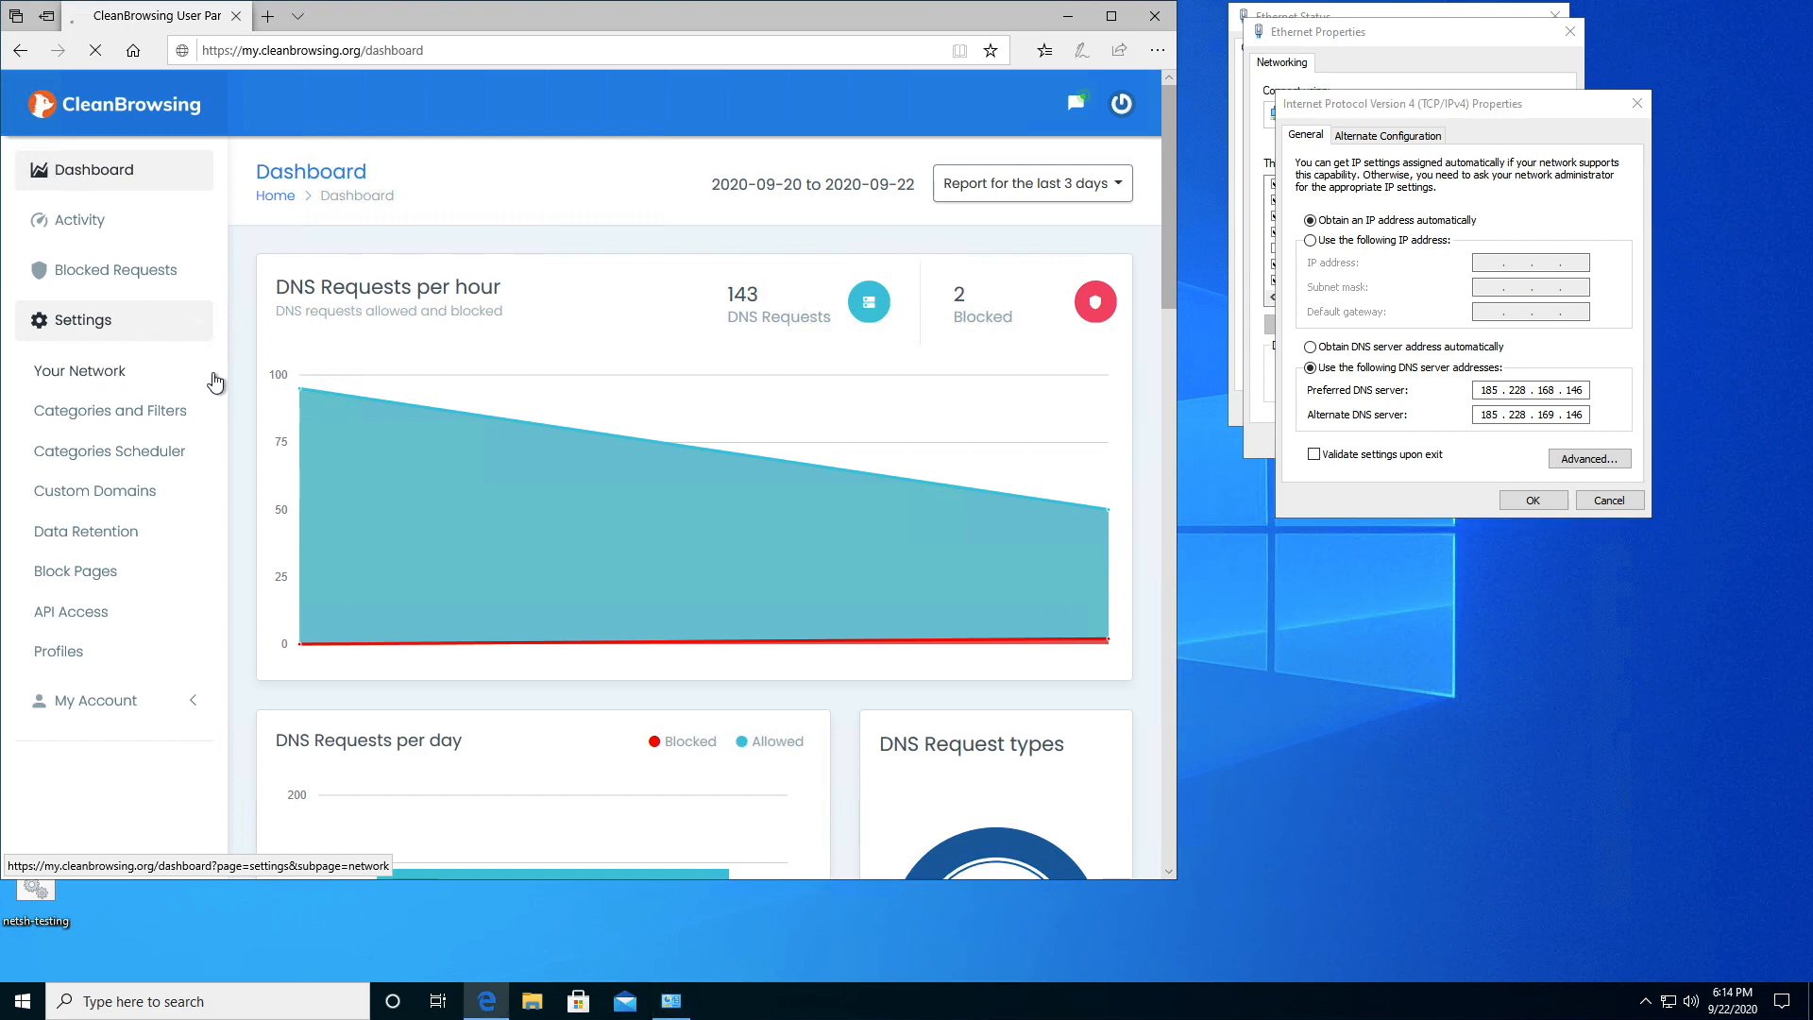
left_click(80, 370)
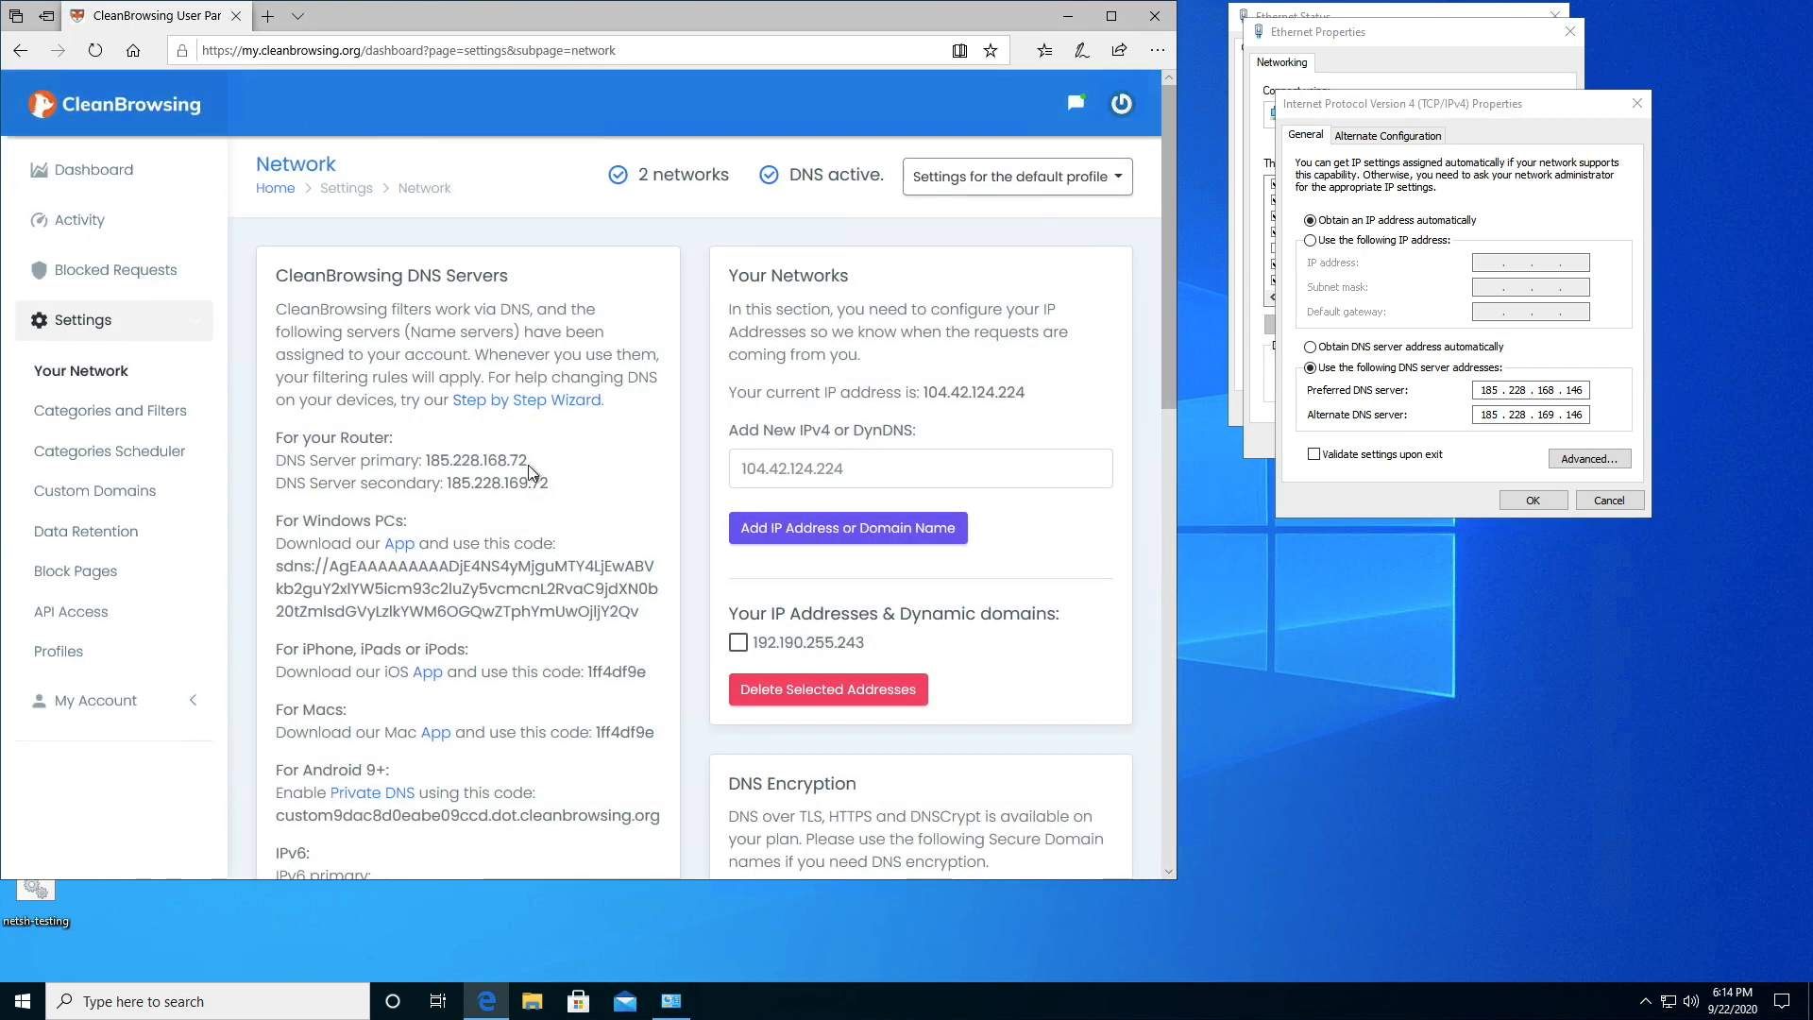
left_click(1015, 175)
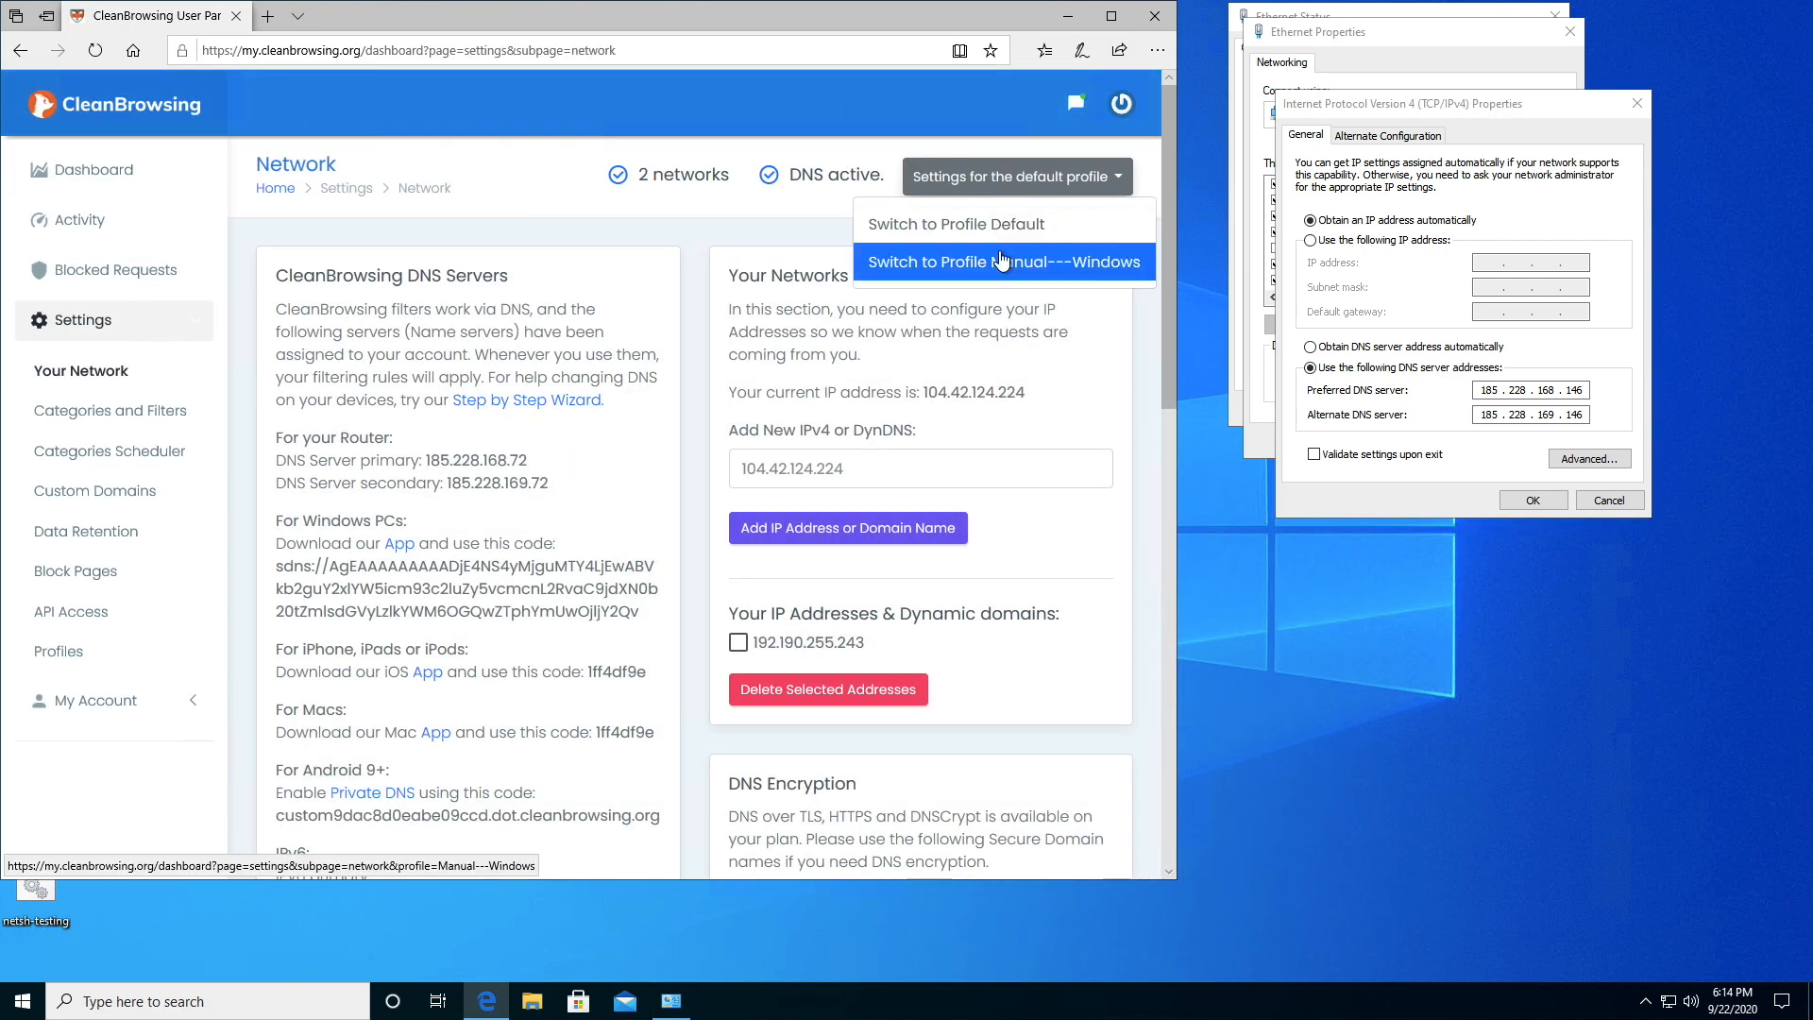
left_click(1001, 261)
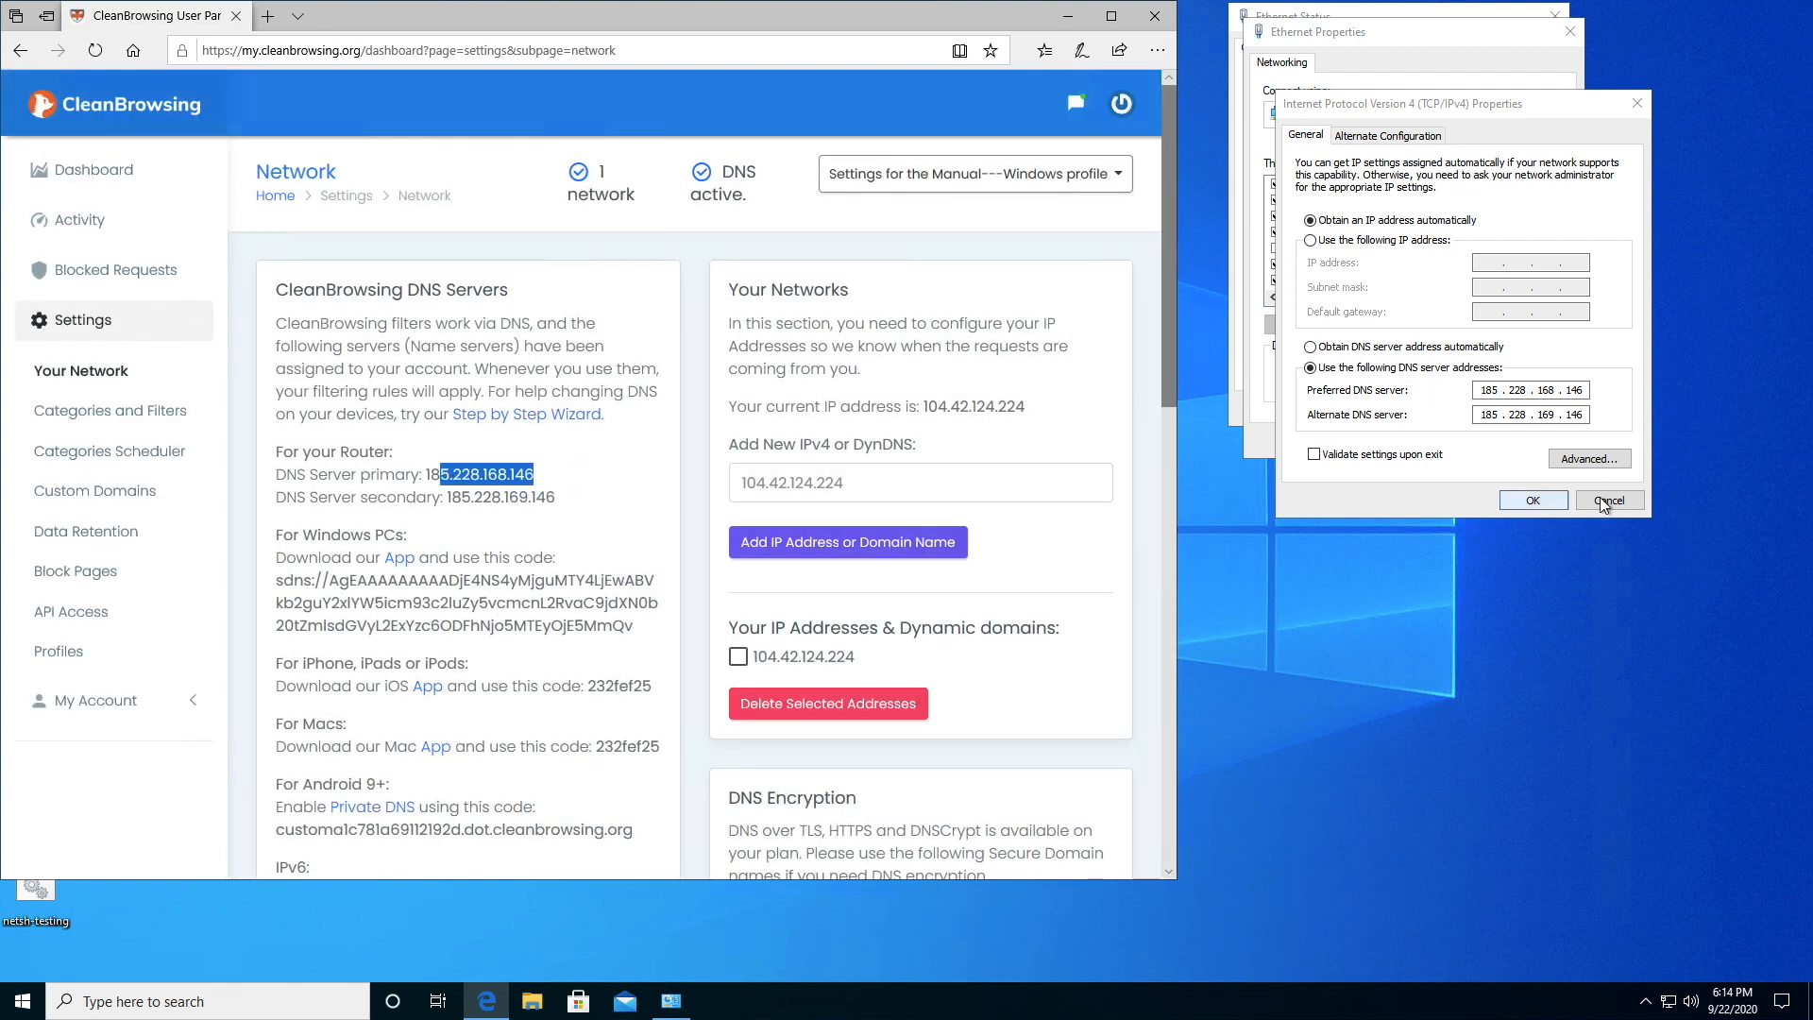
Cancel the IPv4 and IPv6 properties after checking, then close Ethernet Properties
left_click(1607, 500)
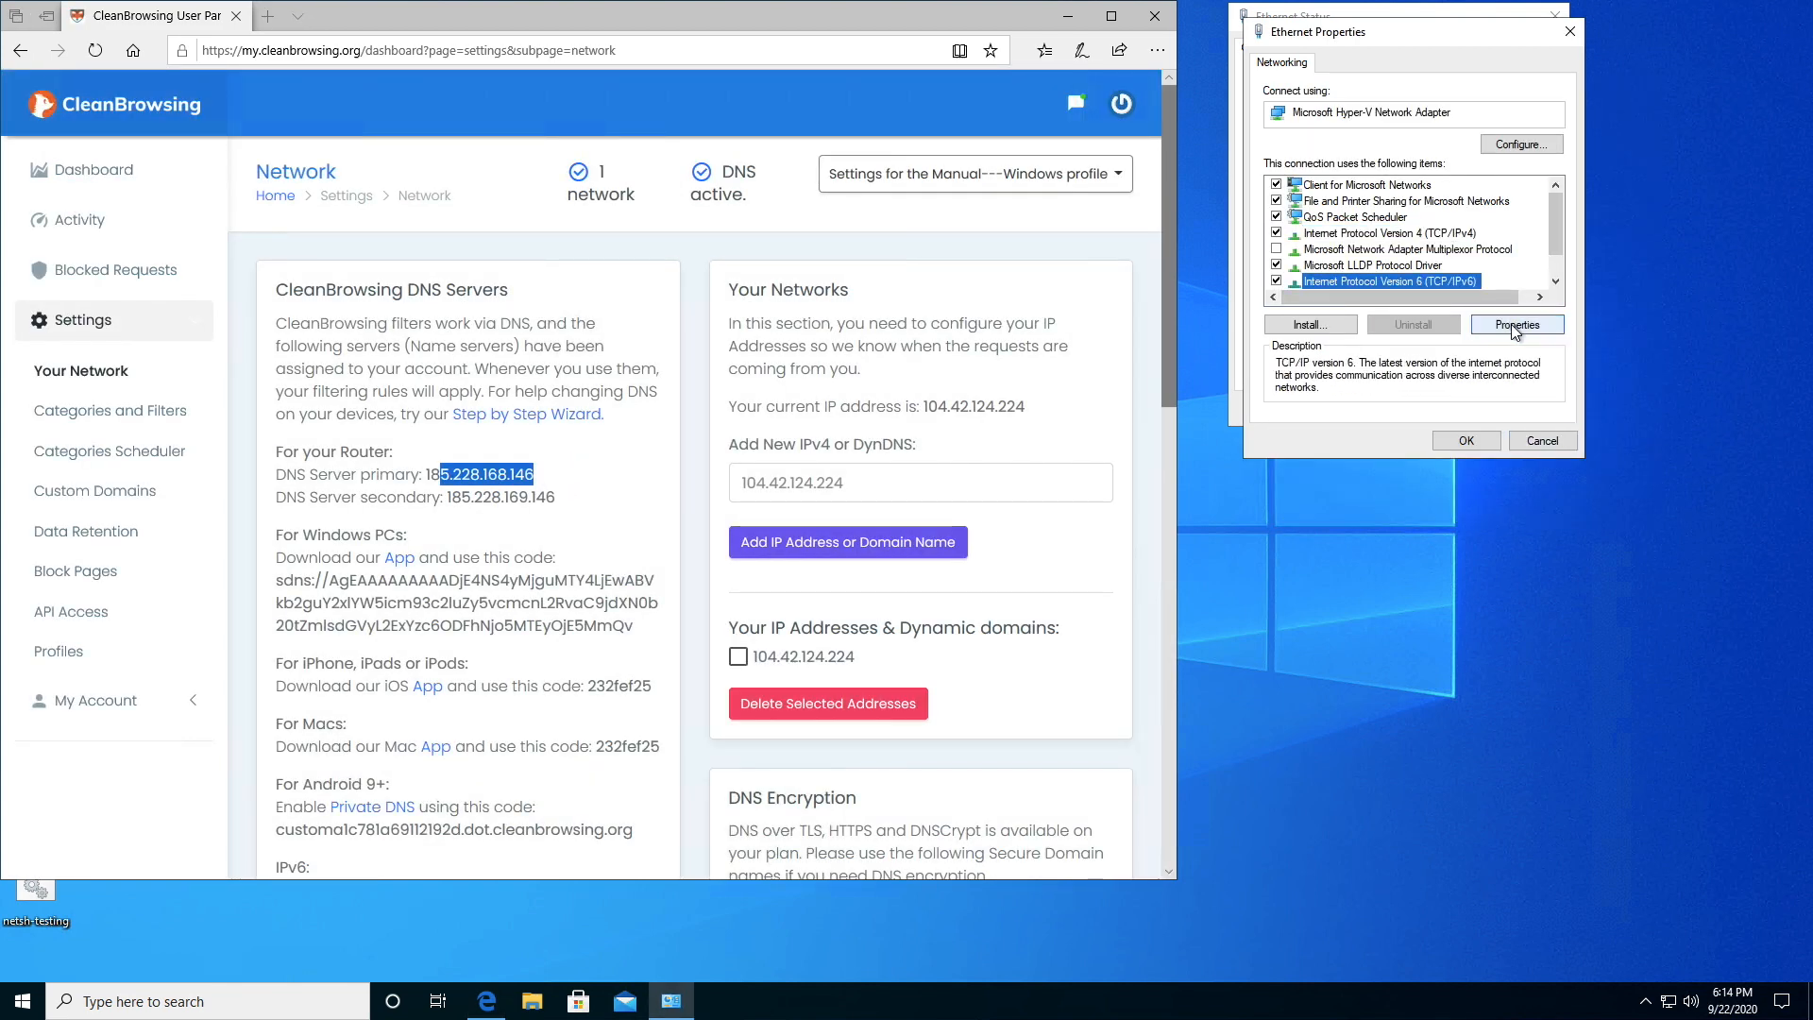
left_click(1516, 324)
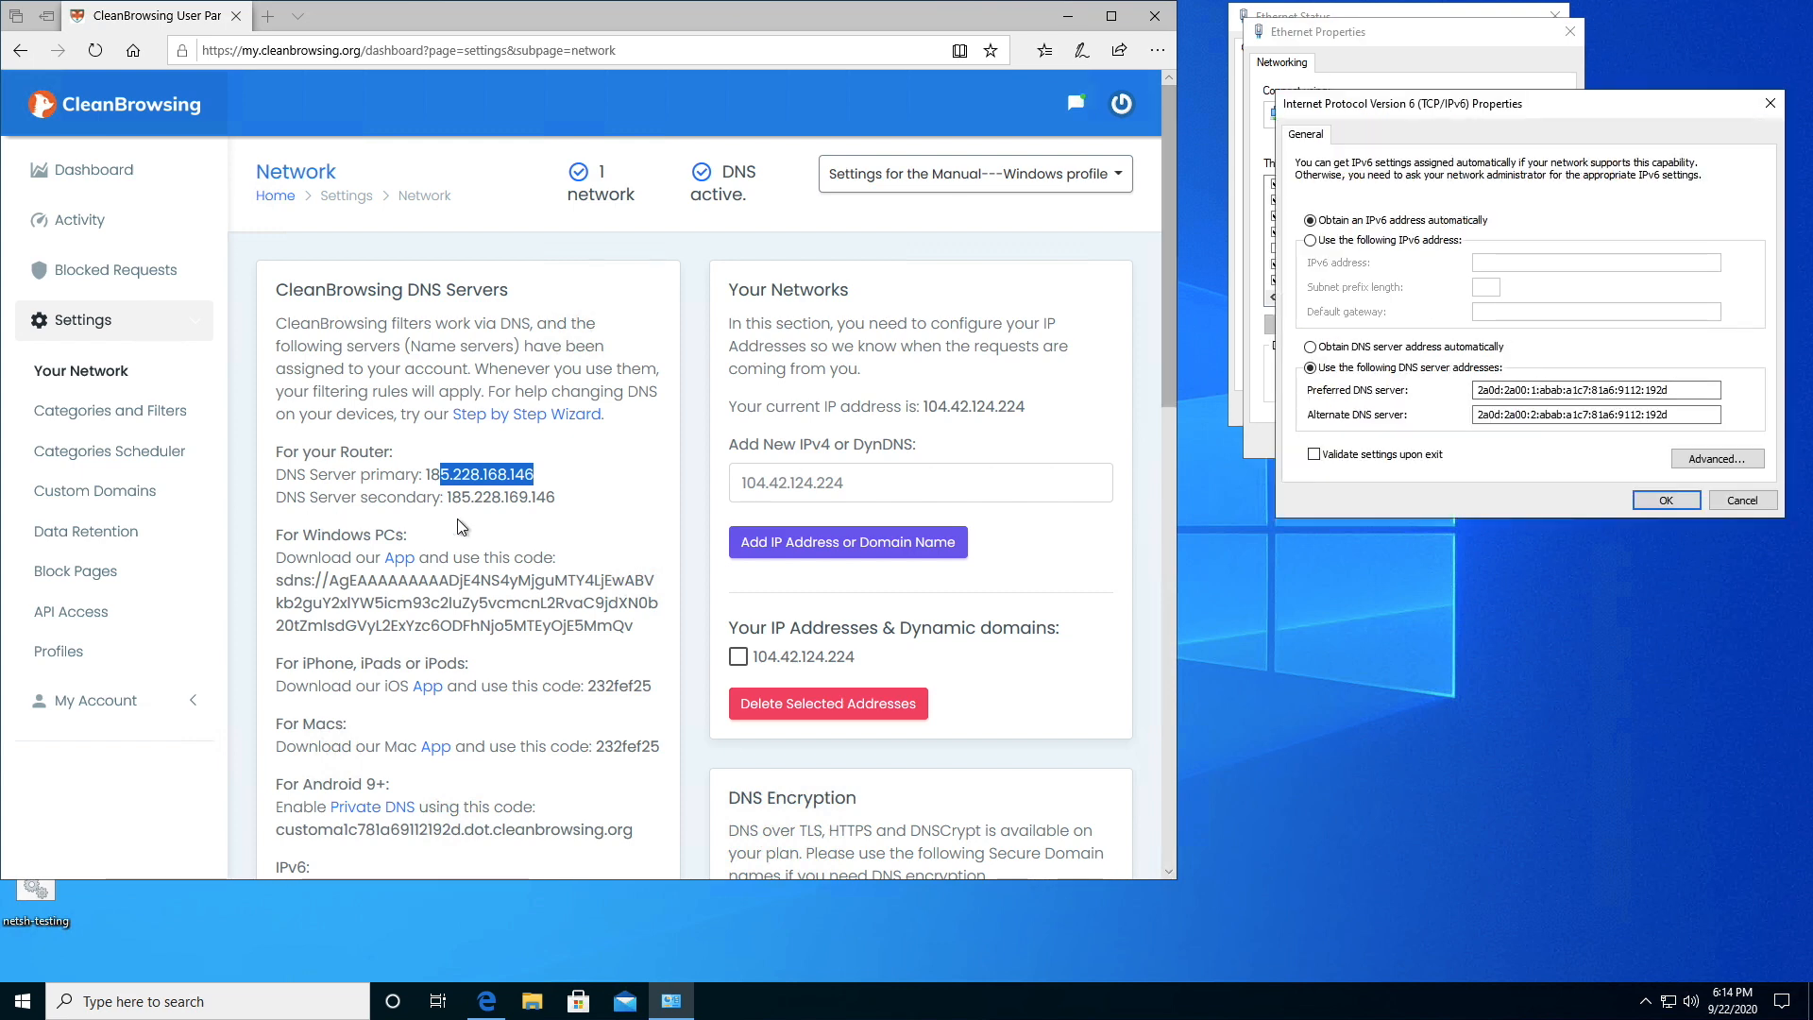
scroll("down", 3)
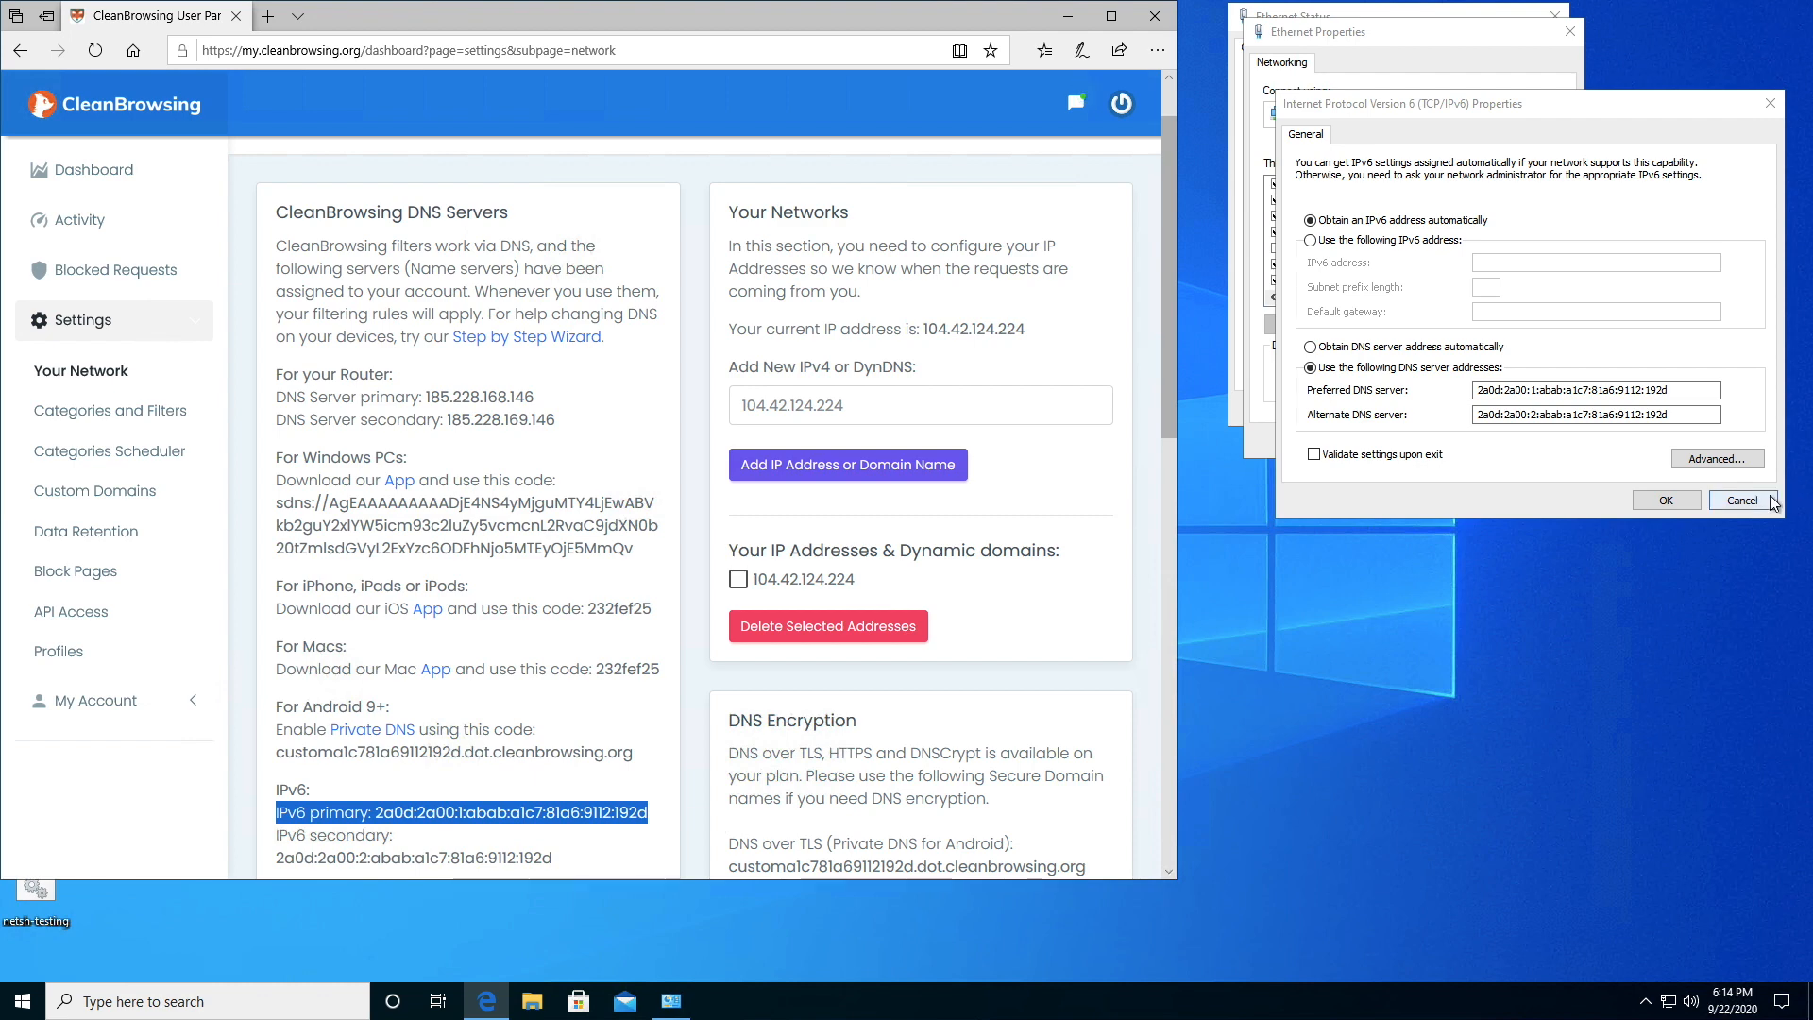
left_click(1741, 500)
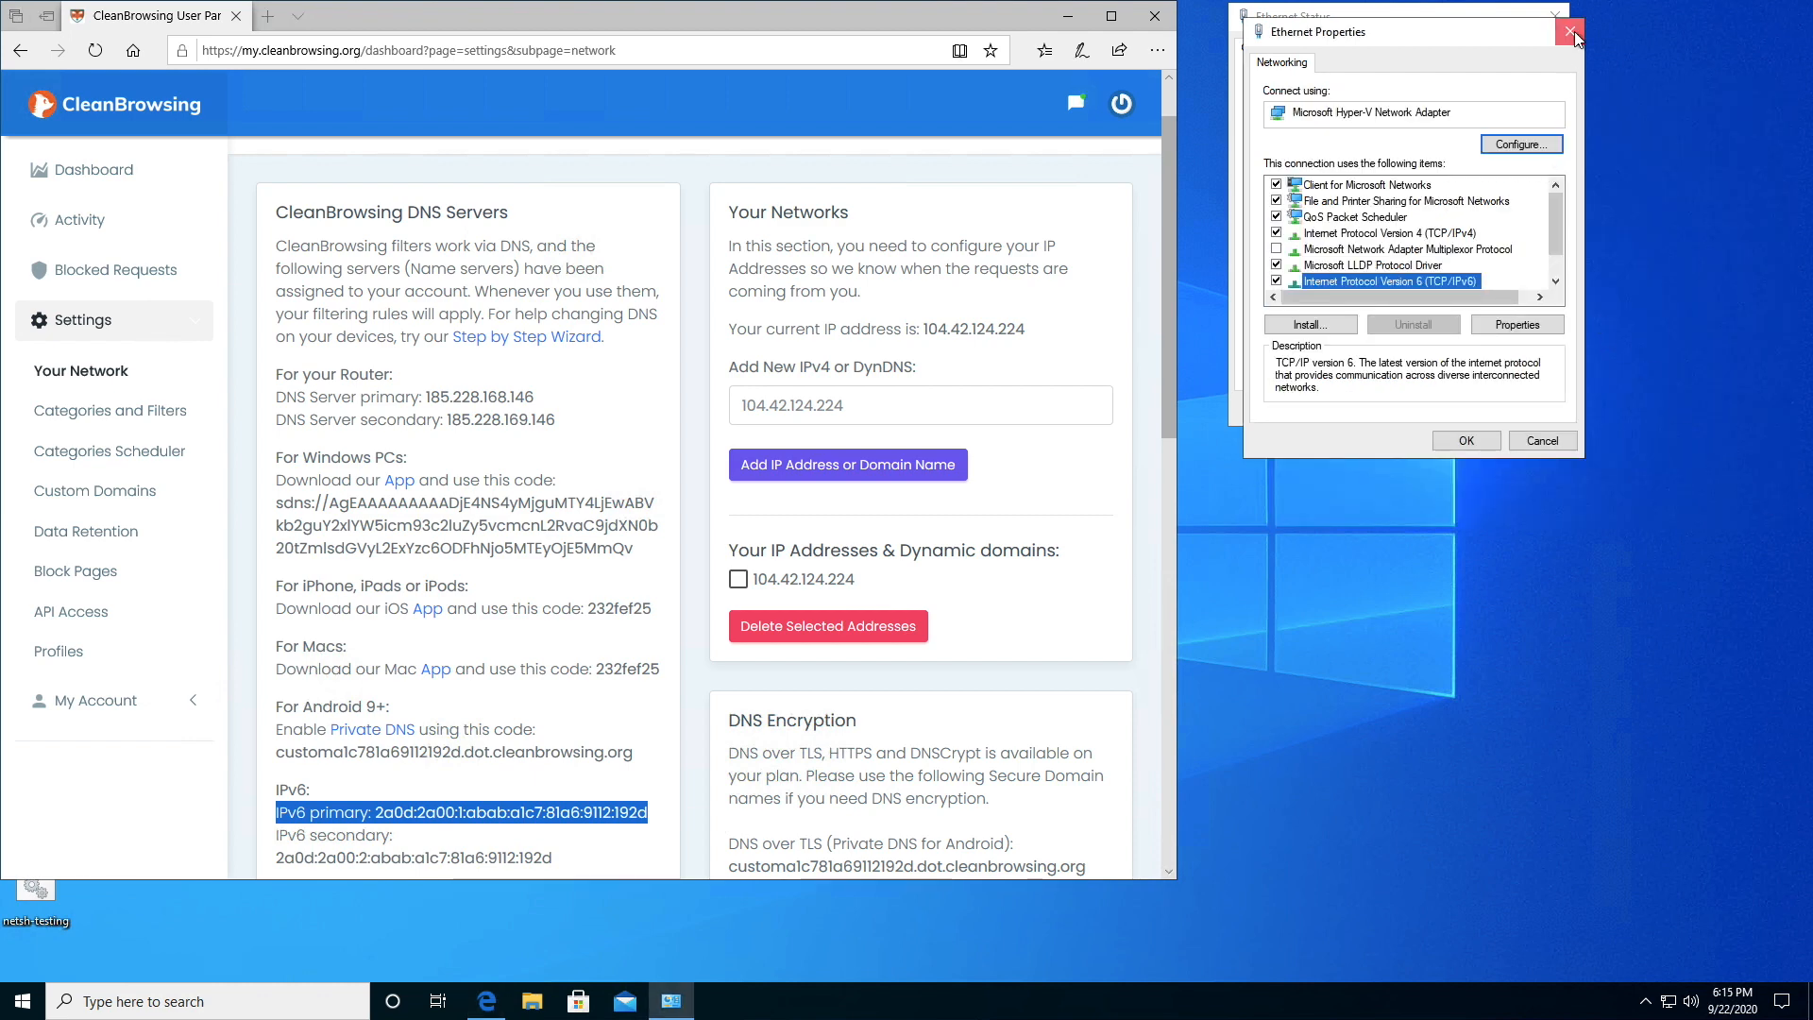
left_click(1571, 31)
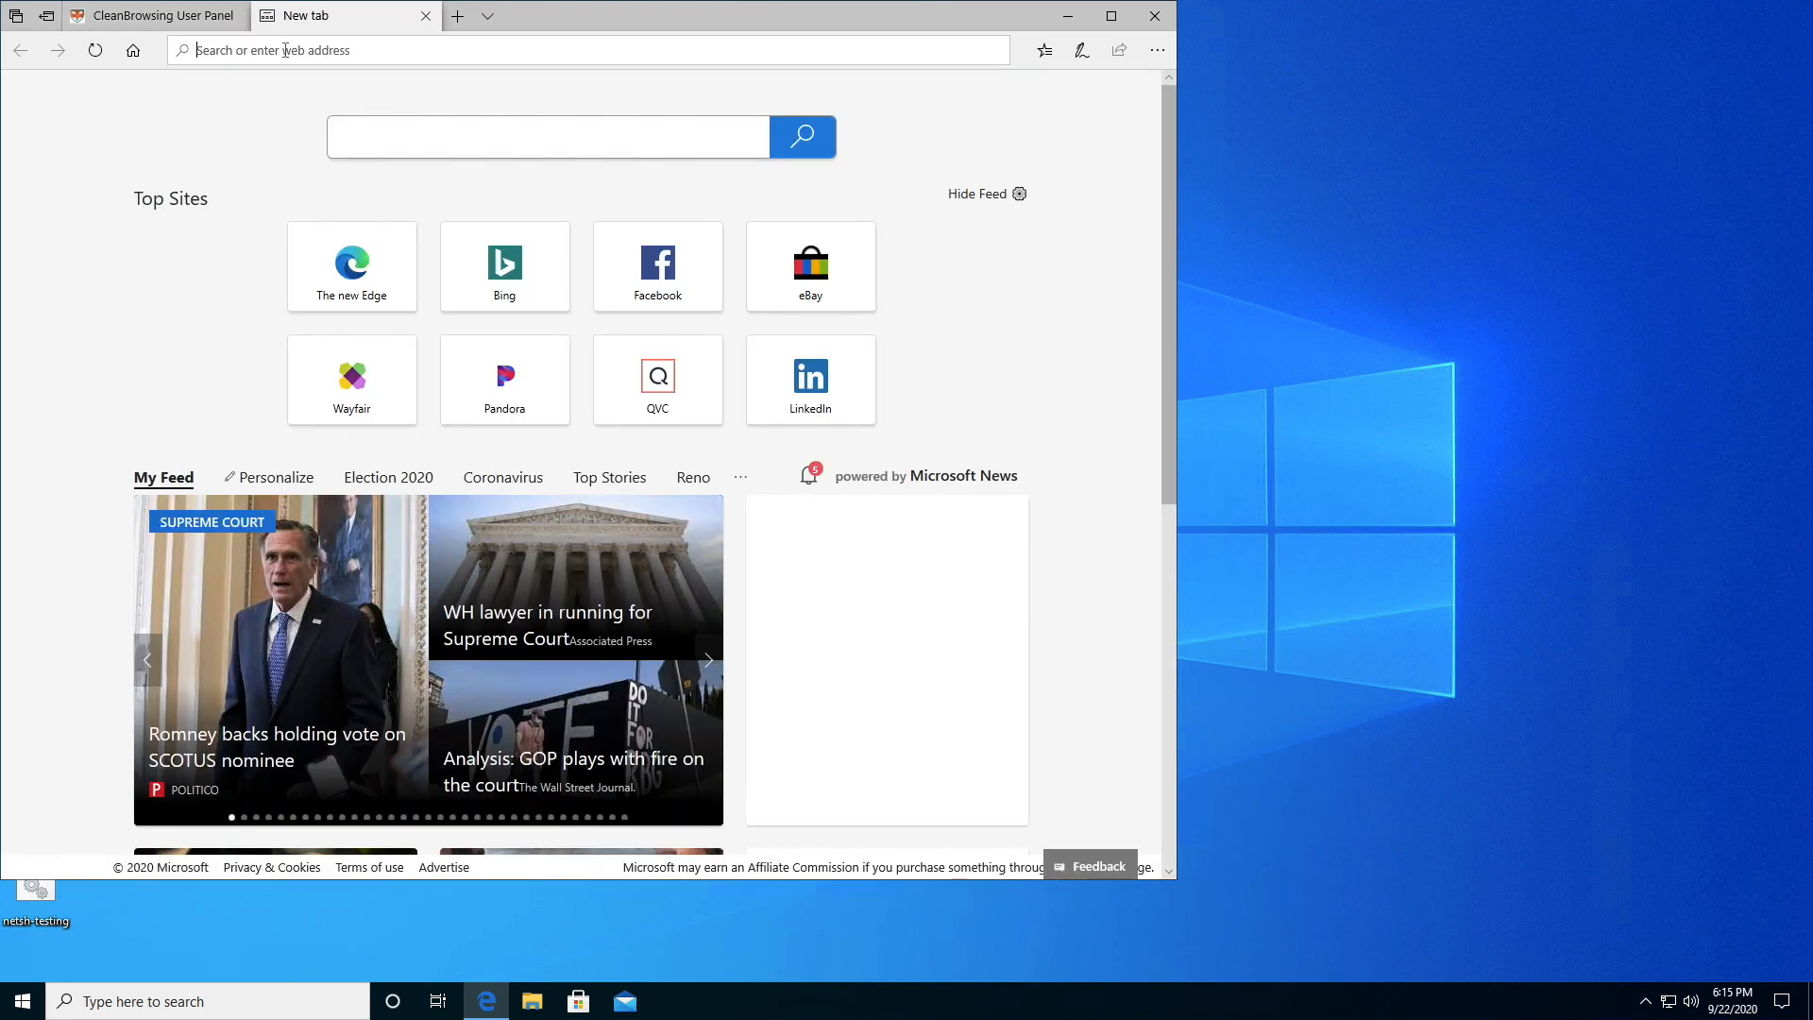
Visit test1.badexample.com in a new tab, then return to the CleanBrowsing tab
type("test1.badexample.com")
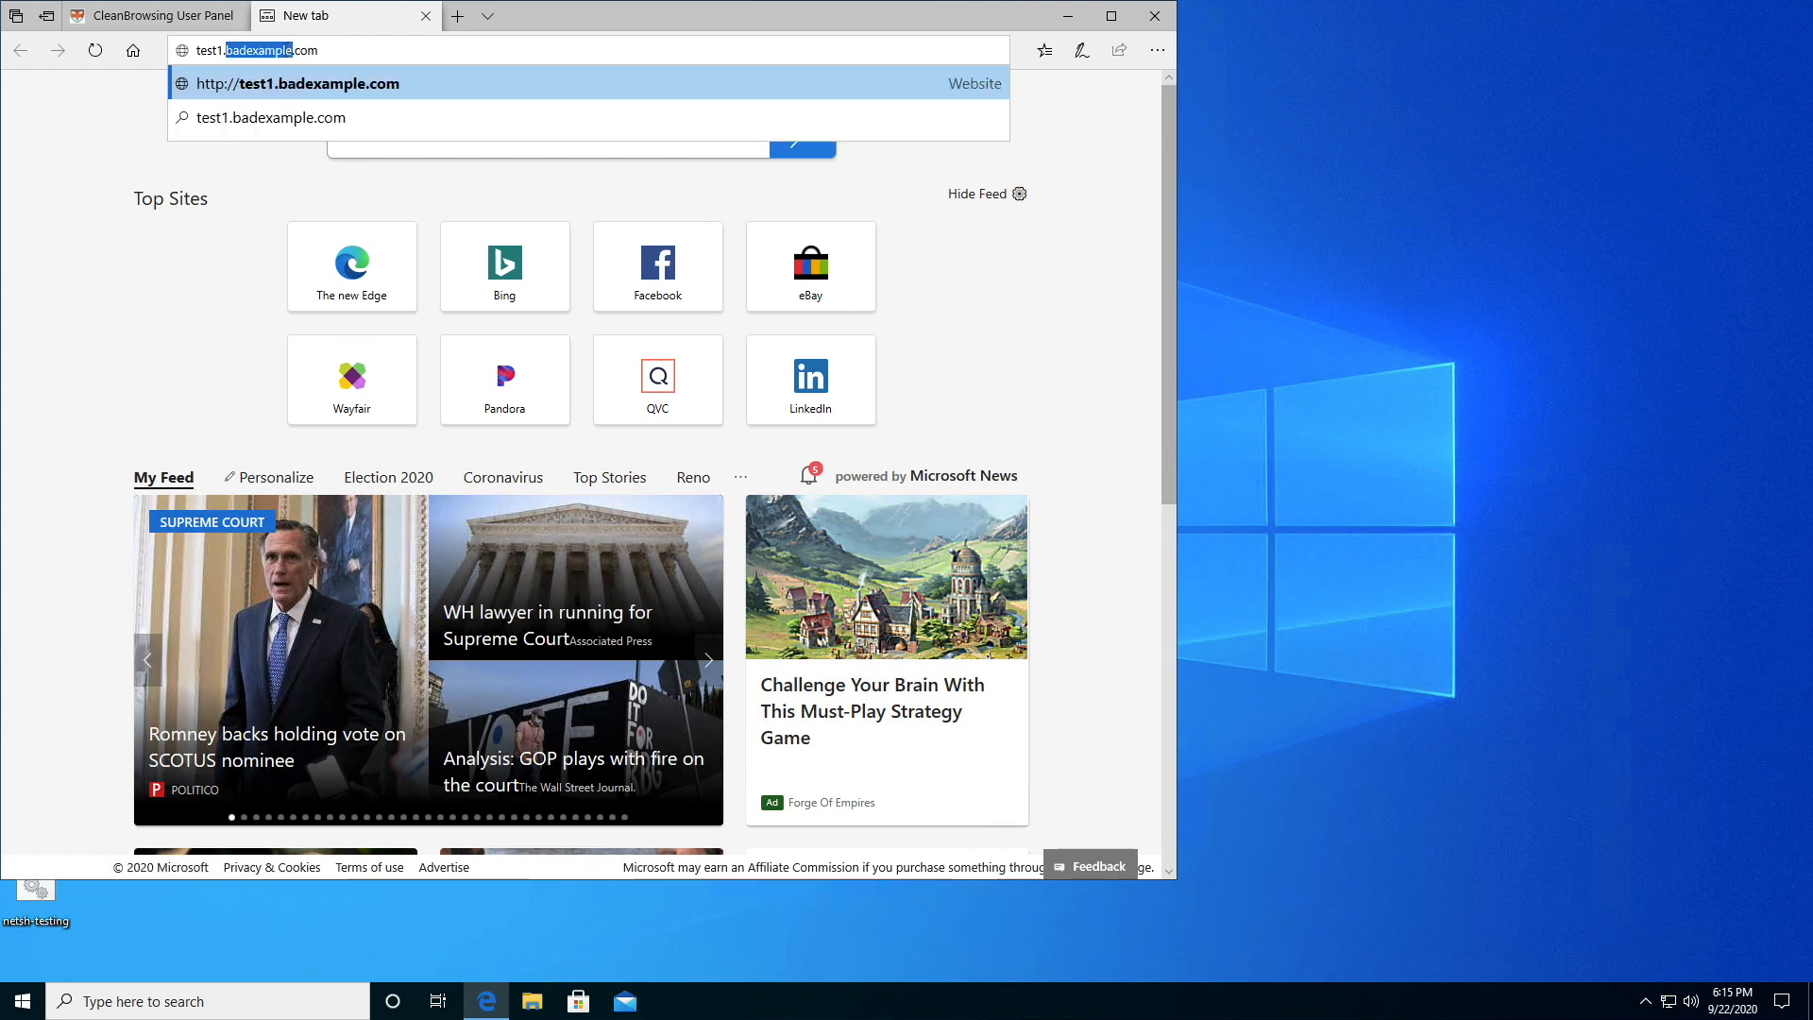
right_click(254, 50)
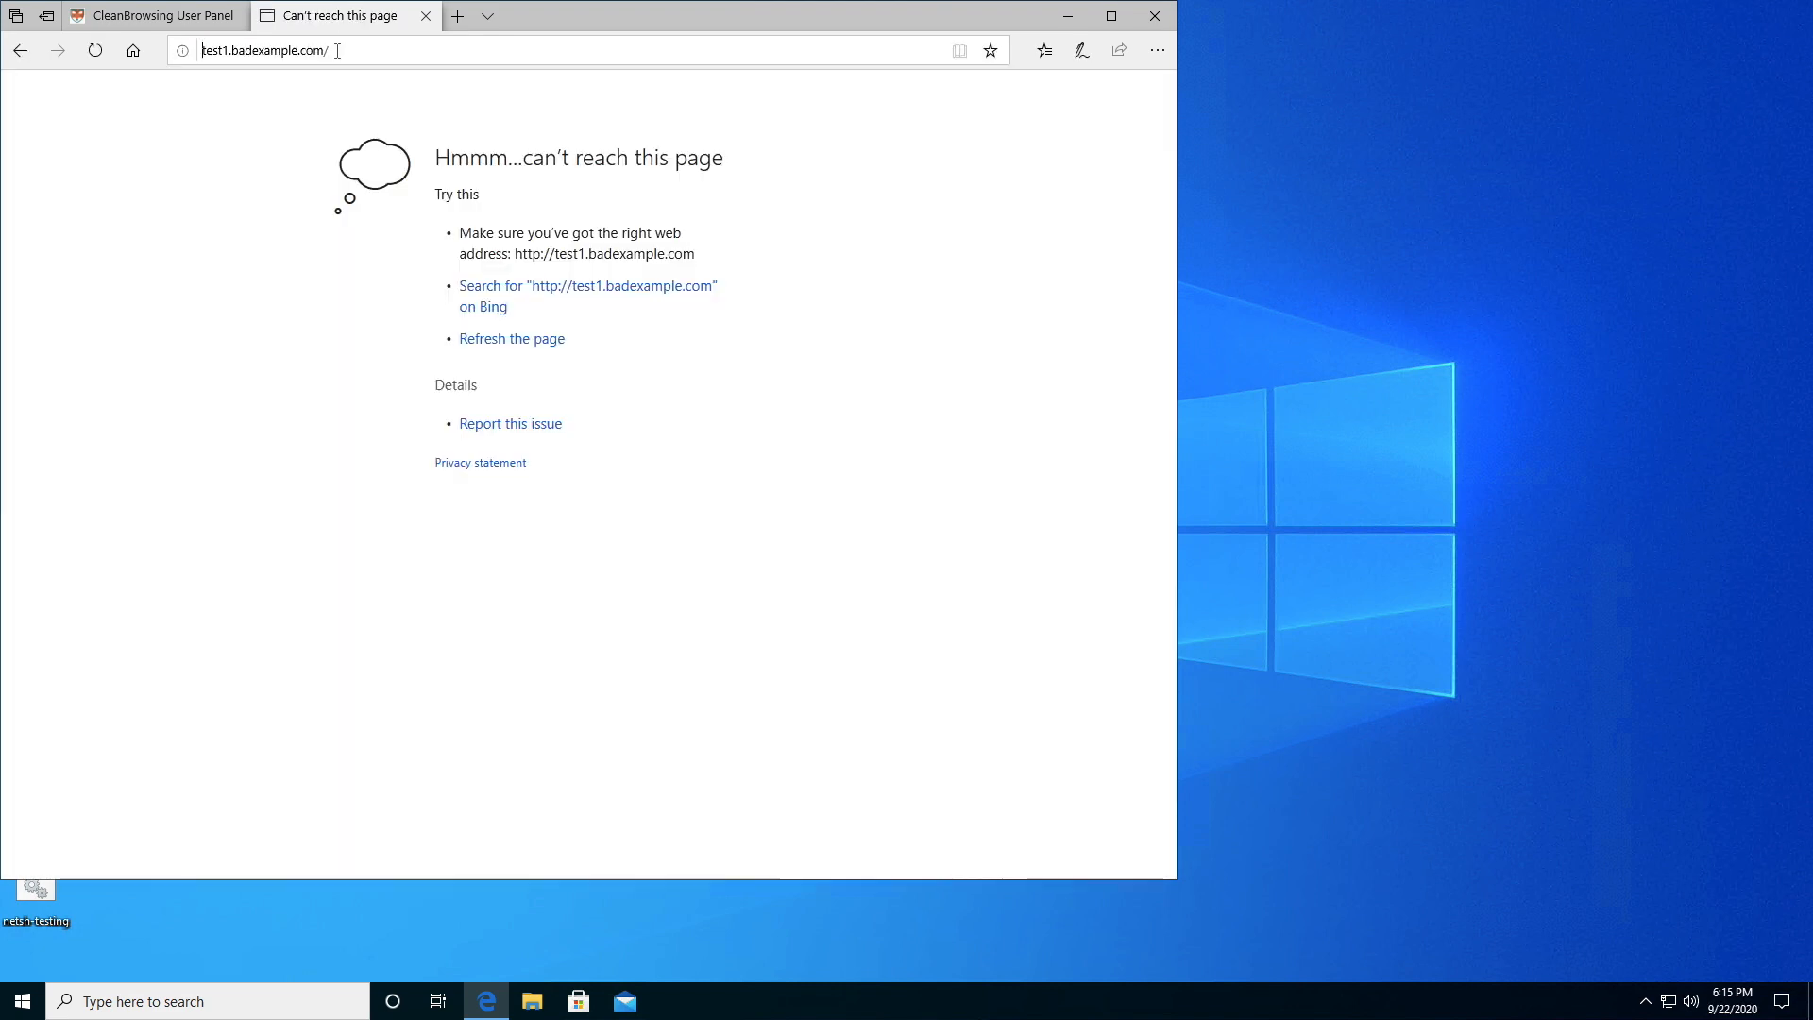
left_click(150, 16)
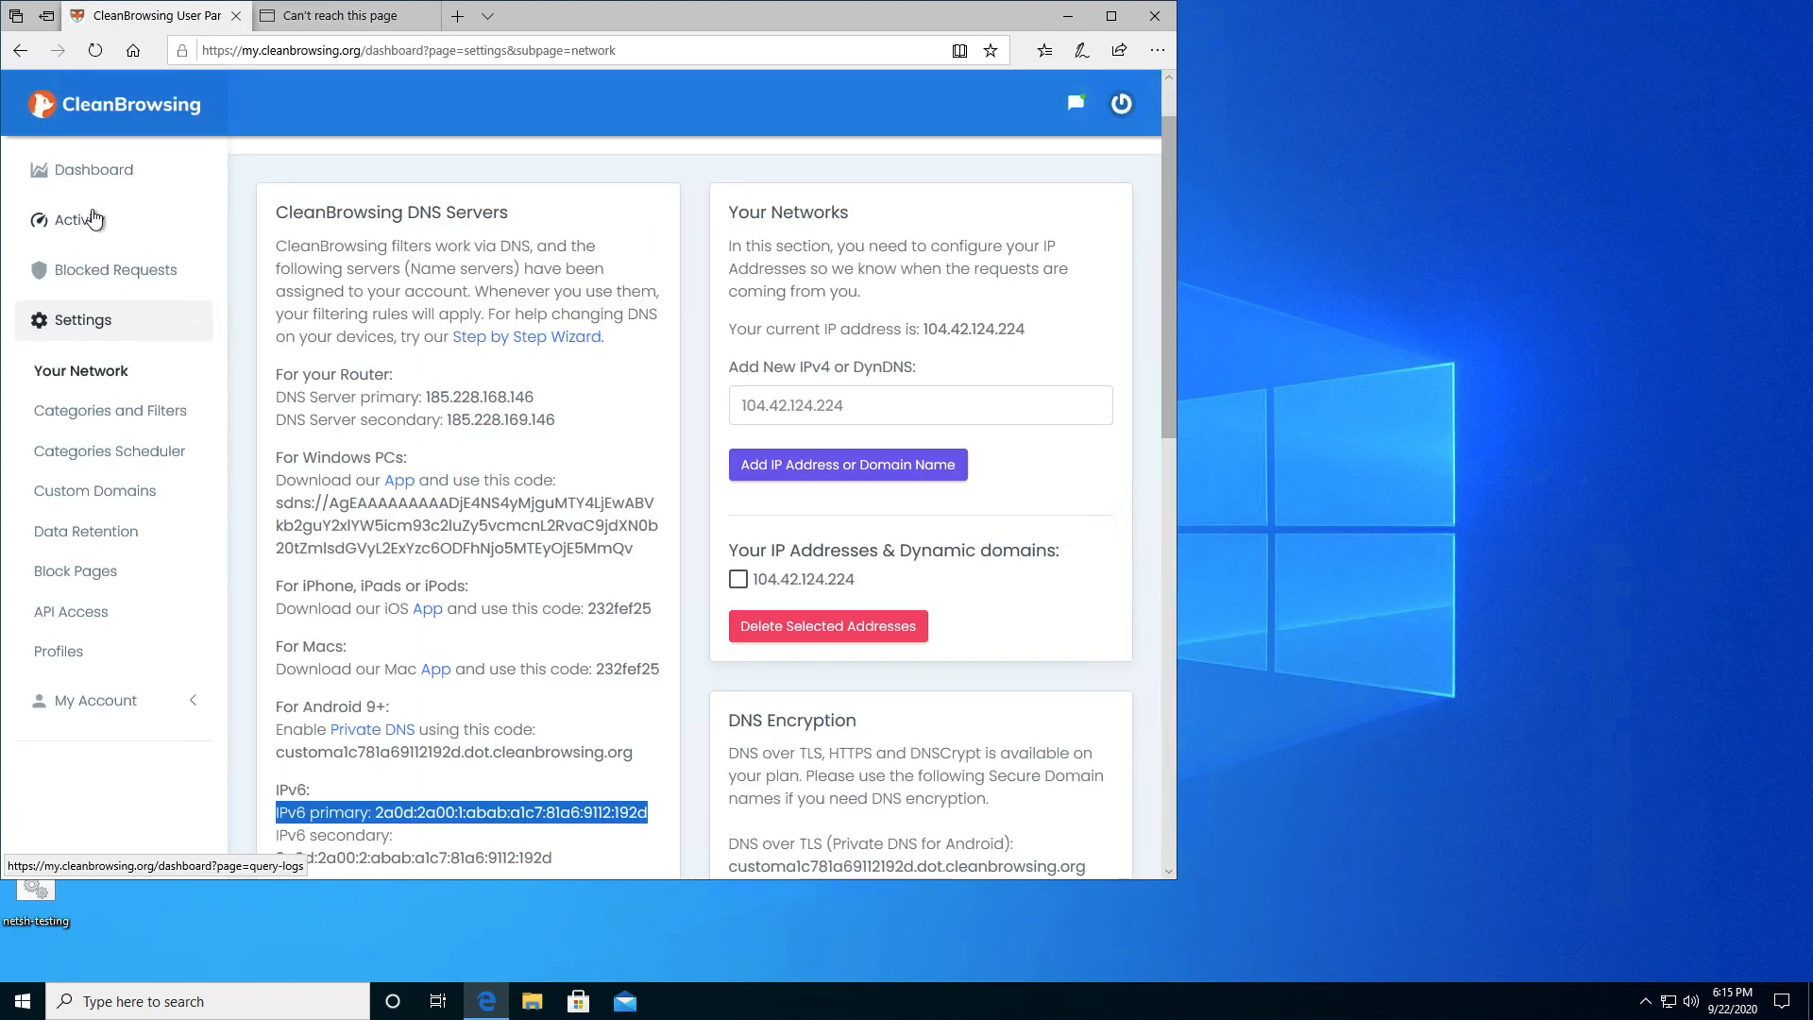
Open the Activity log and select the blocked test1.badexample.com entry
left_click(84, 220)
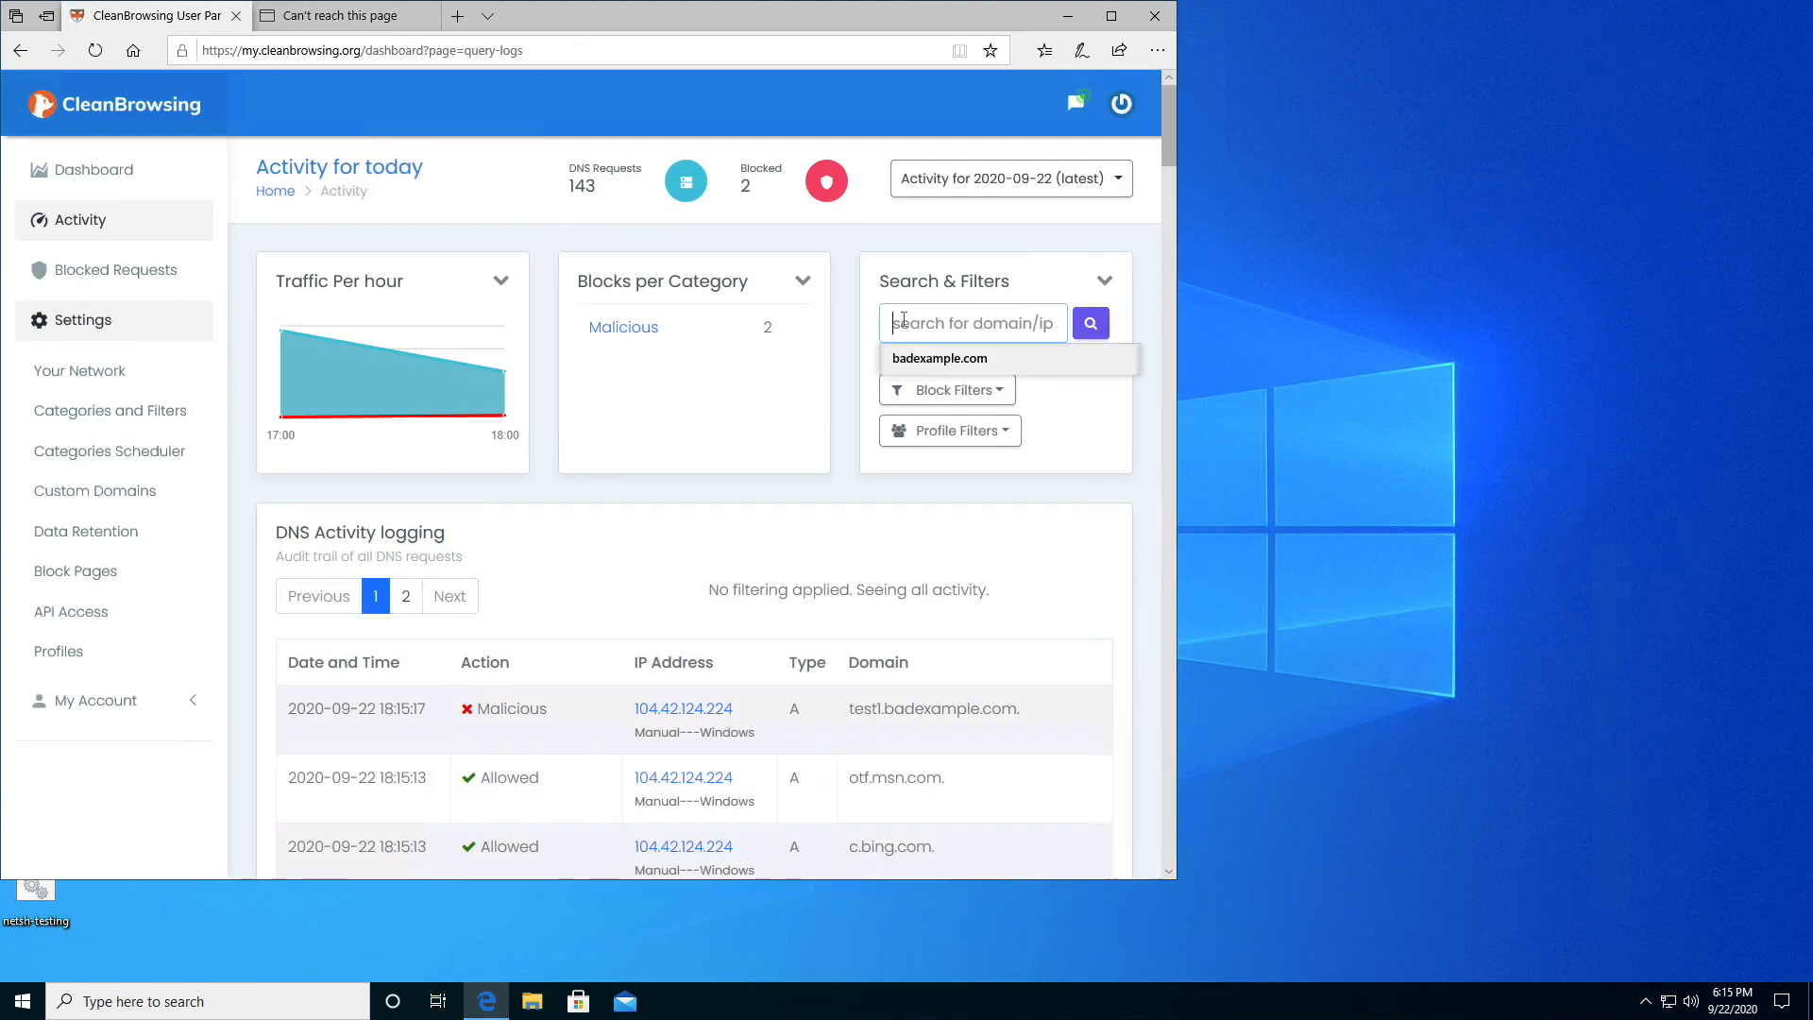
double_click(932, 707)
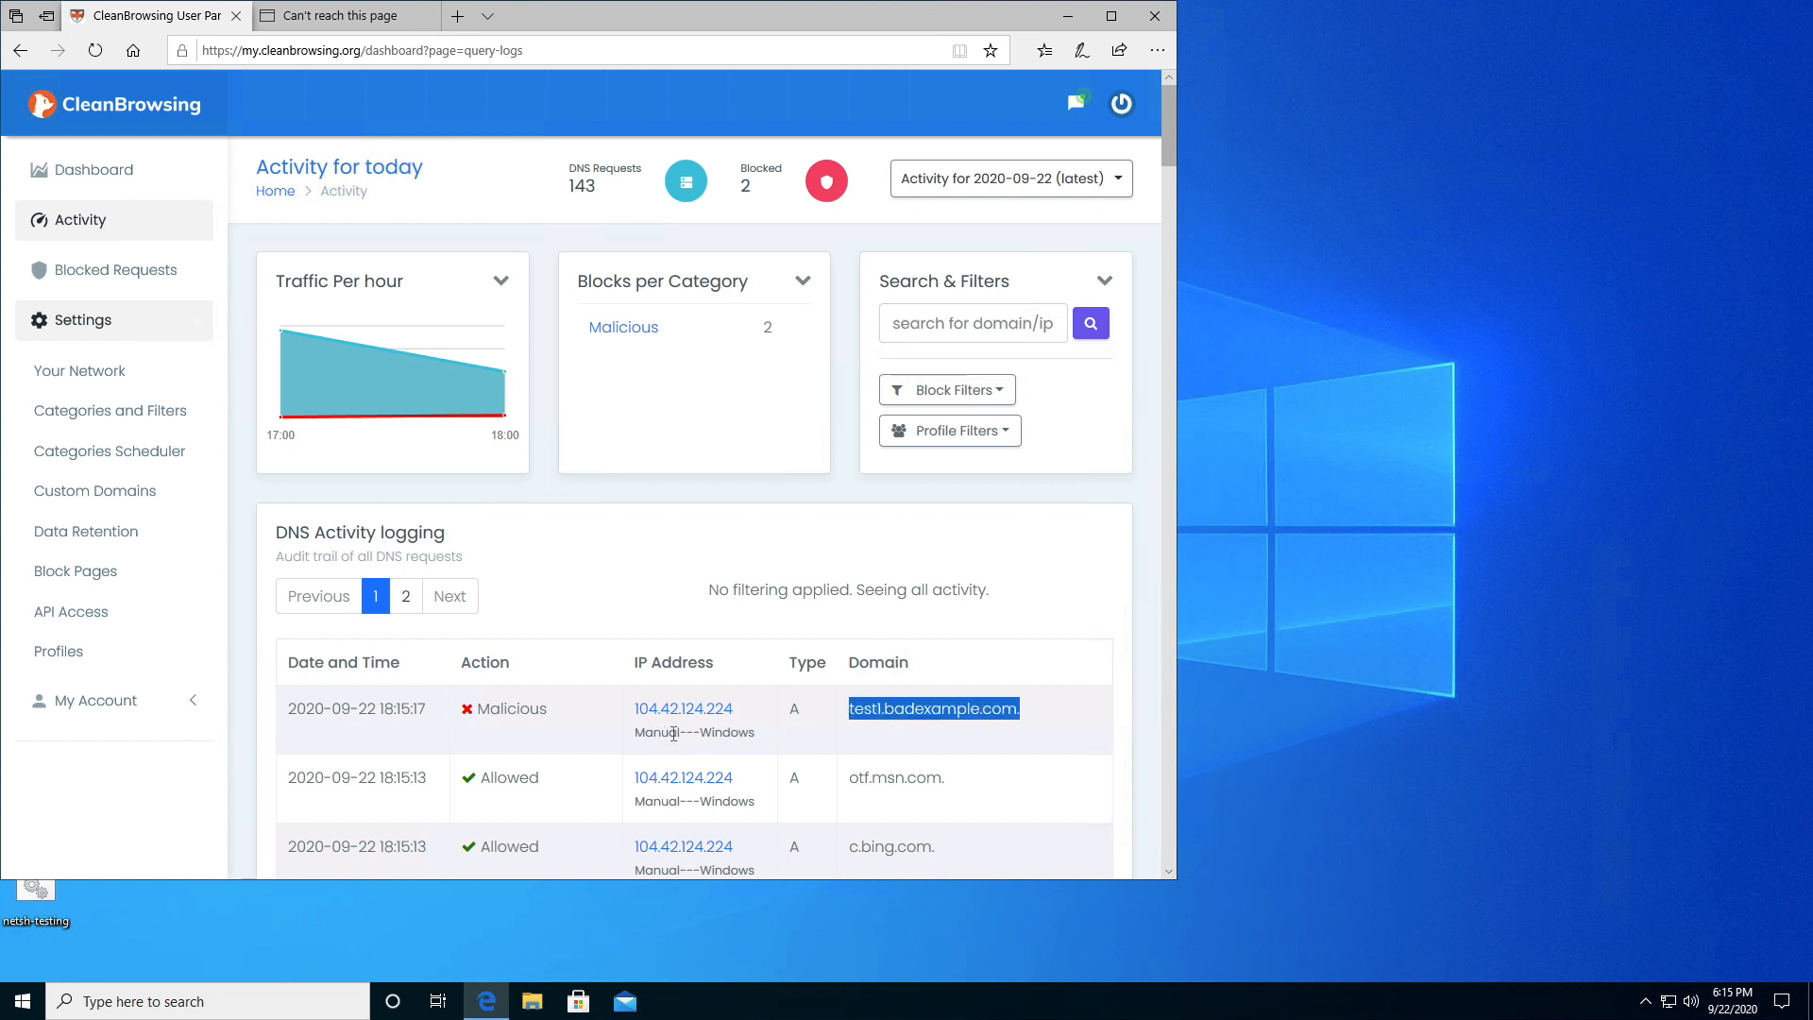
mouse_move(602, 555)
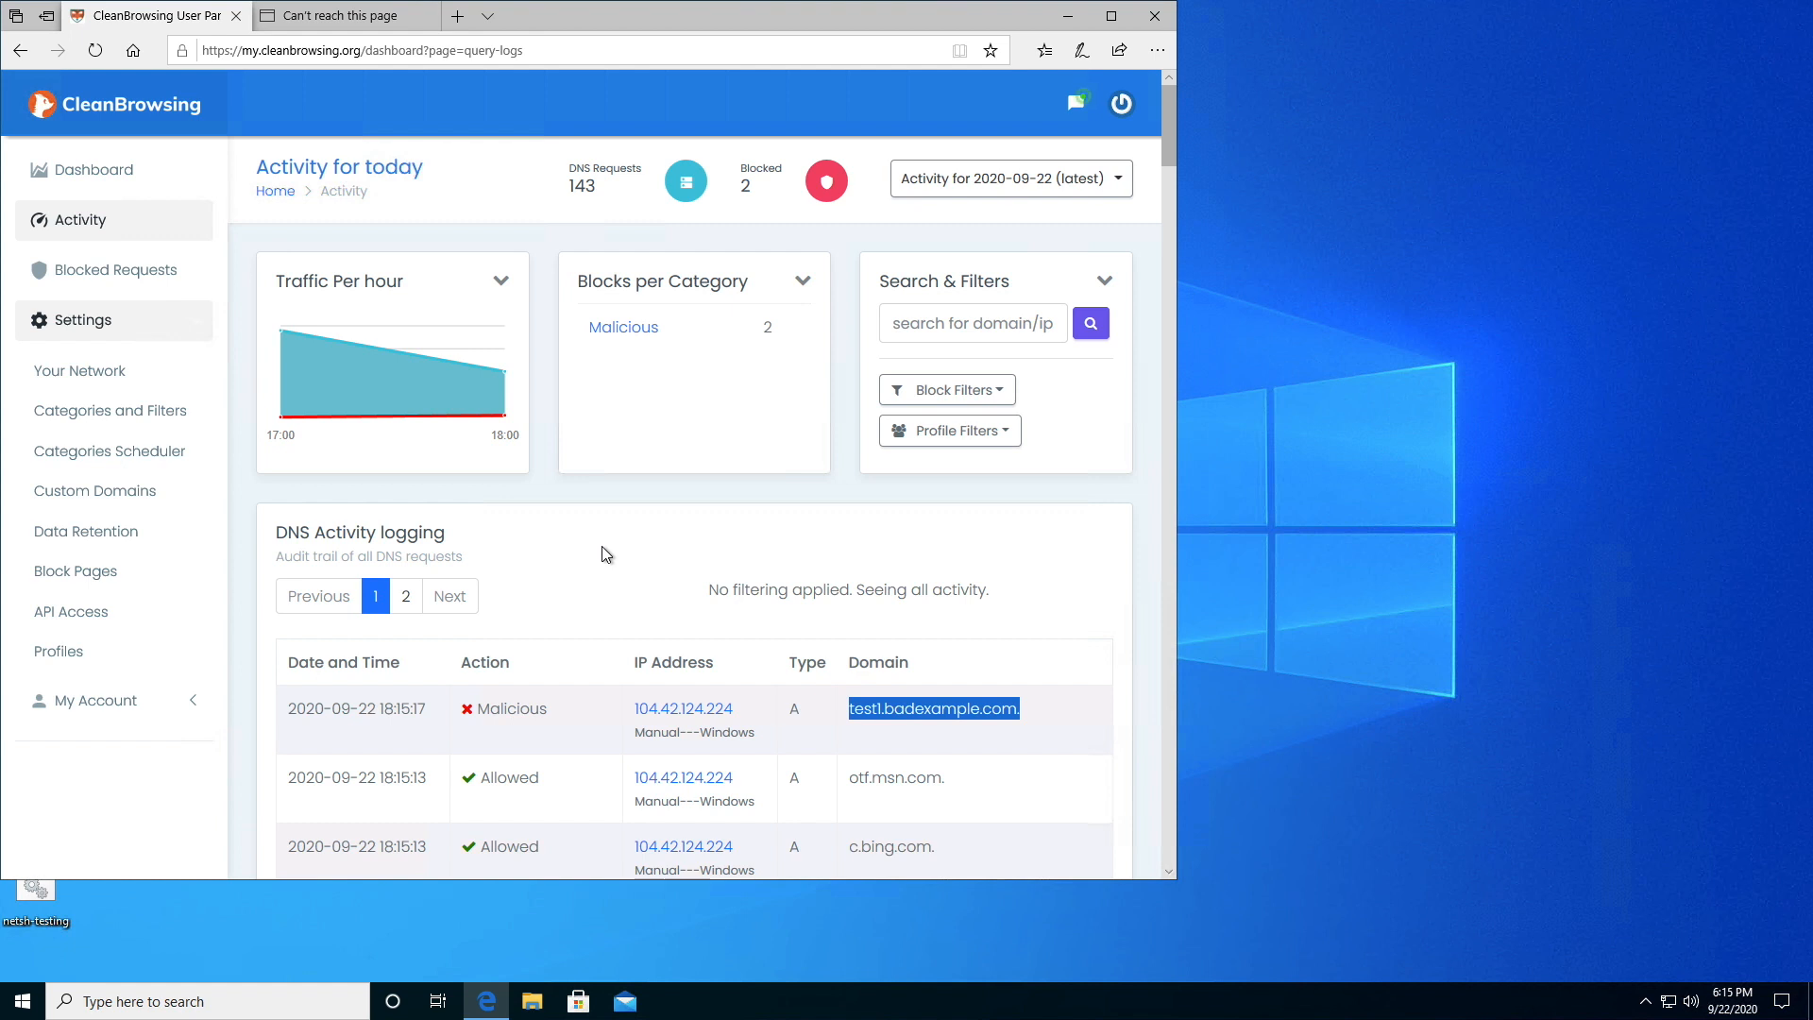